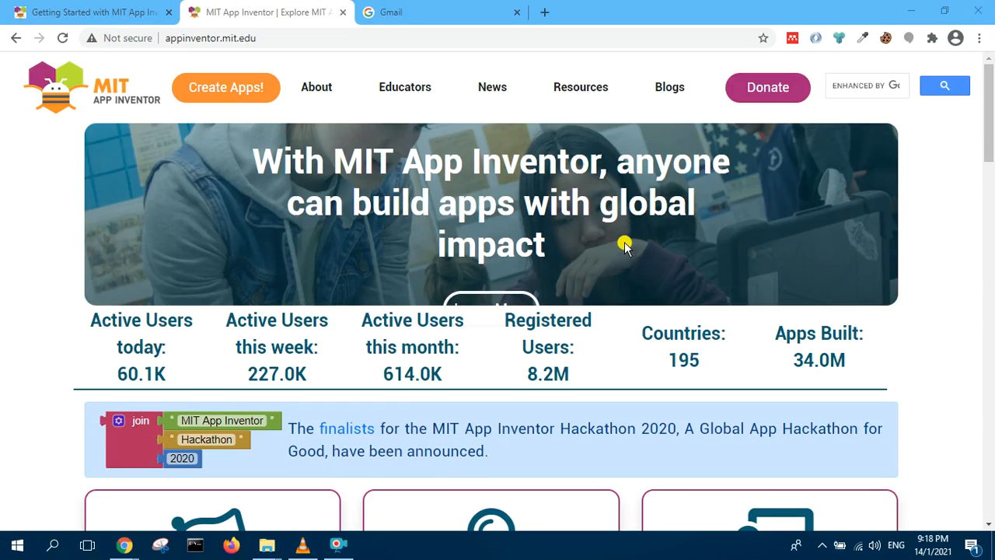
{"action": "mouse_move", "coordinate": [167, 252]}
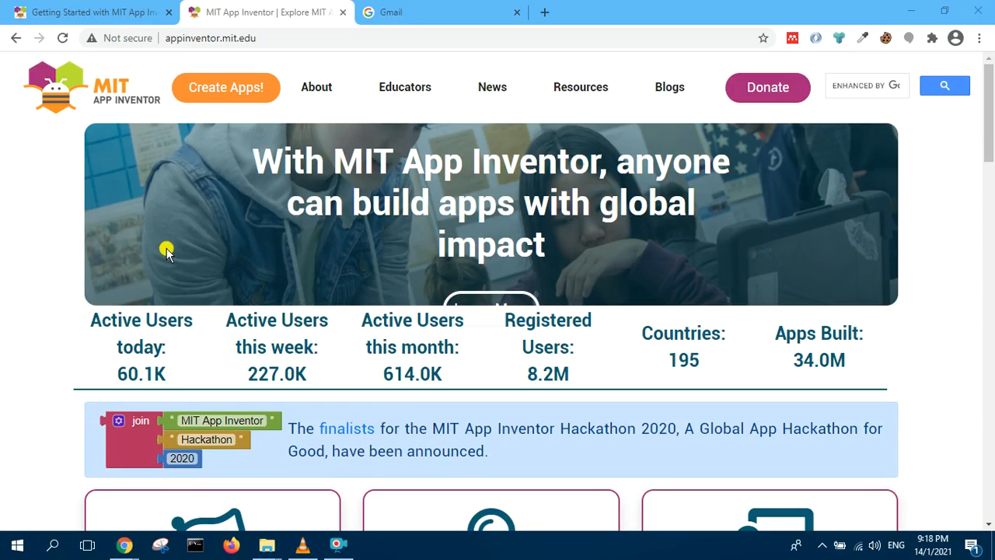
{"action": "mouse_move", "coordinate": [219, 398]}
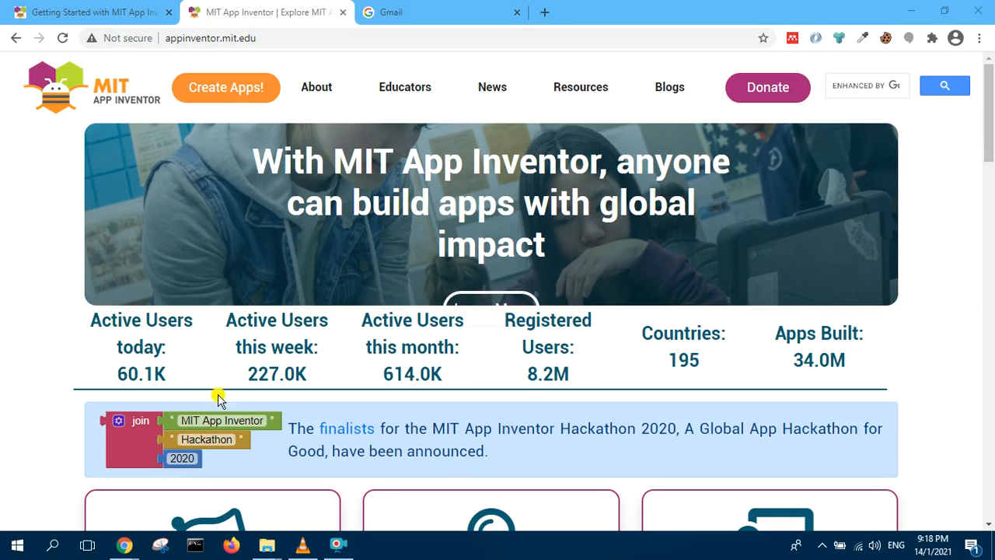
{"action": "mouse_move", "coordinate": [81, 12]}
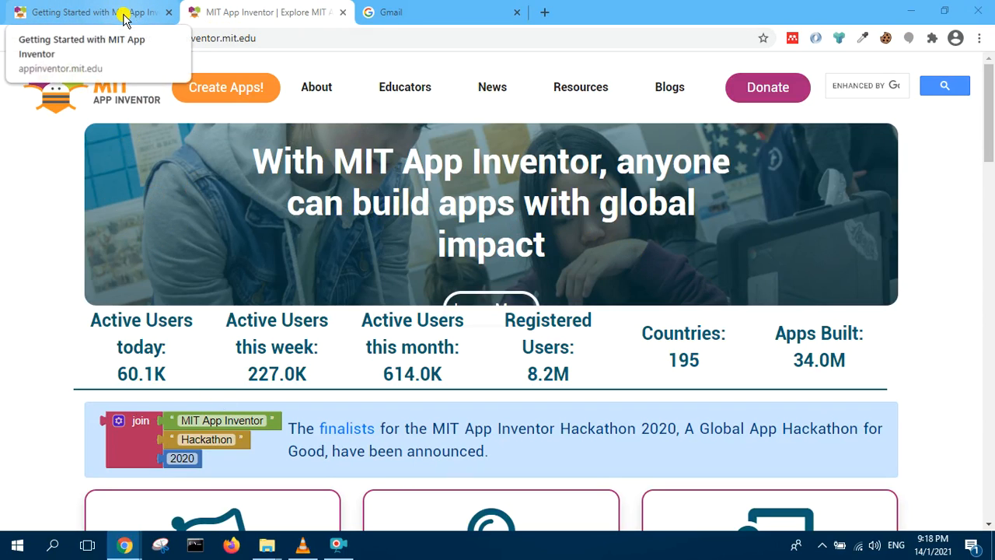
Switch to the Getting Started with MIT App Inventor browser tab
{"action": "left_click", "coordinate": [93, 13]}
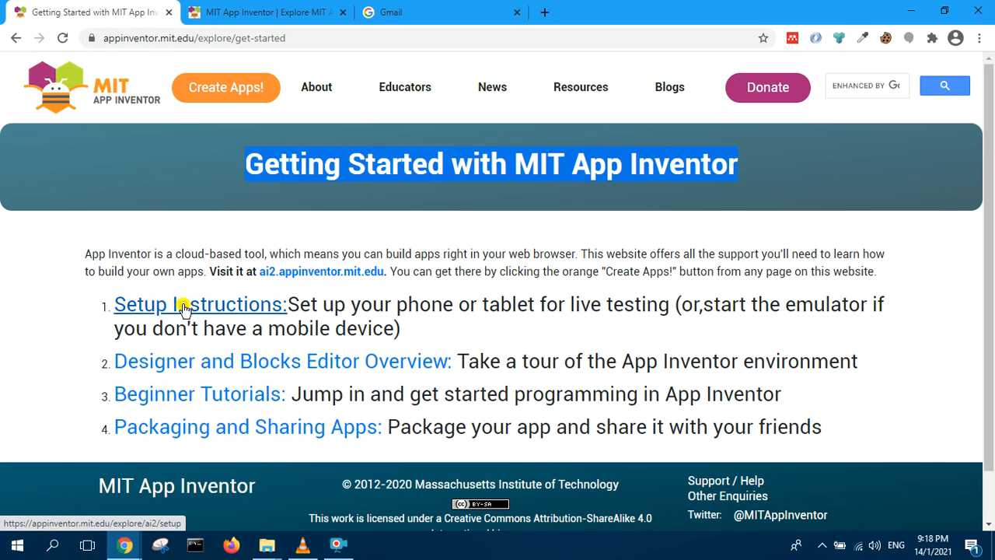
{"action": "mouse_move", "coordinate": [209, 305]}
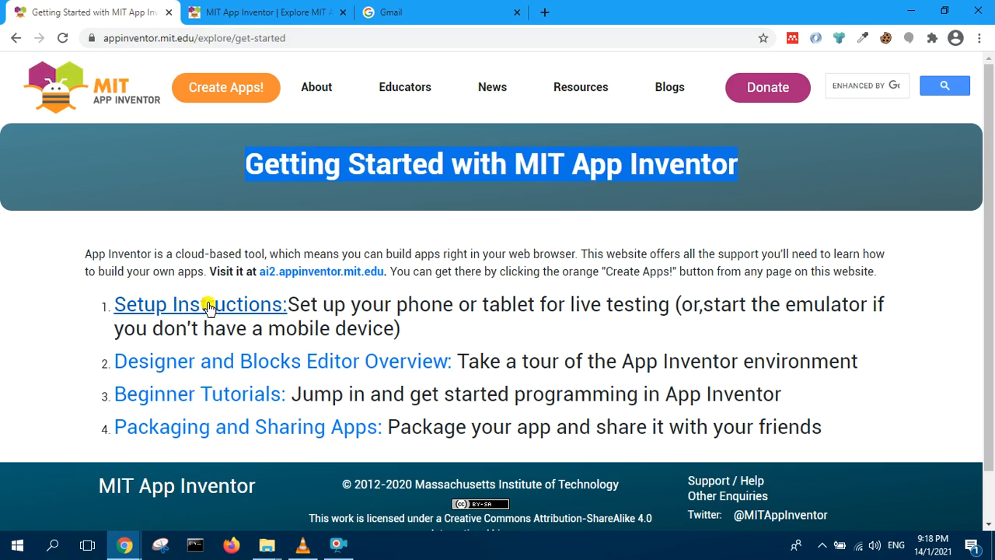
Go to the Setup Instructions page and scroll to Option Three, the emulator without a device
{"action": "left_click", "coordinate": [199, 303]}
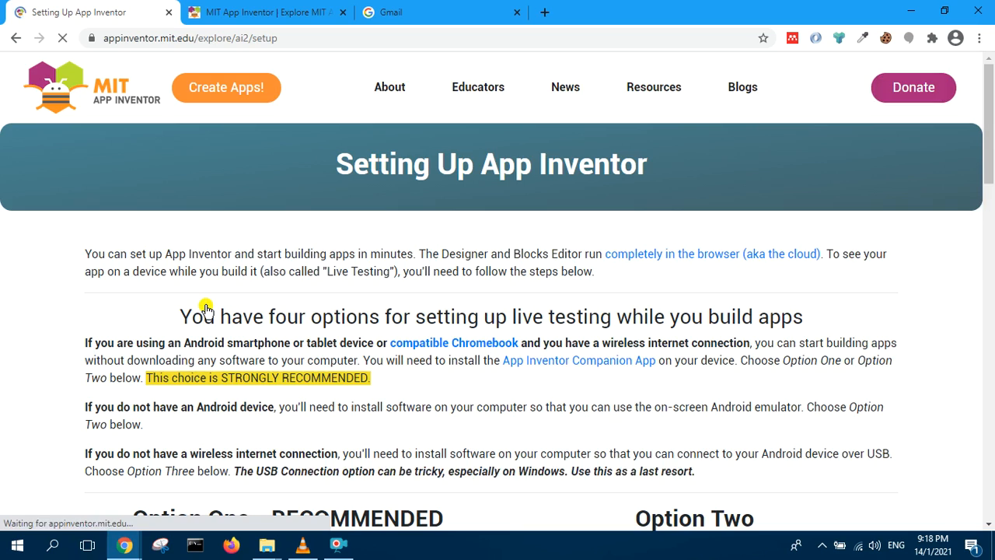
{"action": "scroll", "scroll_direction": "down", "scroll_amount": 3}
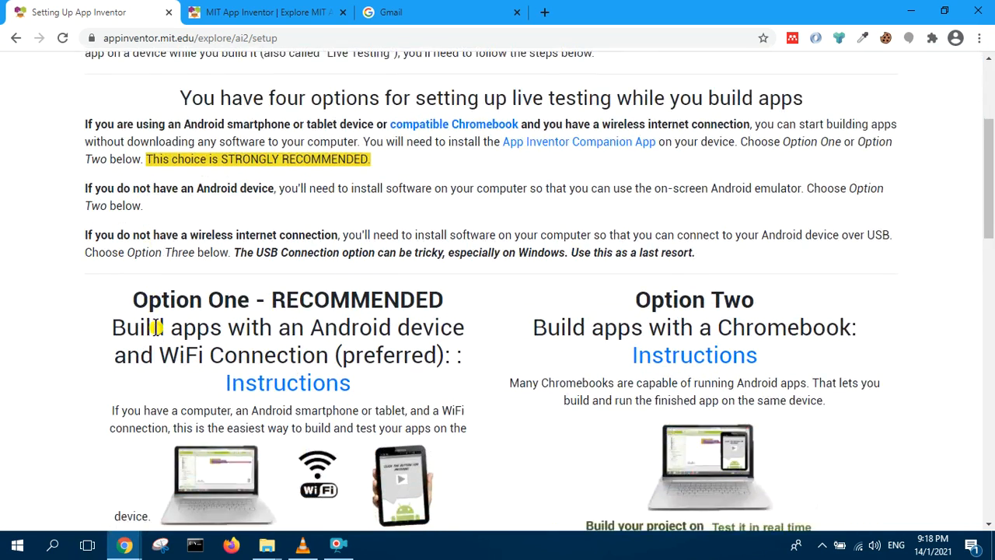
{"action": "scroll", "scroll_direction": "down", "scroll_amount": 3}
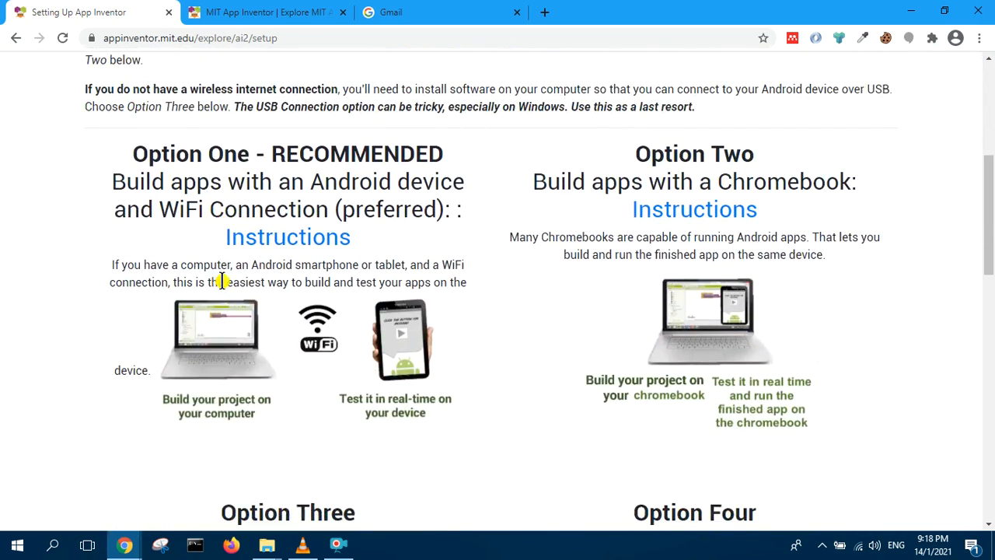
{"action": "mouse_move", "coordinate": [375, 398]}
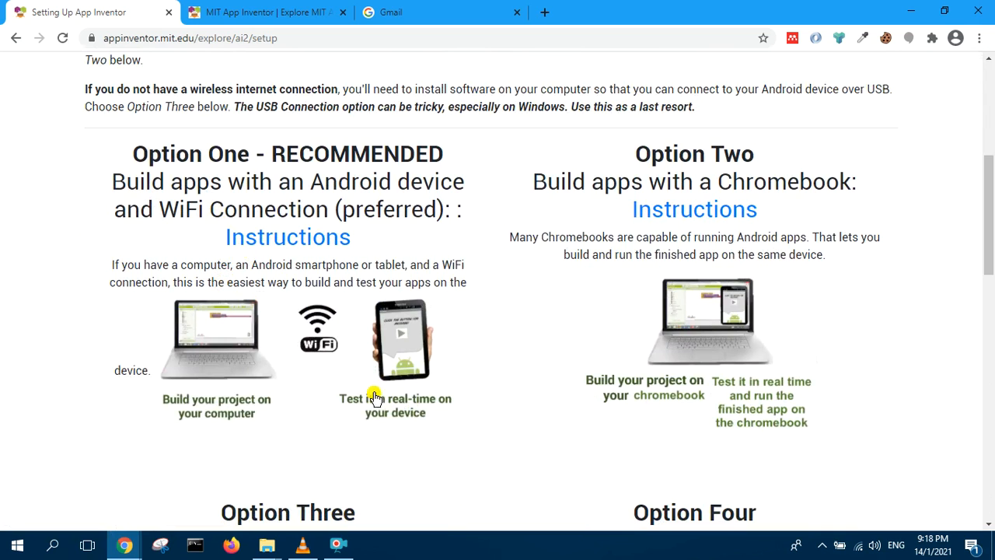
{"action": "scroll", "scroll_direction": "down", "scroll_amount": 3}
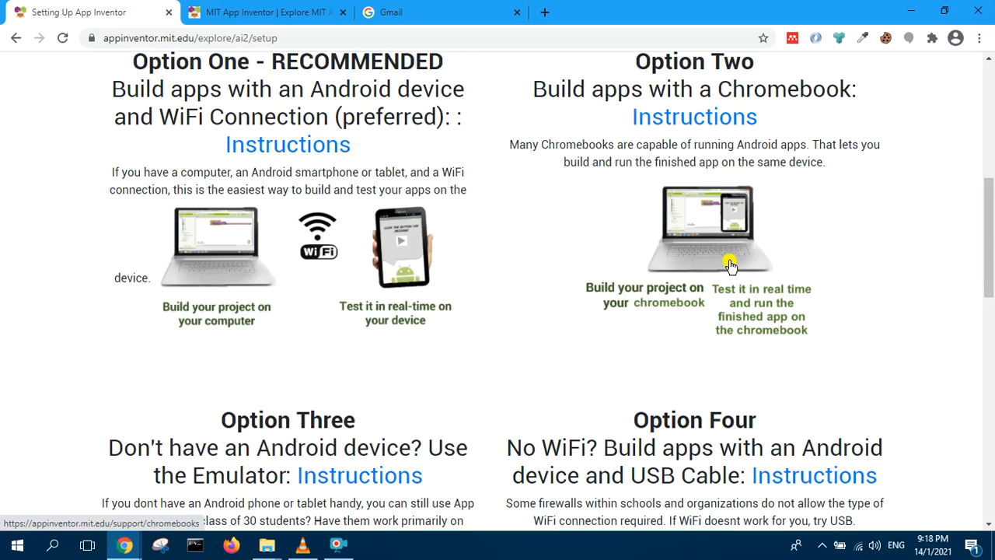
{"action": "scroll", "scroll_direction": "down", "scroll_amount": 3}
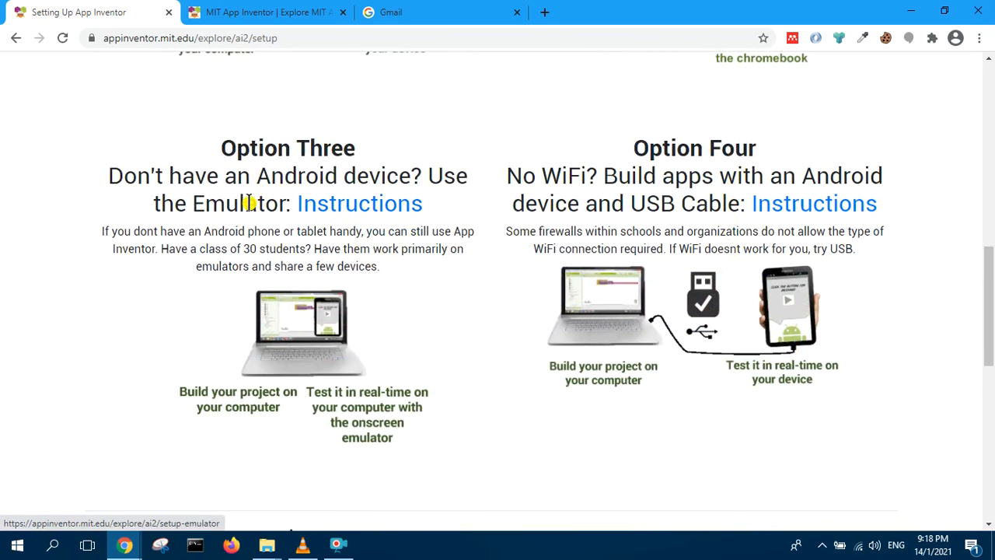
{"action": "mouse_move", "coordinate": [304, 281]}
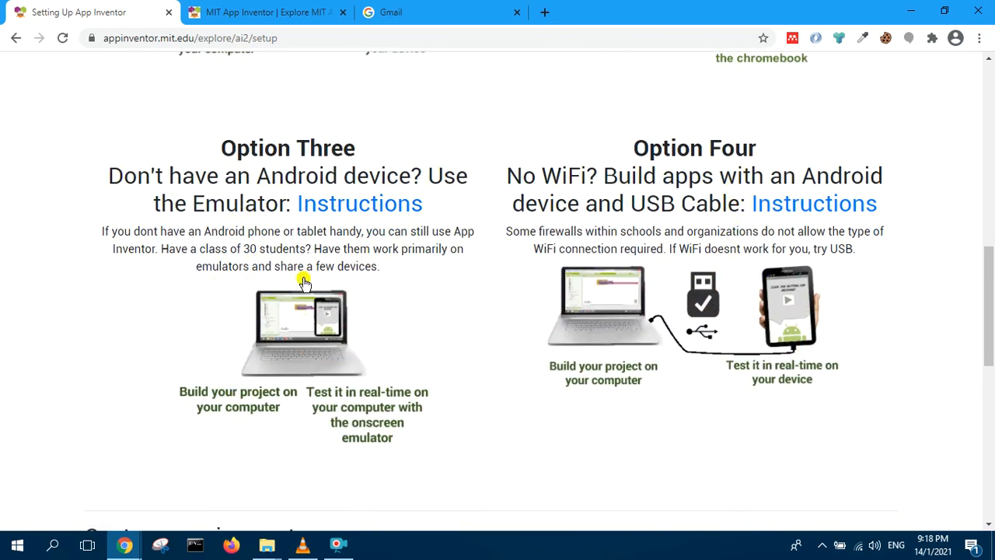
{"action": "scroll", "scroll_direction": "down", "scroll_amount": 3}
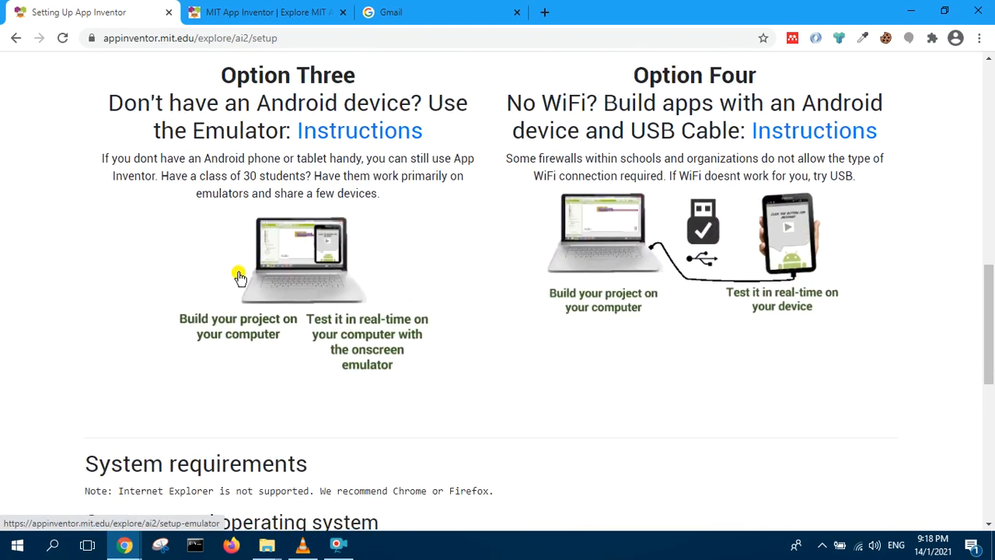
{"action": "scroll", "scroll_direction": "up", "scroll_amount": 3}
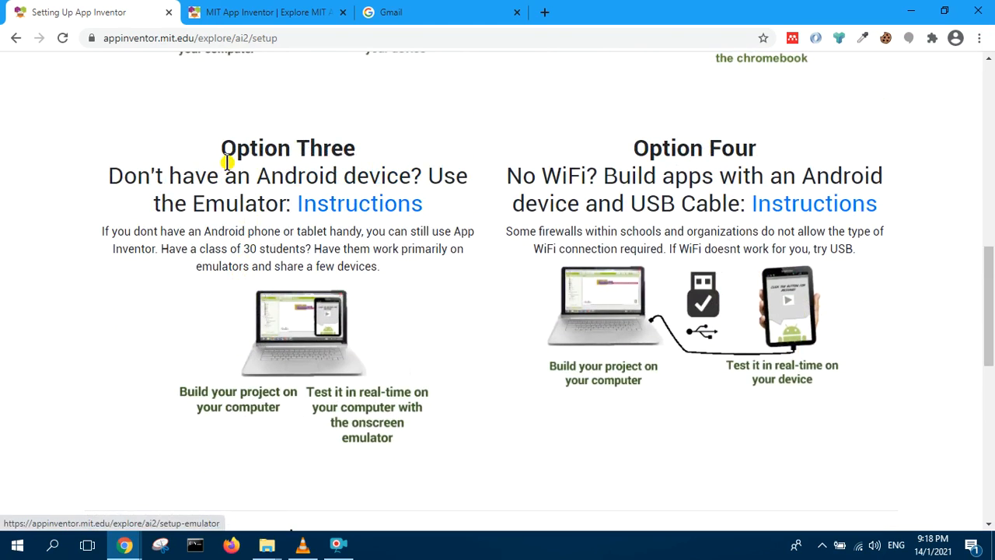
{"action": "mouse_move", "coordinate": [305, 220]}
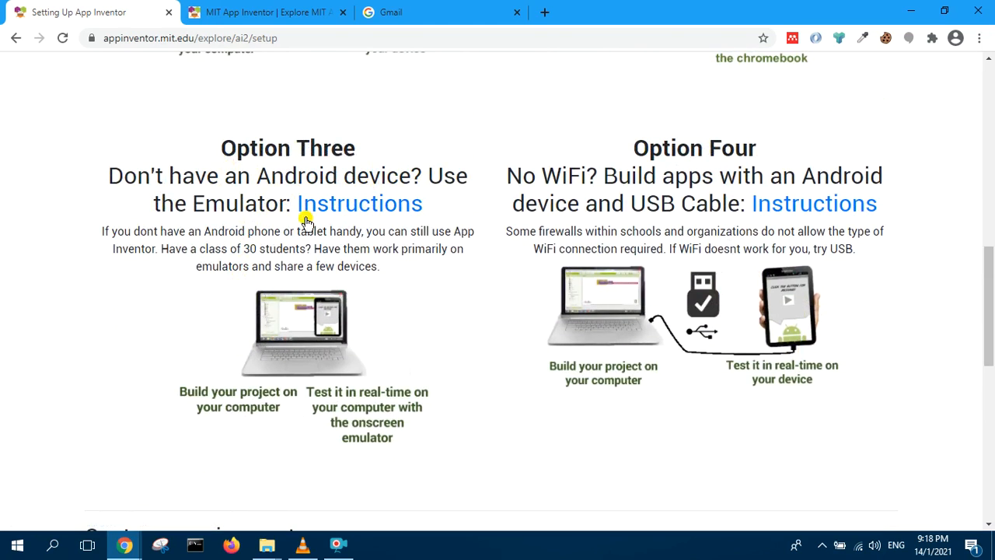
{"action": "mouse_move", "coordinate": [359, 202]}
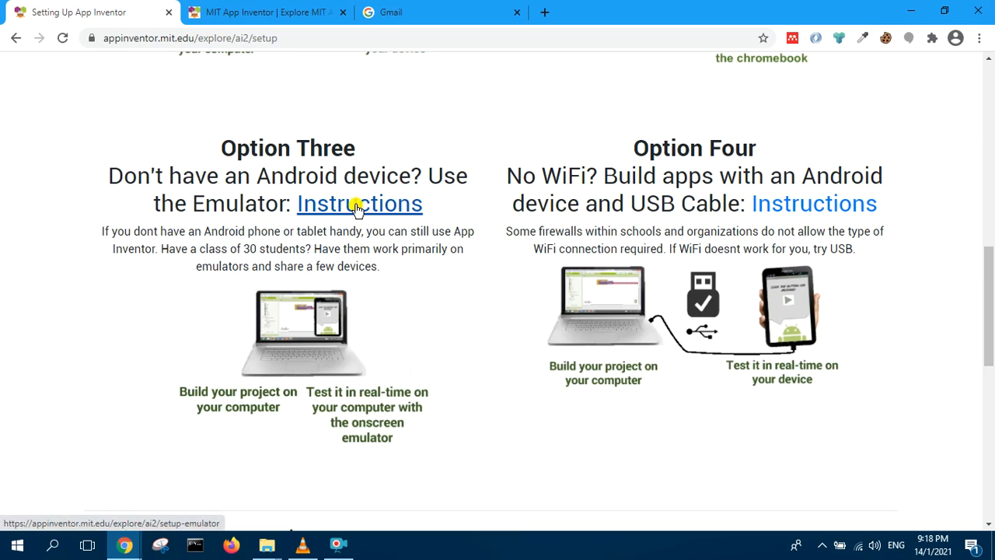
Follow Option Three's Instructions link and scroll to Step 1, Install the App Inventor Setup Software
{"action": "left_click", "coordinate": [359, 202]}
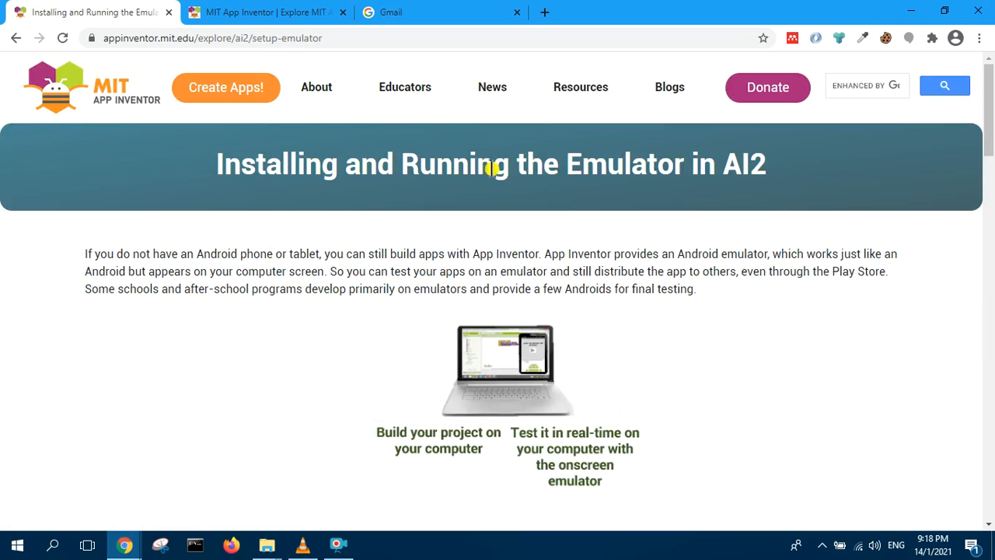
{"action": "mouse_move", "coordinate": [171, 302]}
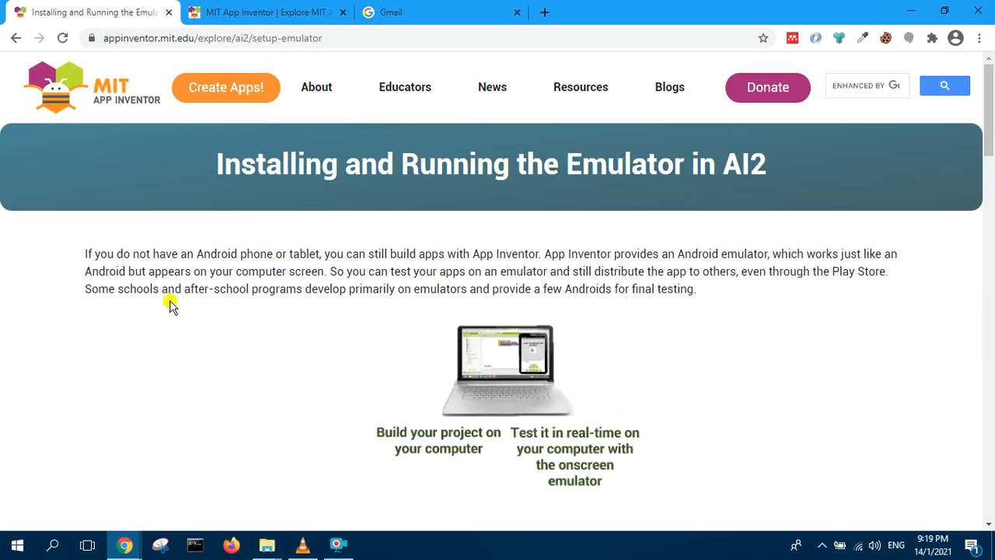
{"action": "scroll", "scroll_direction": "down", "scroll_amount": 3}
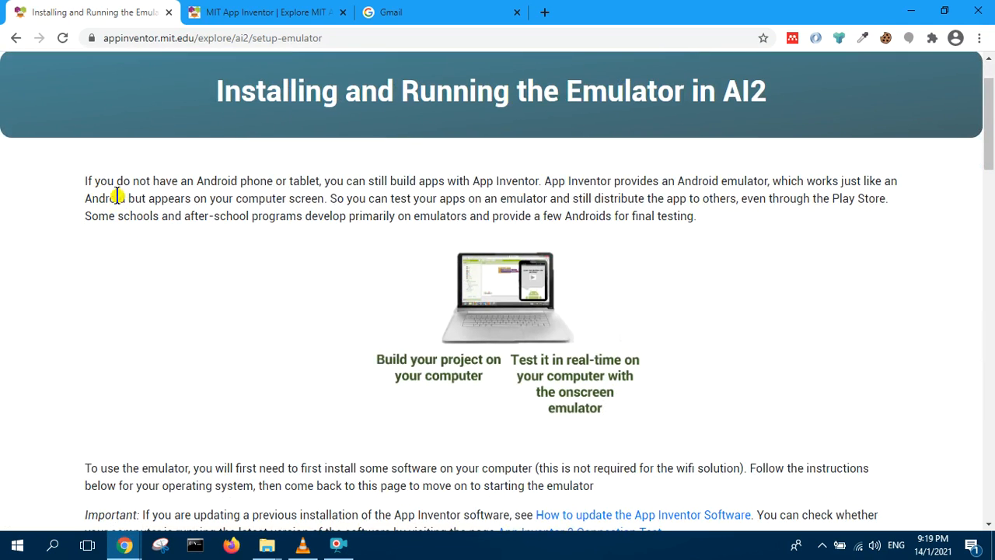
{"action": "mouse_move", "coordinate": [432, 198]}
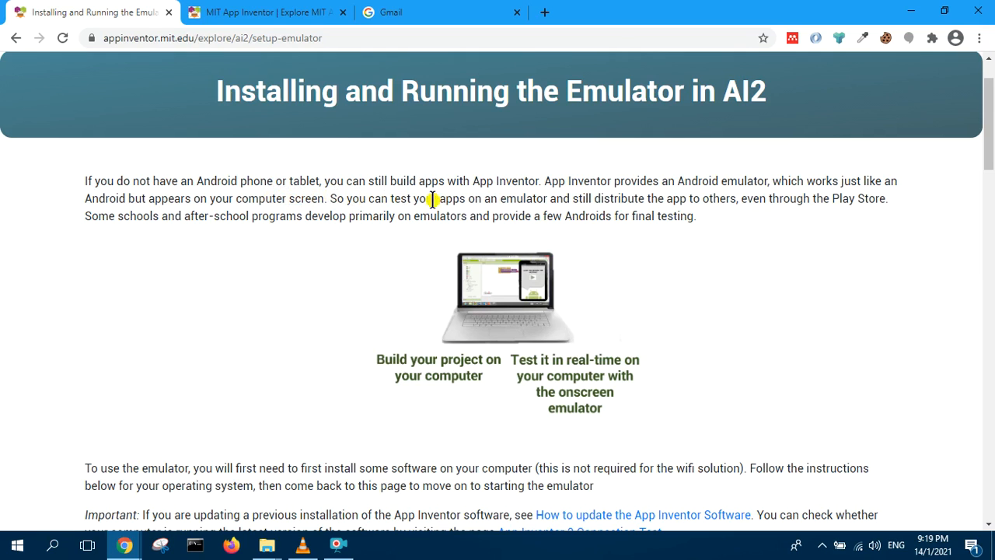
{"action": "mouse_move", "coordinate": [628, 214]}
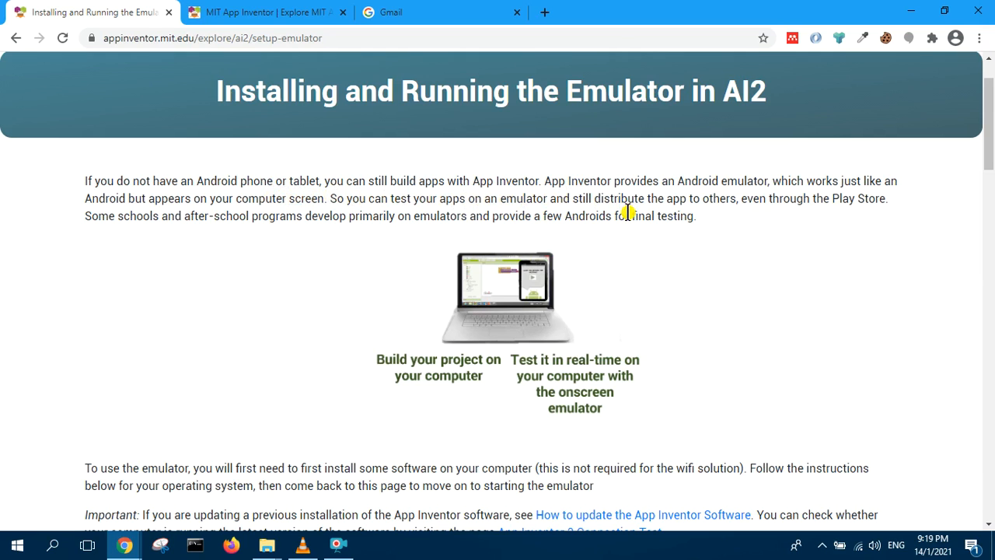
{"action": "mouse_move", "coordinate": [715, 199]}
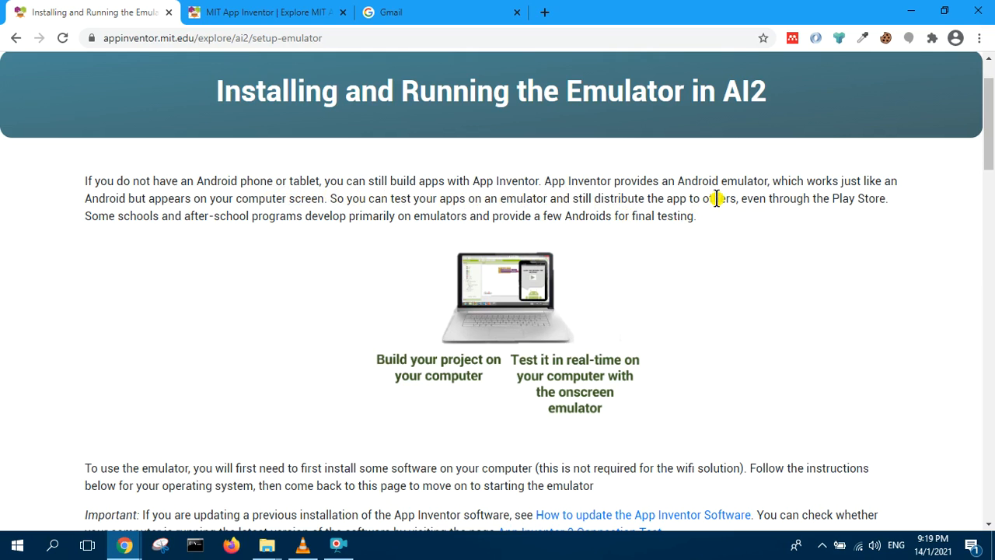
{"action": "scroll", "scroll_direction": "down", "scroll_amount": 3}
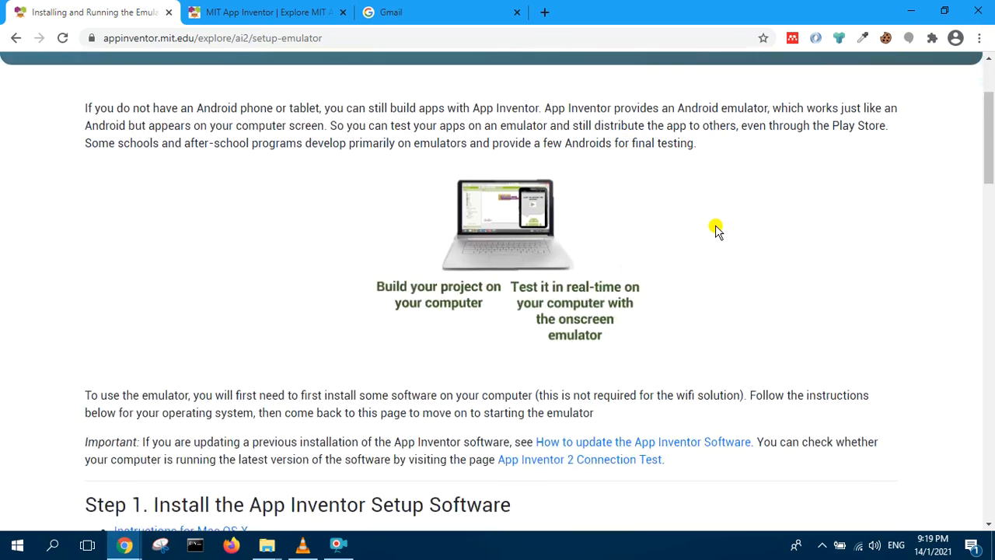
{"action": "scroll", "scroll_direction": "down", "scroll_amount": 3}
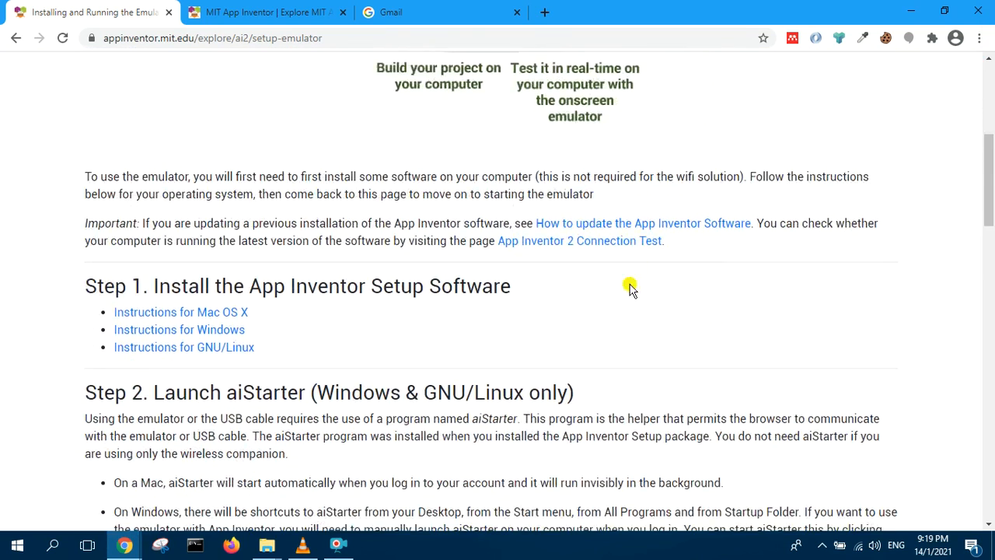
{"action": "mouse_move", "coordinate": [246, 336]}
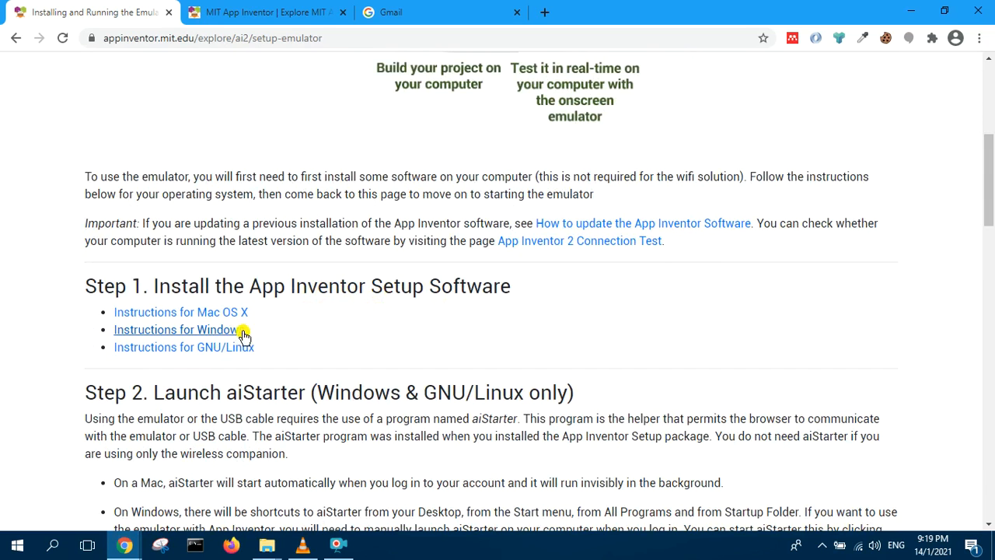
{"action": "scroll", "scroll_direction": "down", "scroll_amount": 3}
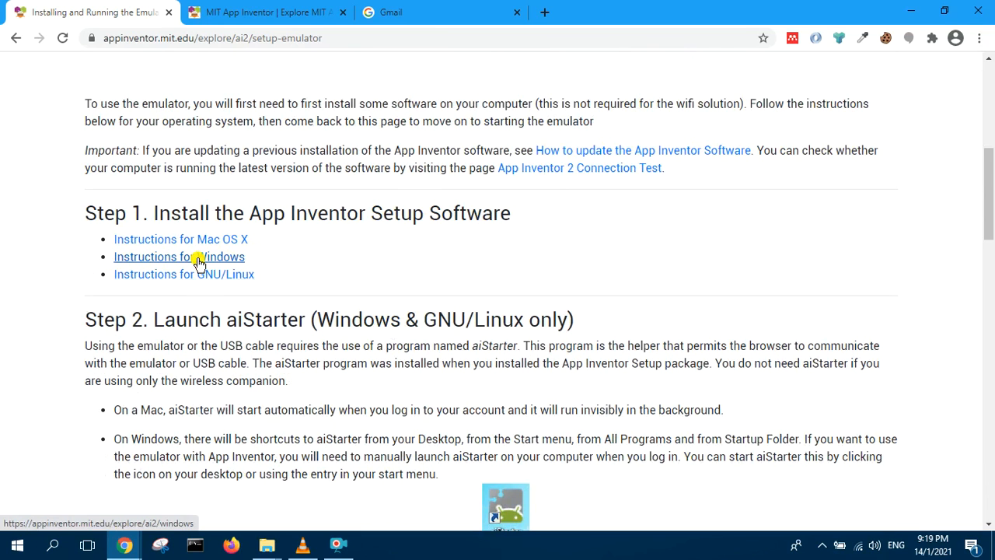
{"action": "left_click", "coordinate": [179, 256]}
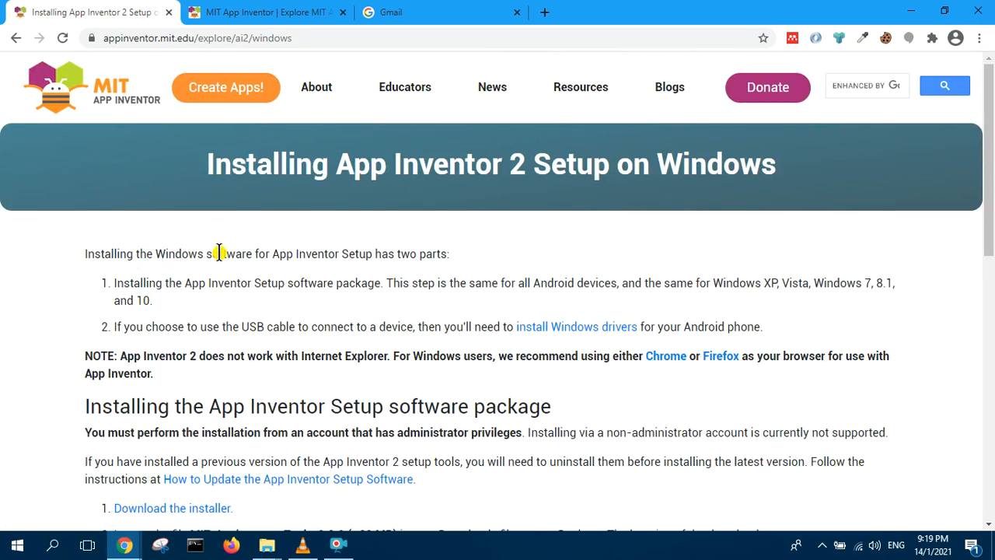
{"action": "mouse_move", "coordinate": [213, 278]}
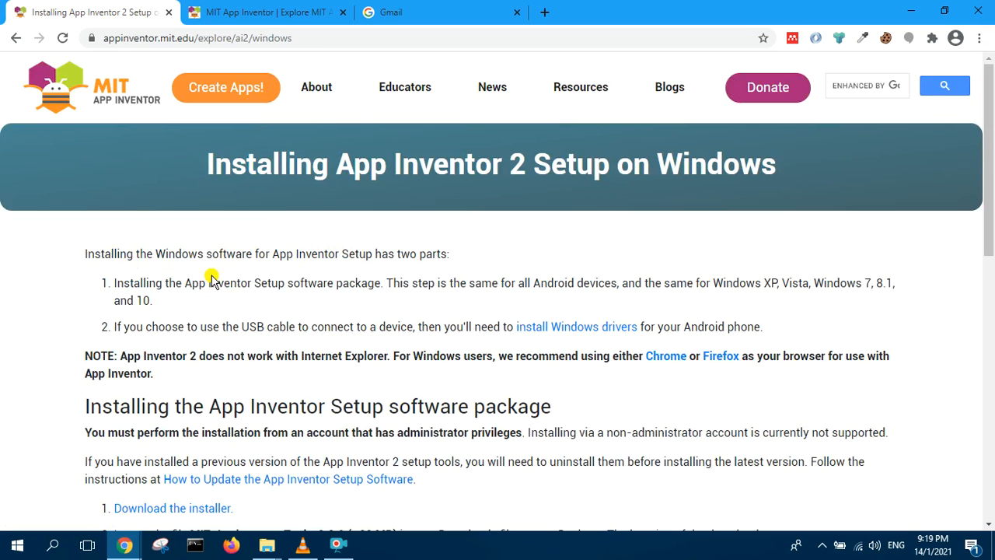
{"action": "mouse_move", "coordinate": [111, 291]}
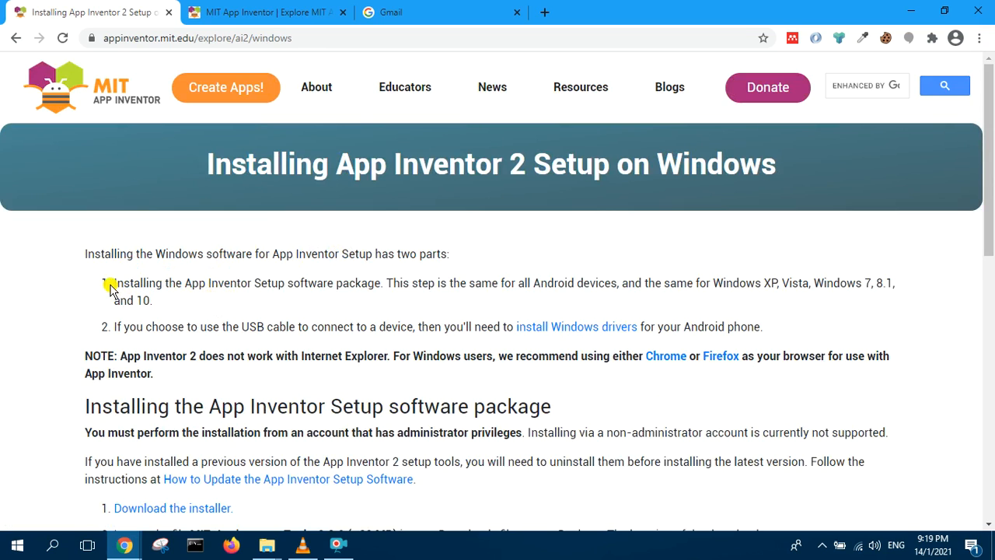
{"action": "left_click_drag", "start_coordinate": [123, 283], "coordinate": [386, 283]}
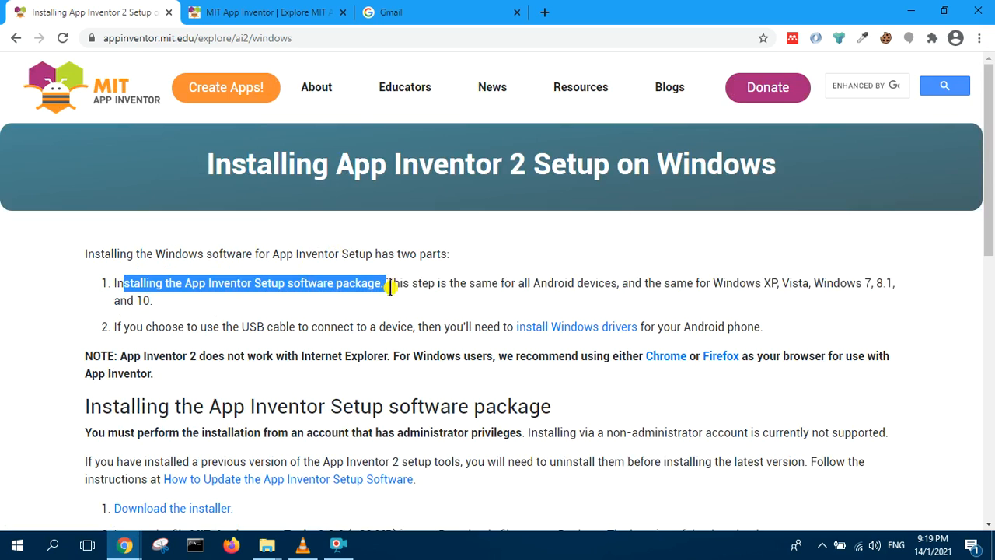
{"action": "left_click_drag", "start_coordinate": [389, 283], "coordinate": [241, 302]}
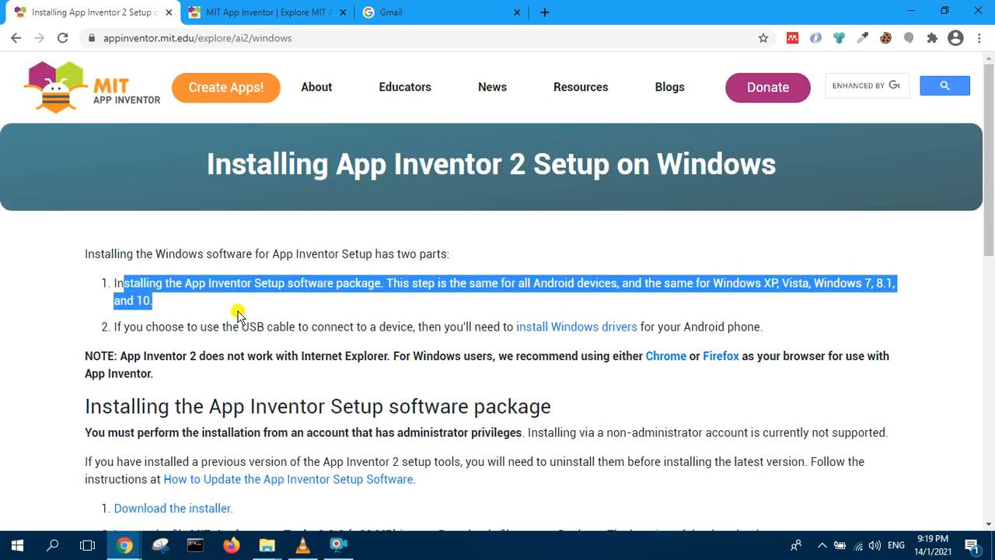
{"action": "mouse_move", "coordinate": [342, 288]}
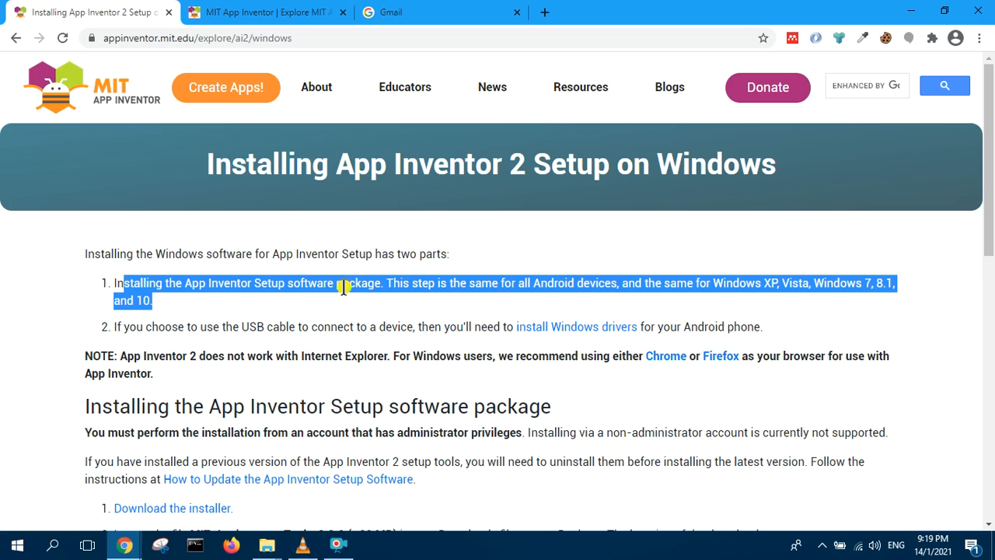
{"action": "left_click", "coordinate": [311, 339]}
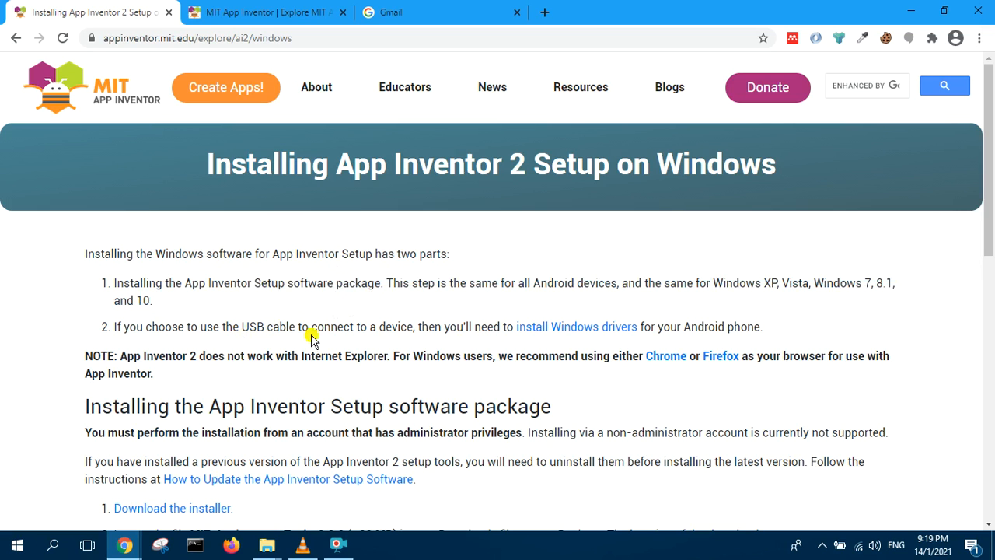
{"action": "scroll", "scroll_direction": "down", "scroll_amount": 3}
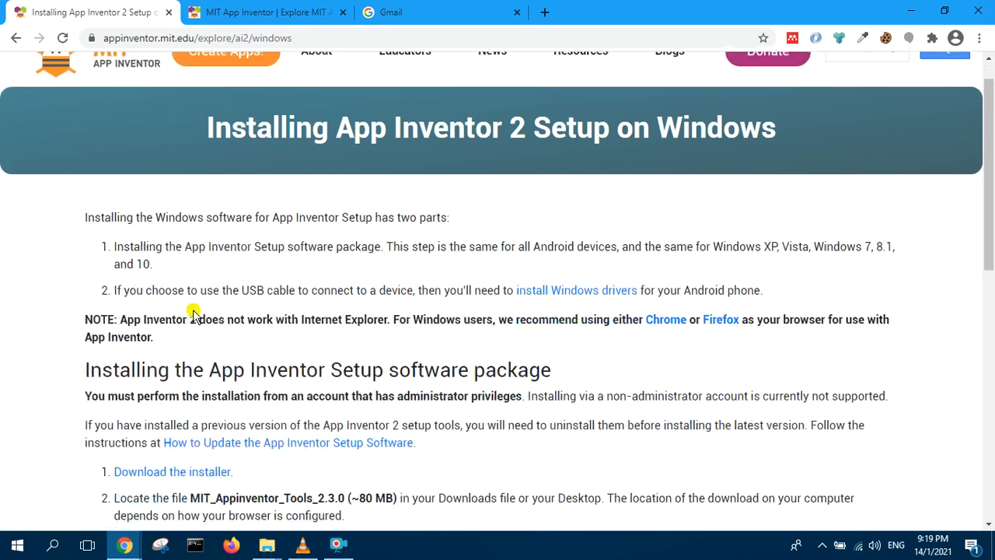
{"action": "scroll", "scroll_direction": "down", "scroll_amount": 3}
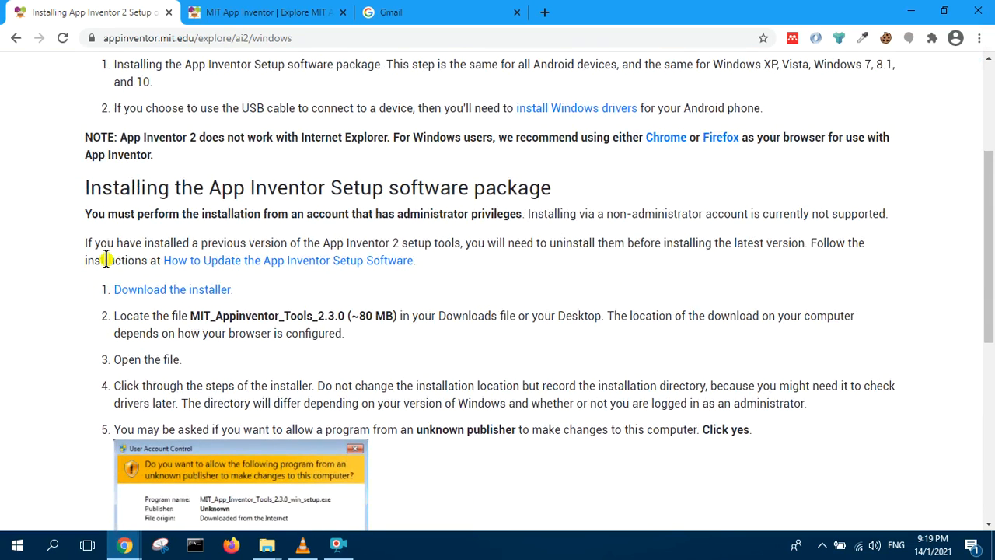
{"action": "mouse_move", "coordinate": [233, 235]}
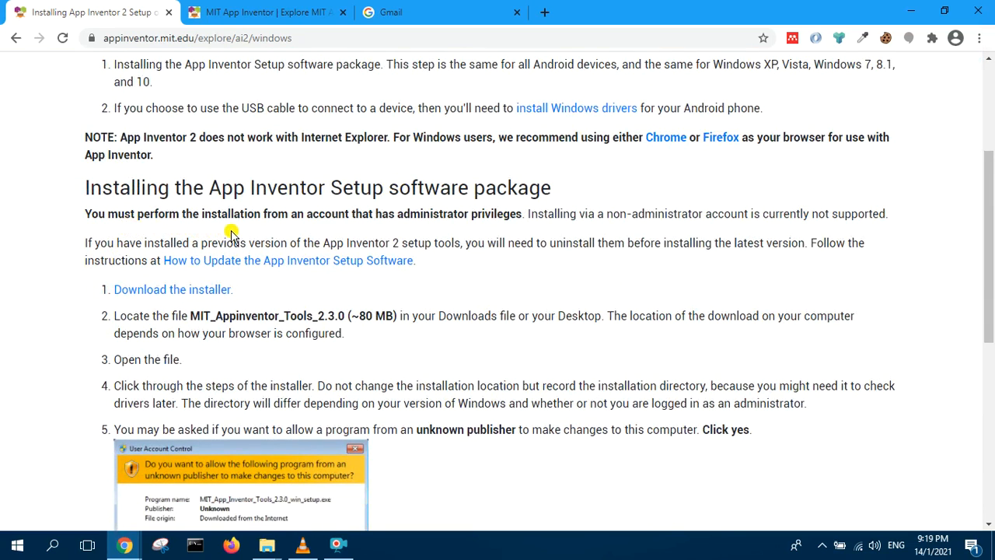
{"action": "mouse_move", "coordinate": [350, 230]}
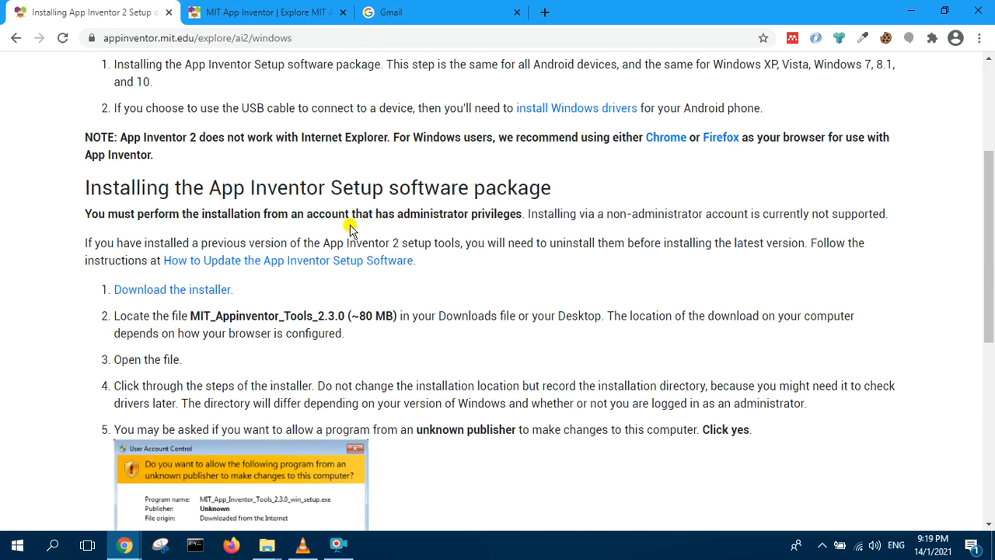
{"action": "mouse_move", "coordinate": [280, 261]}
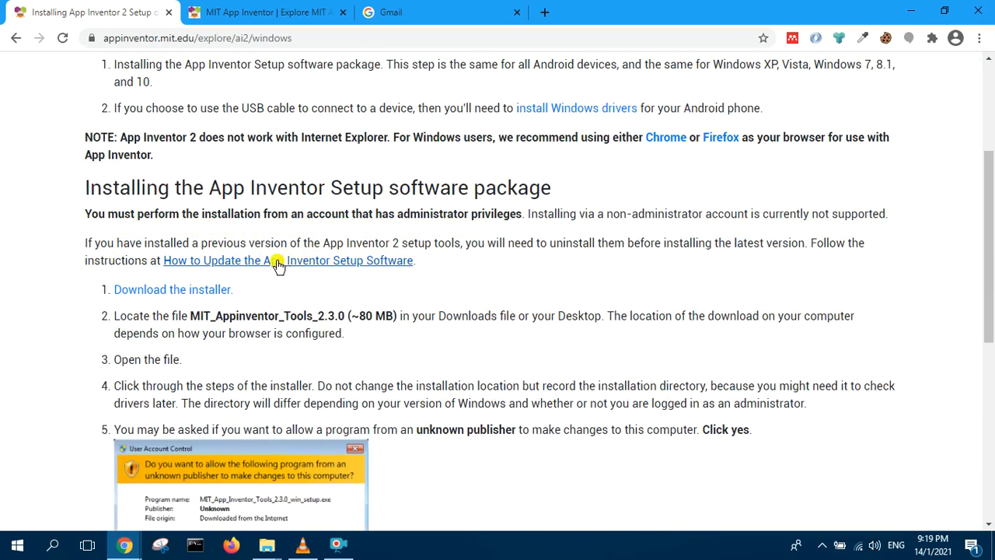
Download the MIT_Appinventor_Tools_2.3.0 Windows installer and review the remaining setup steps
{"action": "left_click", "coordinate": [171, 289]}
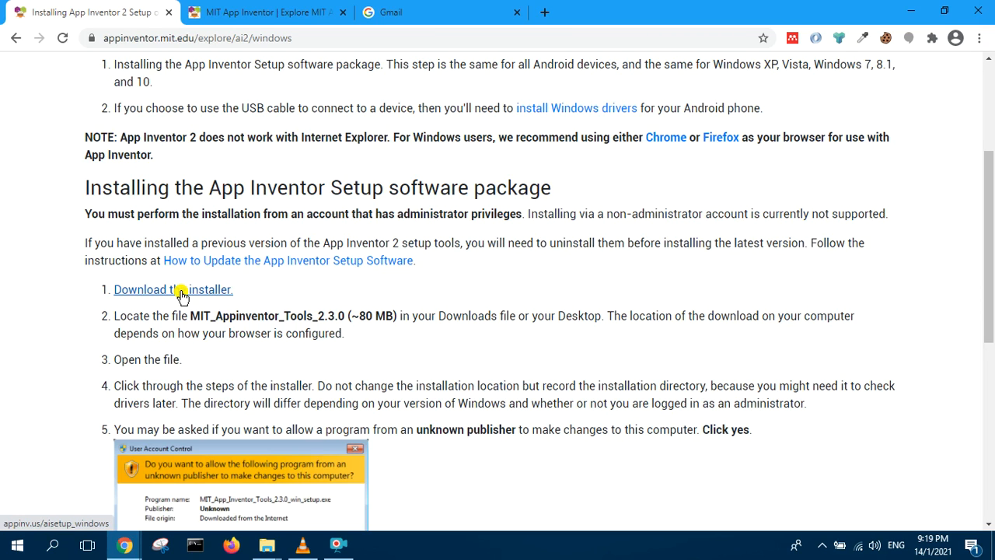
{"action": "mouse_move", "coordinate": [423, 255]}
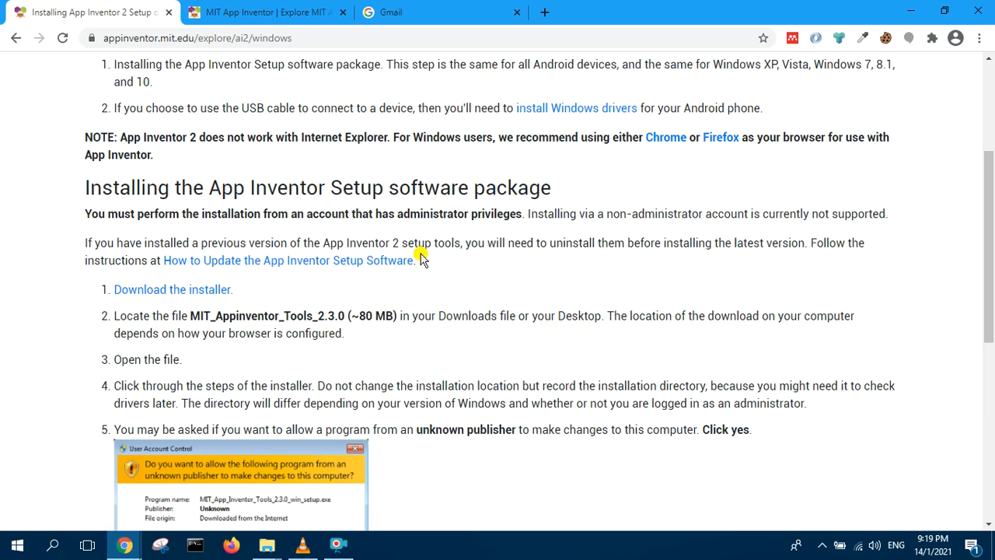
{"action": "scroll", "scroll_direction": "down", "scroll_amount": 3}
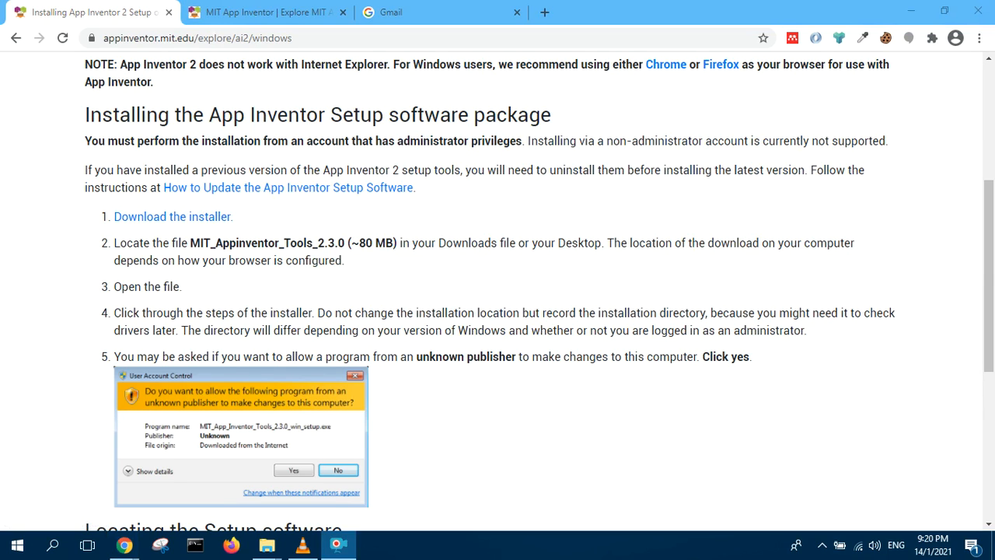
{"action": "scroll", "scroll_direction": "up", "scroll_amount": 3}
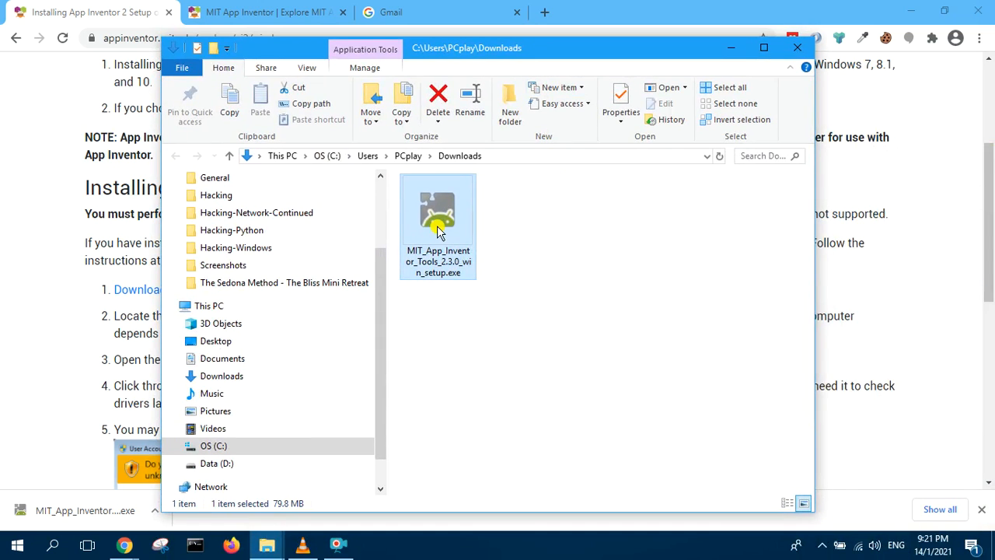
Launch the downloaded installer, accept the license and choose installation for all users
{"action": "double_click", "coordinate": [438, 209]}
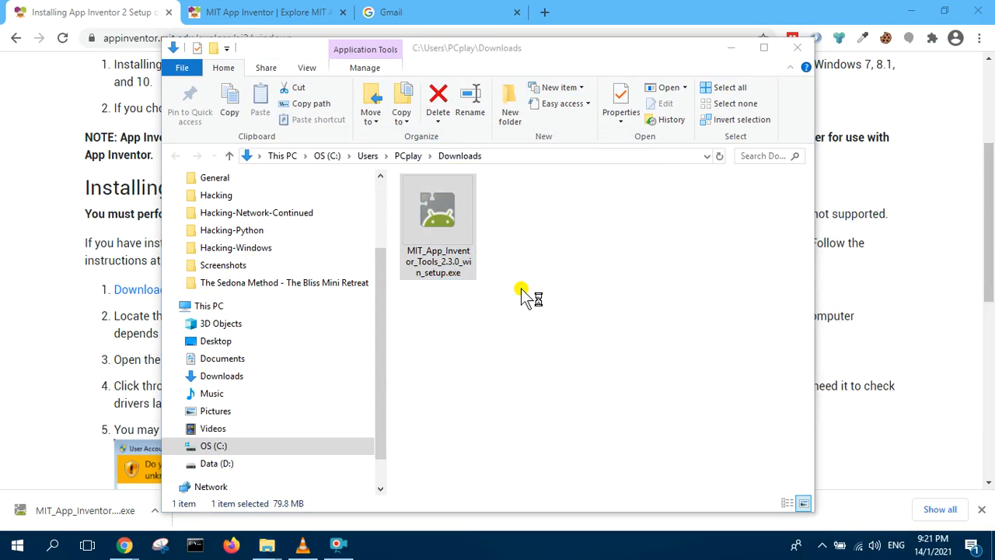
{"action": "double_click", "coordinate": [438, 208]}
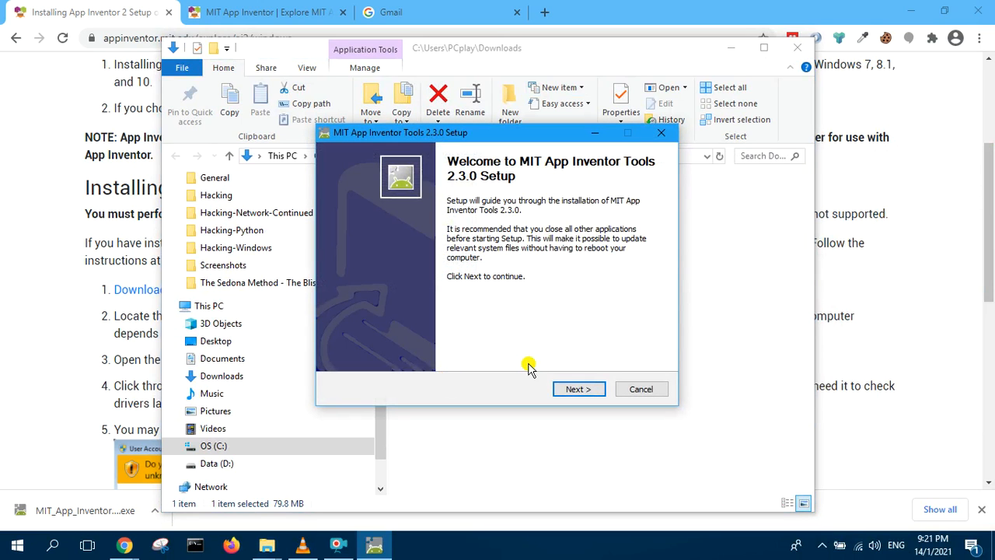
{"action": "left_click", "coordinate": [578, 388]}
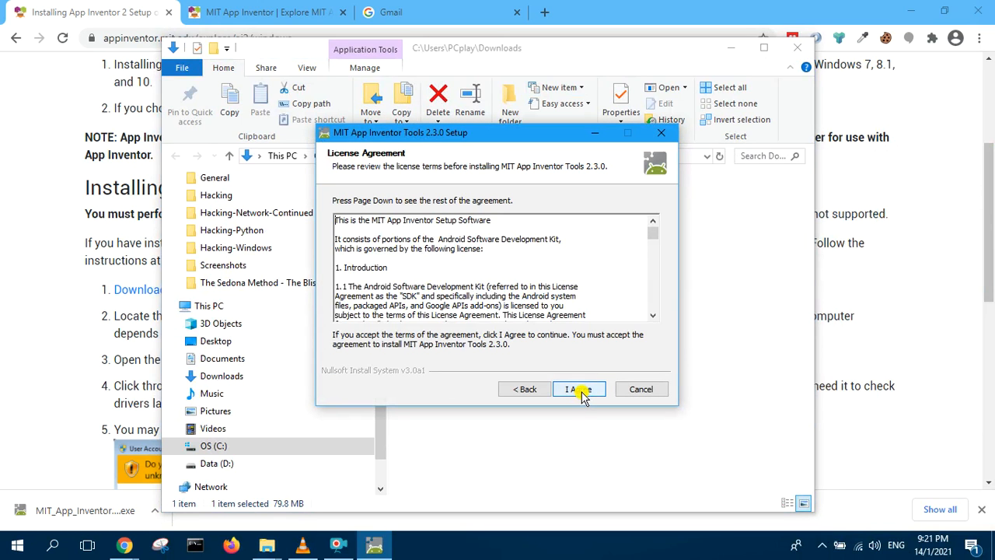
{"action": "left_click", "coordinate": [578, 388]}
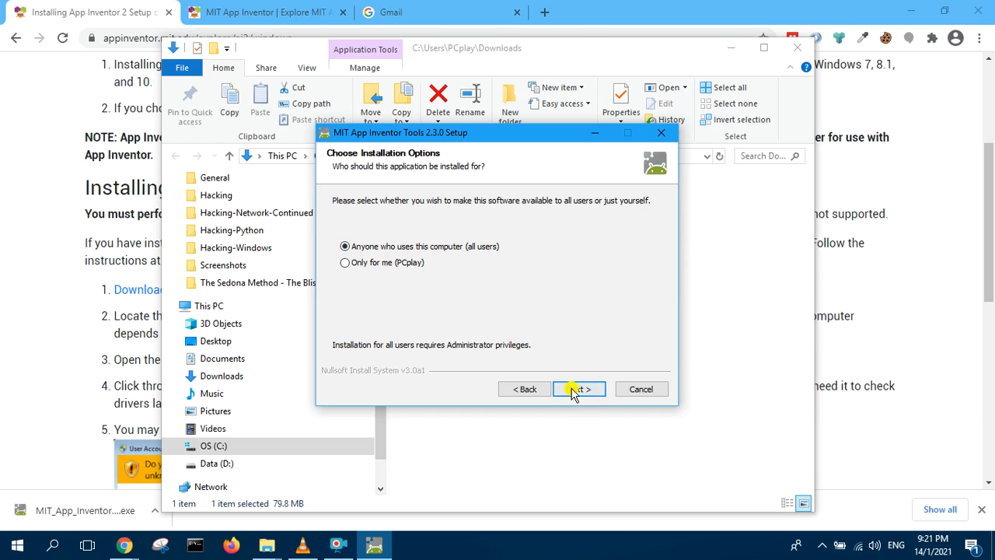
{"action": "left_click", "coordinate": [578, 388]}
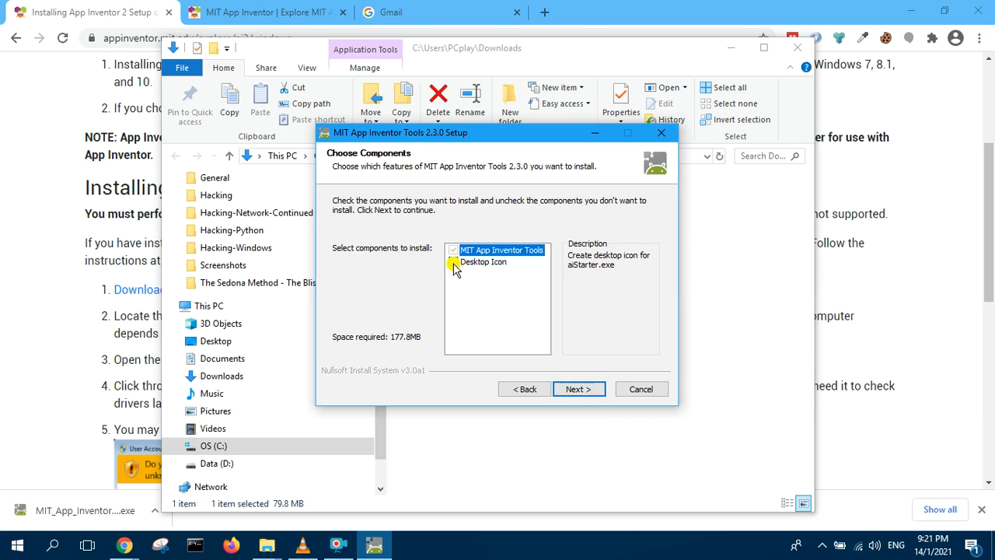
Add the Desktop Icon component, keep C:\Program Files (x86)\AppInventor and default shortcuts, and install
{"action": "left_click", "coordinate": [453, 262]}
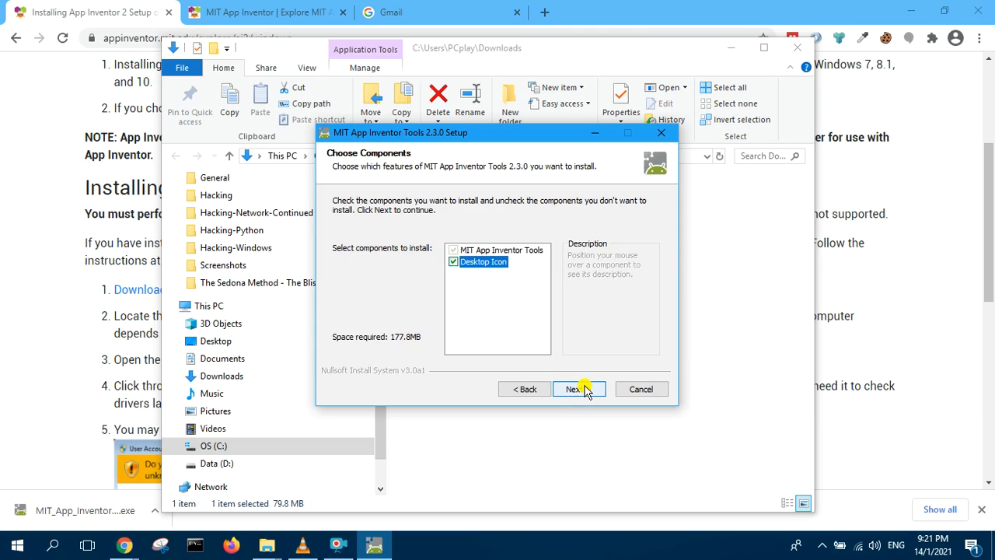
{"action": "left_click", "coordinate": [575, 388]}
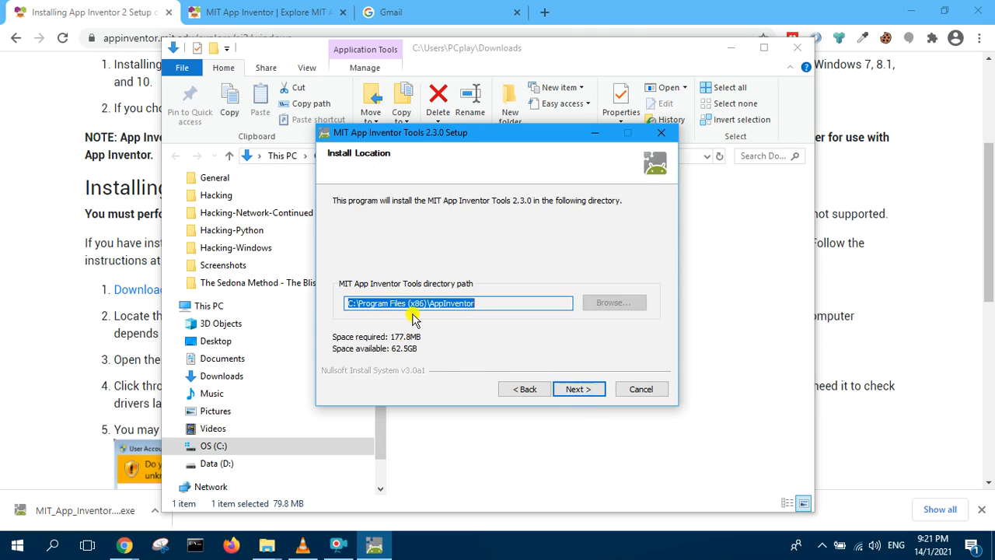
{"action": "mouse_move", "coordinate": [497, 325]}
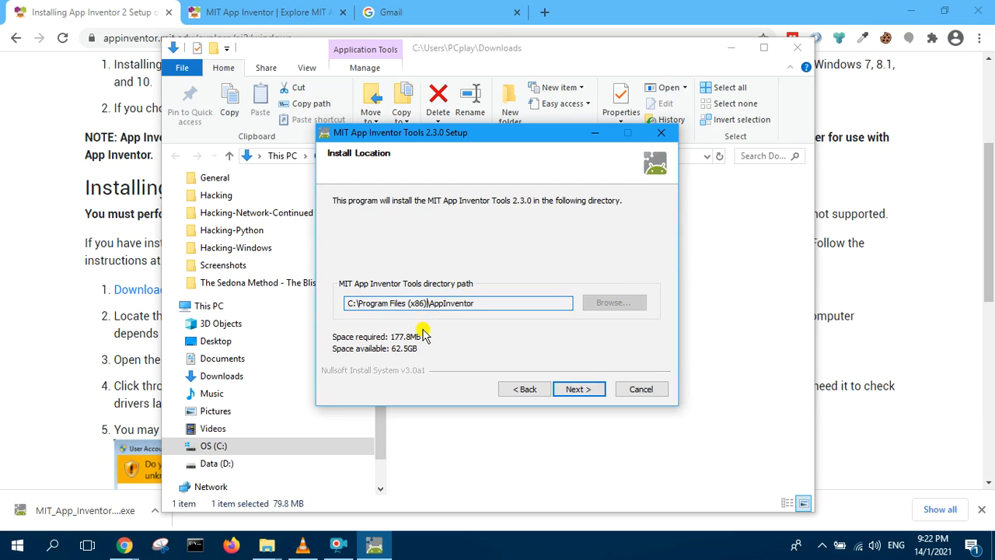
{"action": "left_click", "coordinate": [356, 303]}
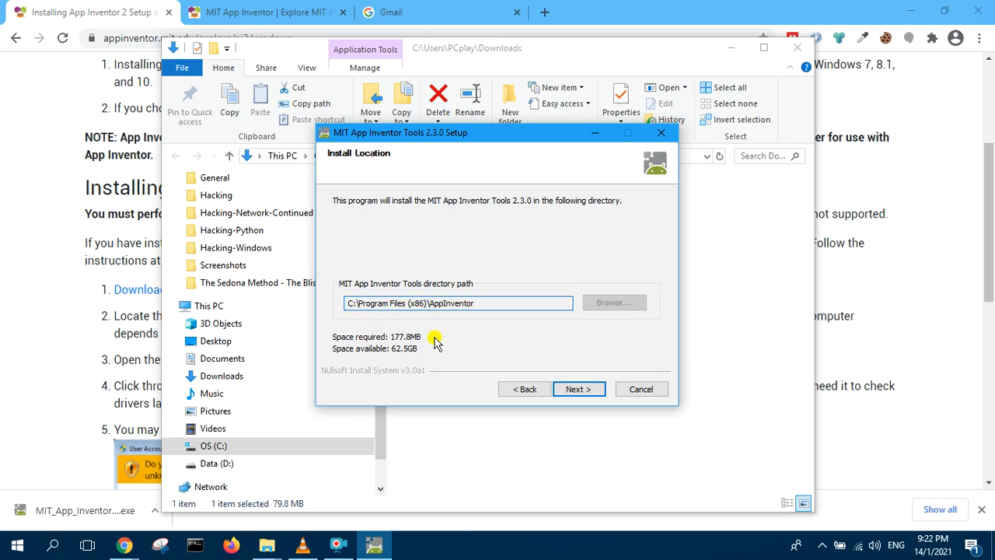
{"action": "mouse_move", "coordinate": [427, 320]}
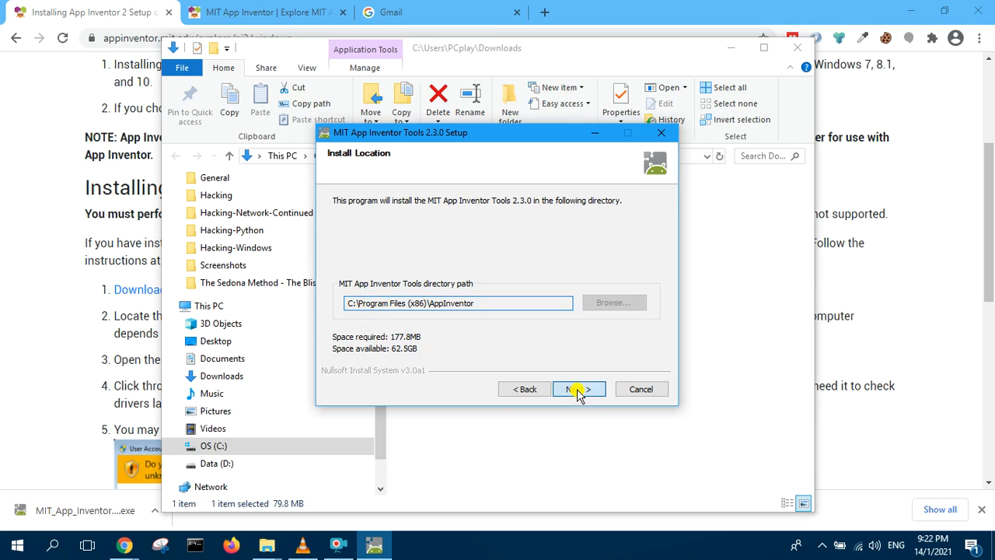
{"action": "left_click", "coordinate": [575, 388]}
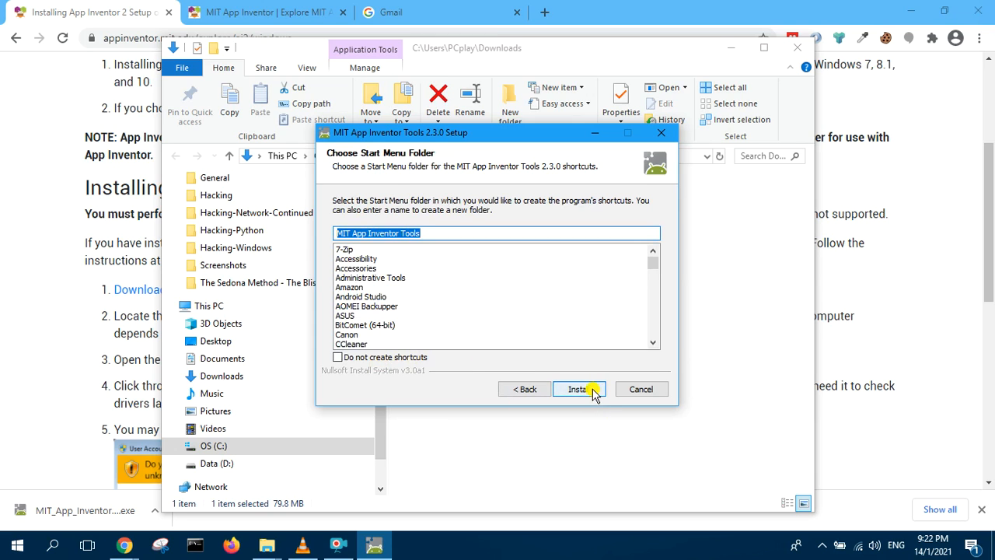
{"action": "left_click", "coordinate": [578, 389]}
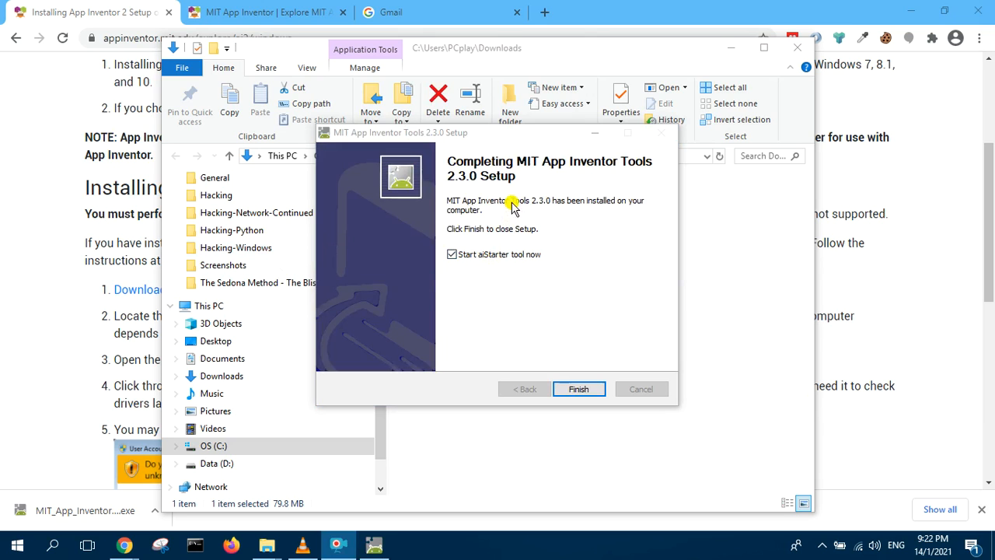
{"action": "mouse_move", "coordinate": [547, 177]}
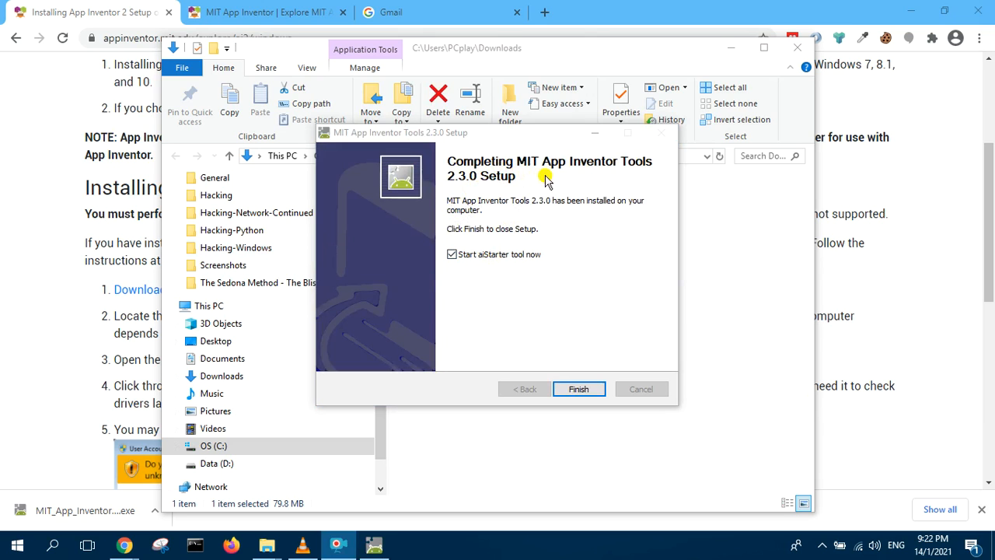
{"action": "mouse_move", "coordinate": [453, 255]}
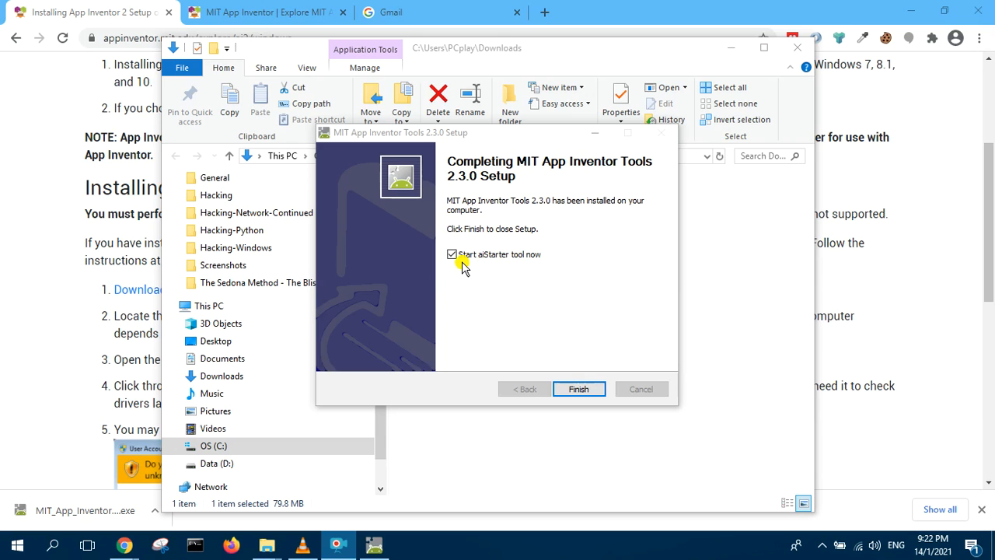
{"action": "mouse_move", "coordinate": [544, 367]}
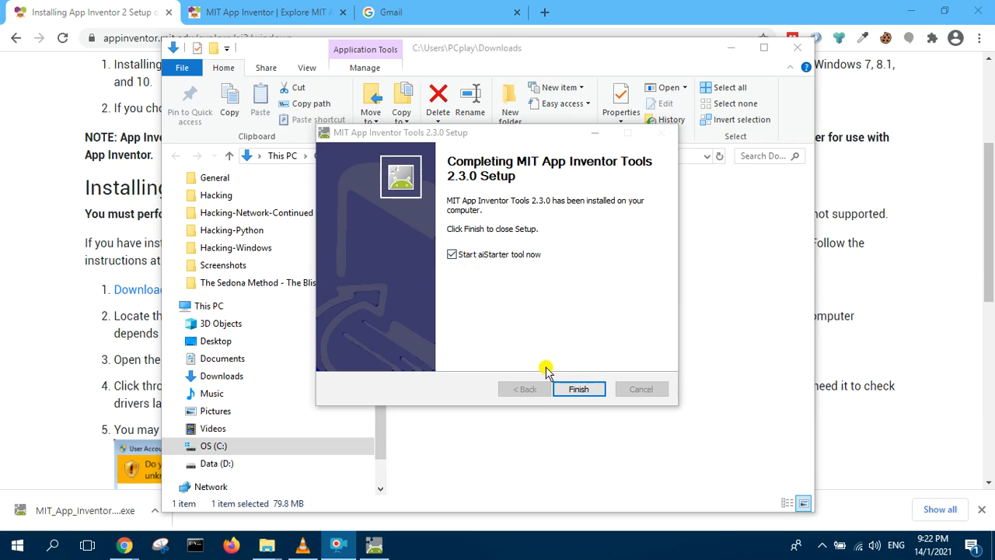
Finish setup launching aiStarter, dismiss the administrator-privileges error and select the setup .exe again
{"action": "left_click", "coordinate": [579, 389]}
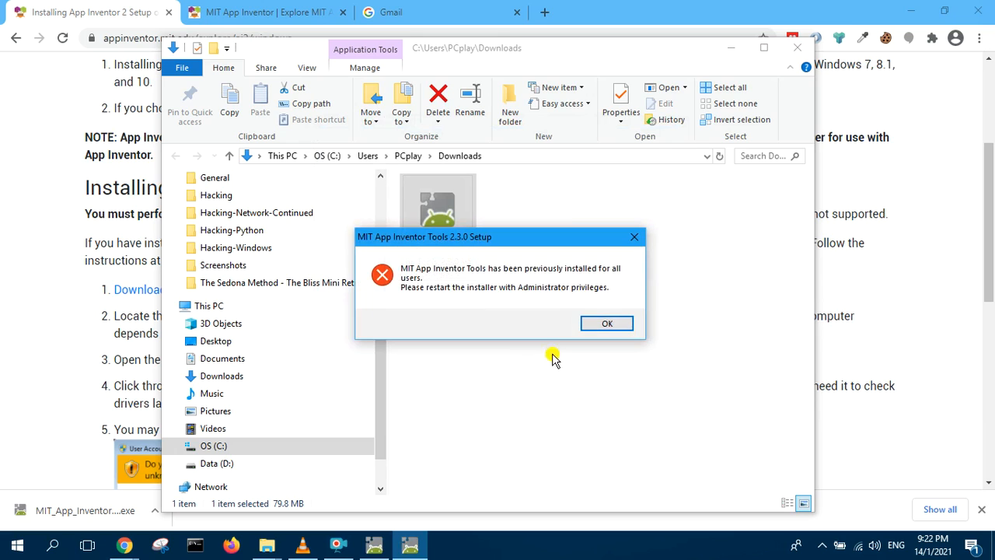
{"action": "mouse_move", "coordinate": [520, 304]}
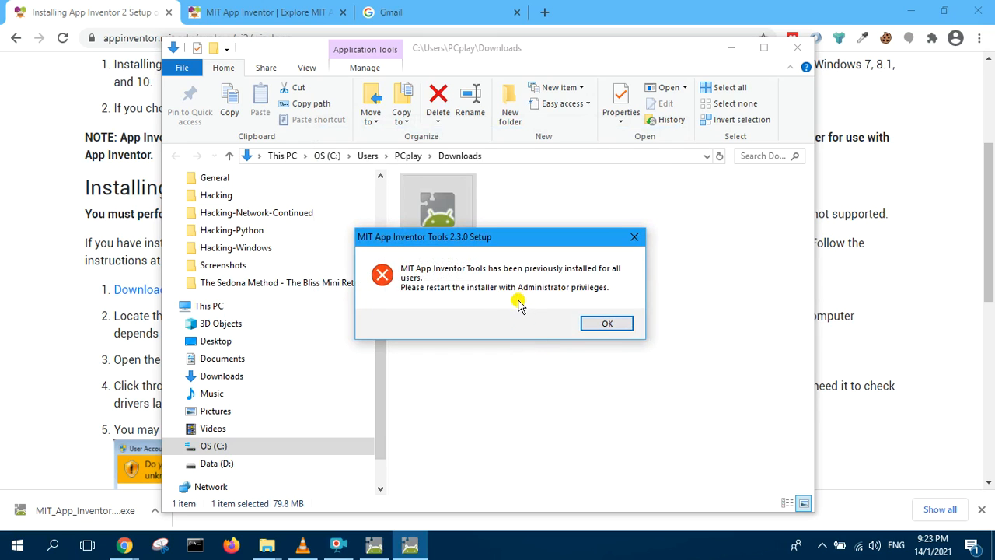
{"action": "mouse_move", "coordinate": [466, 303]}
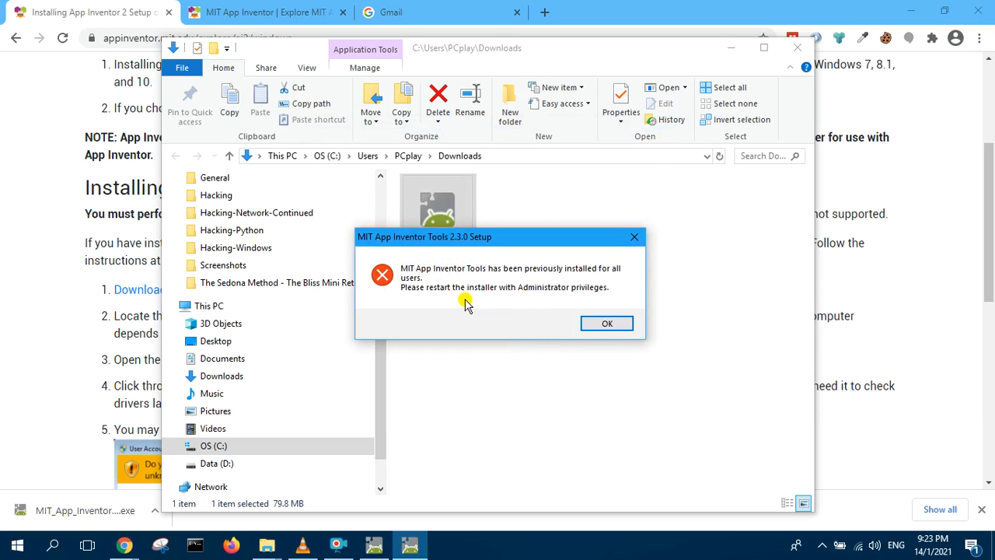
{"action": "mouse_move", "coordinate": [470, 258]}
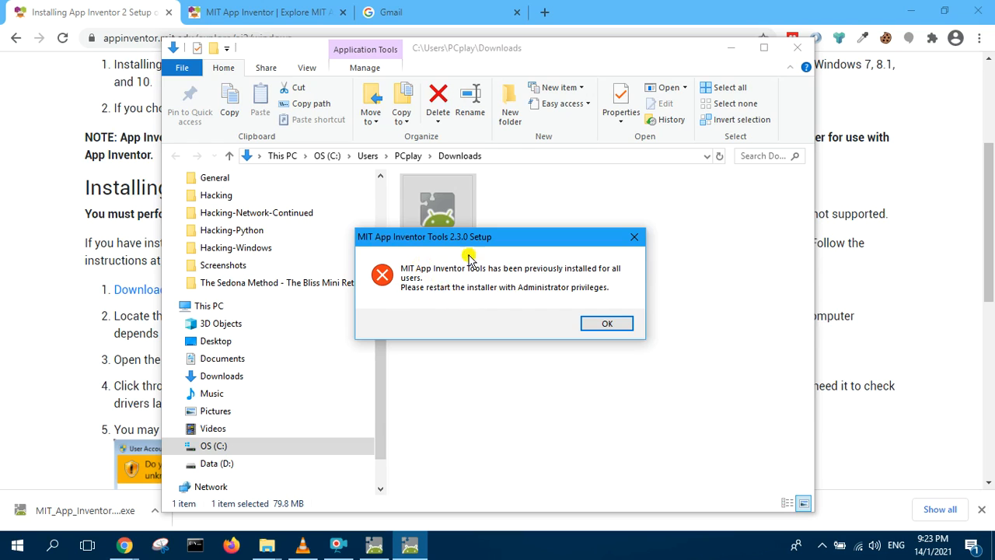
{"action": "mouse_move", "coordinate": [485, 305]}
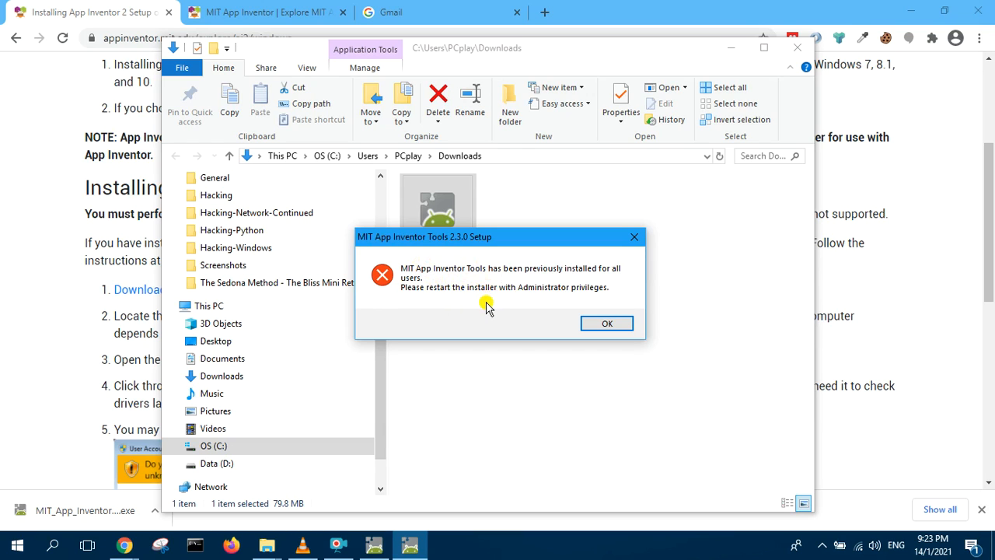
{"action": "mouse_move", "coordinate": [606, 324]}
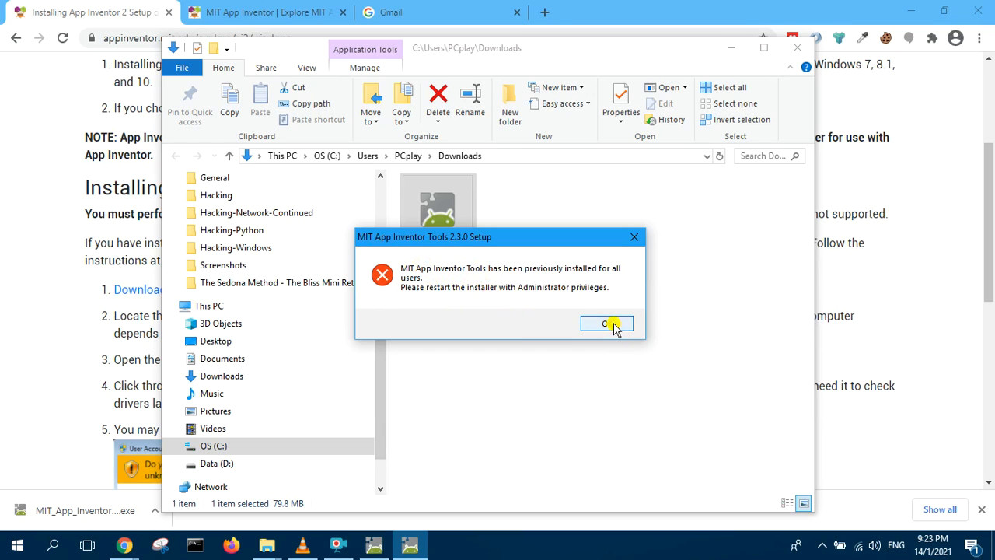
{"action": "left_click", "coordinate": [607, 324]}
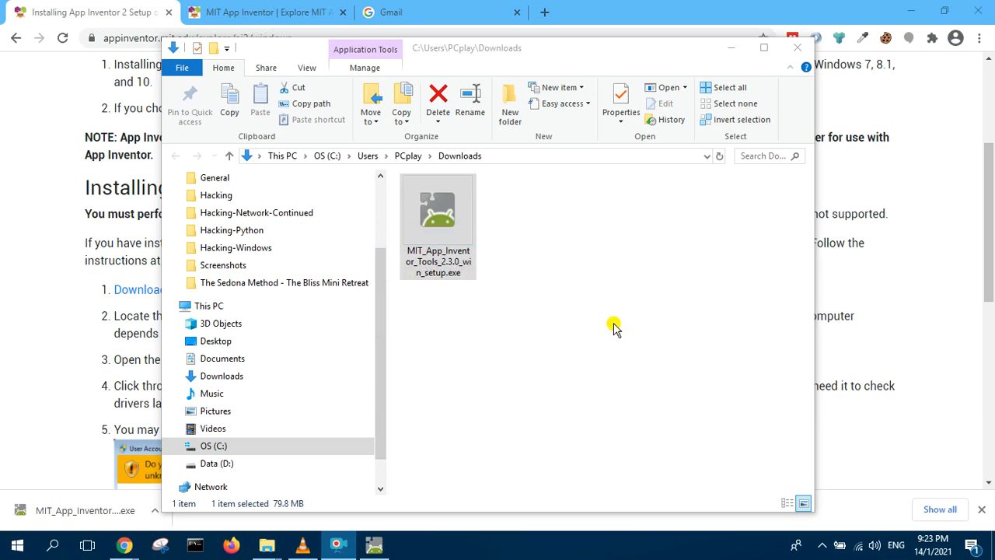
{"action": "double_click", "coordinate": [438, 208]}
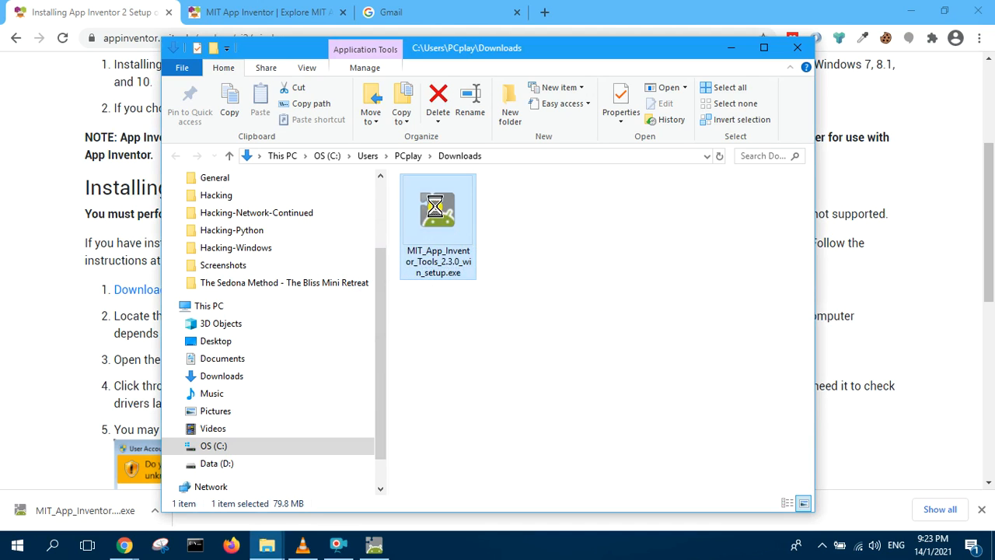
Run the setup file as administrator, accept the license and reinstall the components for all users
{"action": "right_click", "coordinate": [438, 210]}
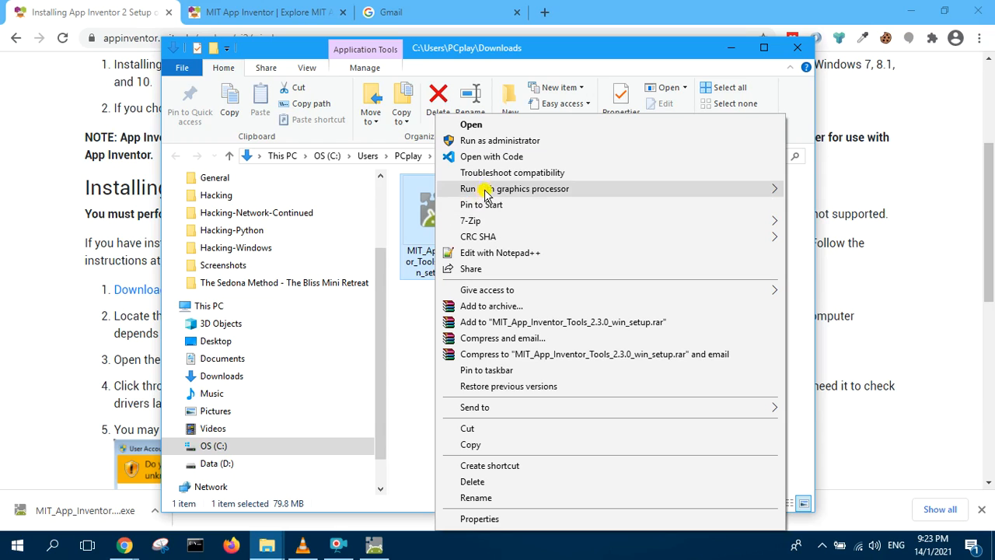
{"action": "mouse_move", "coordinate": [491, 156]}
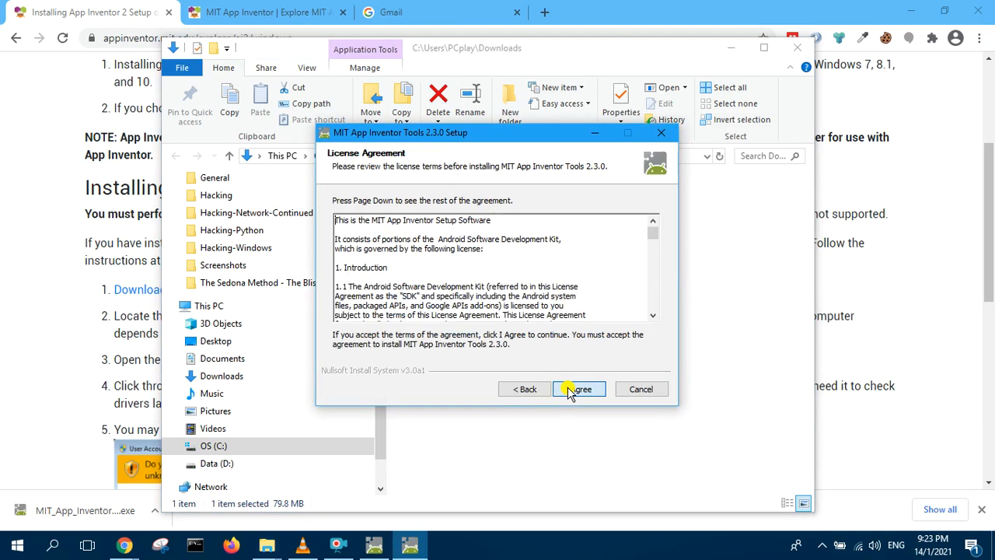
{"action": "left_click", "coordinate": [578, 389]}
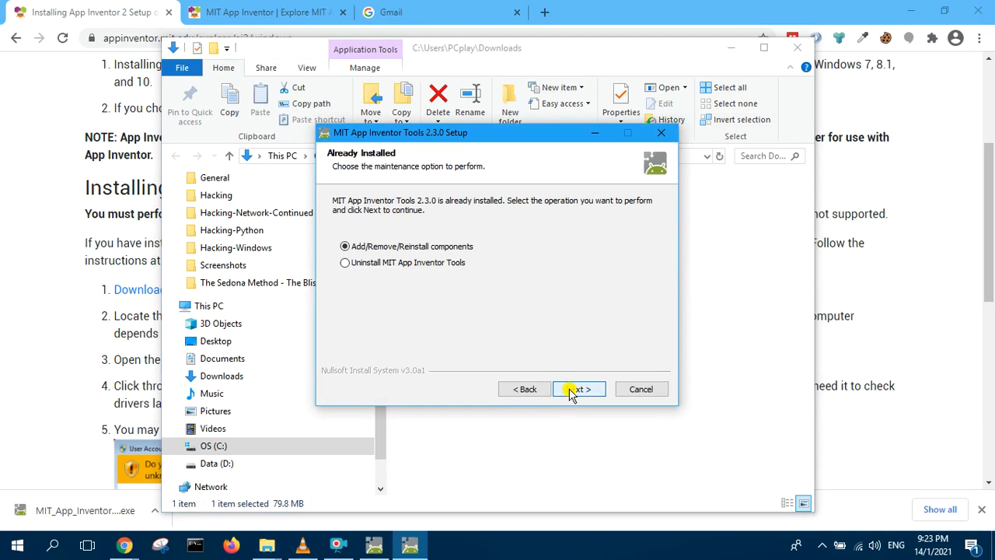
{"action": "mouse_move", "coordinate": [379, 263]}
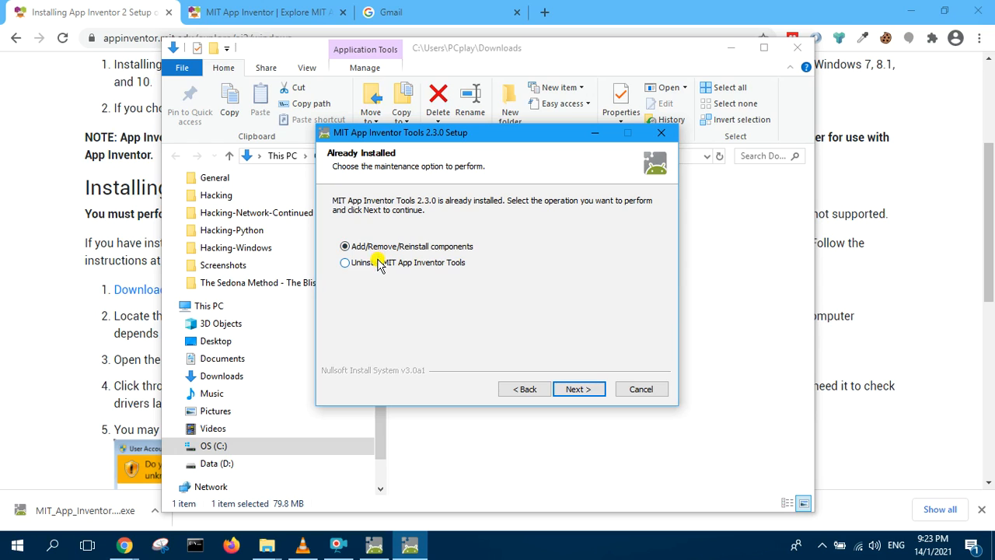
{"action": "left_click", "coordinate": [578, 388]}
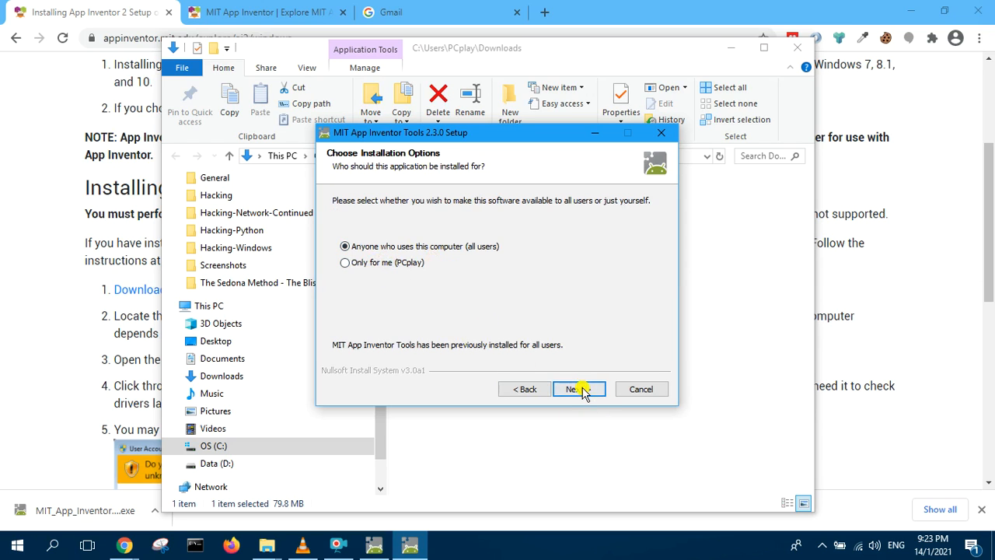
{"action": "left_click", "coordinate": [573, 389]}
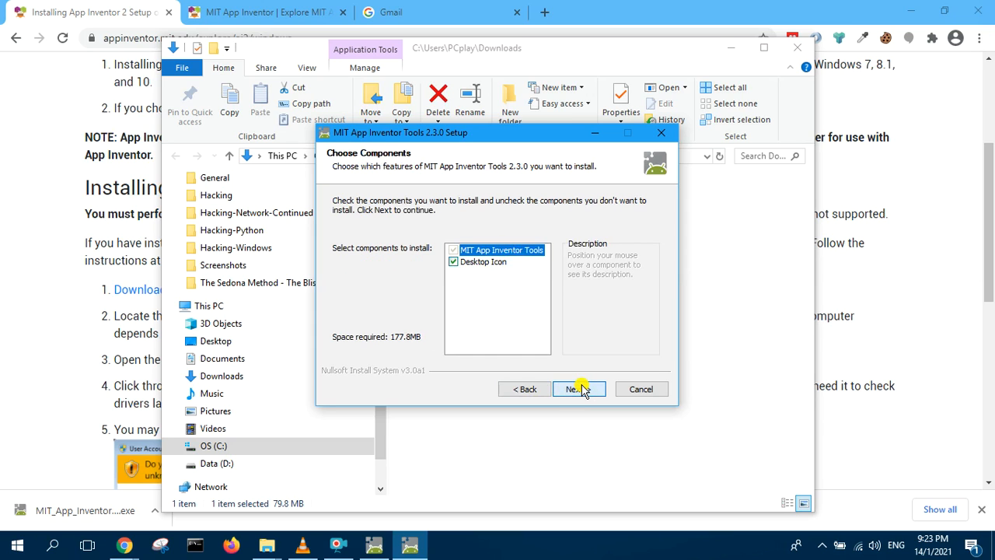
{"action": "mouse_move", "coordinate": [516, 365]}
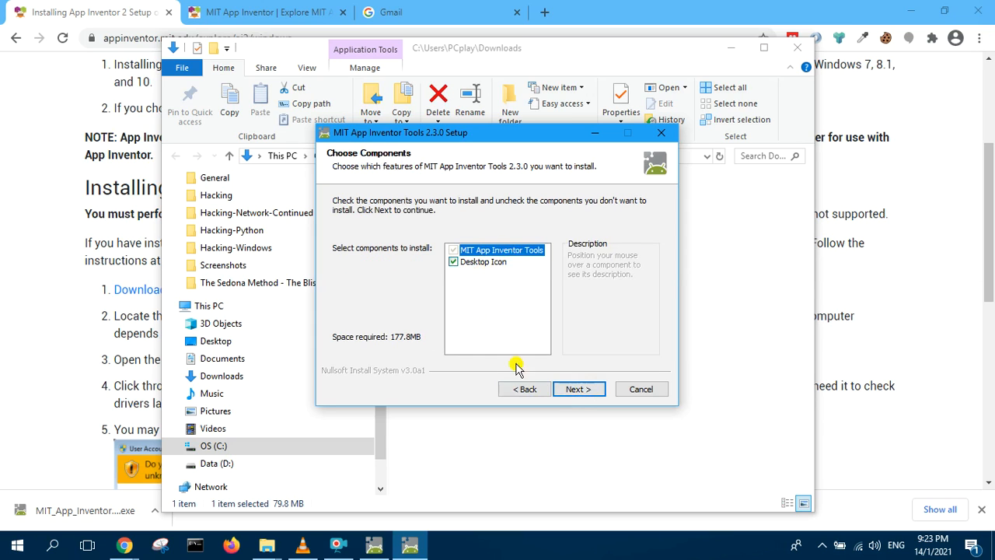
Keep both components, the default folder and shortcuts, and start the reinstall
{"action": "left_click", "coordinate": [578, 388]}
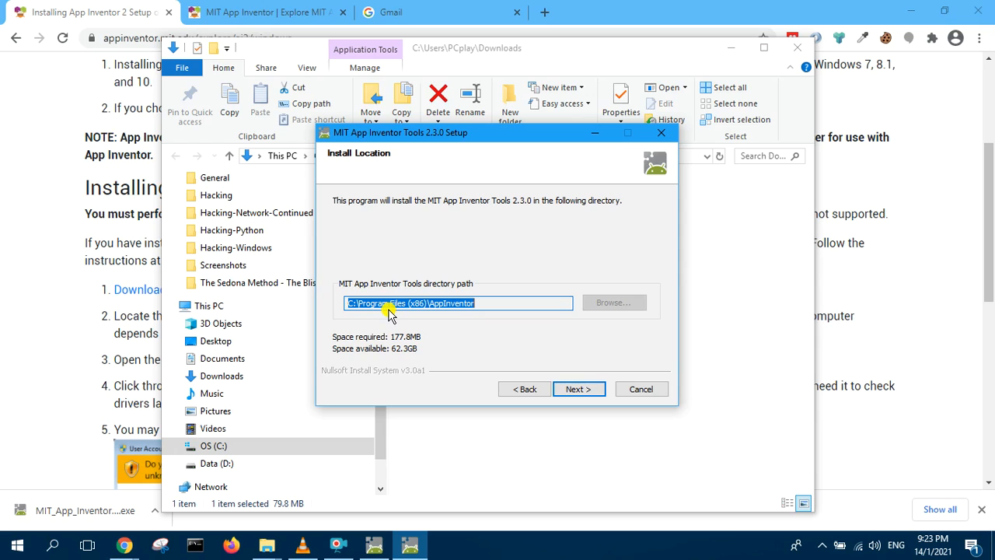
{"action": "left_click", "coordinate": [578, 389]}
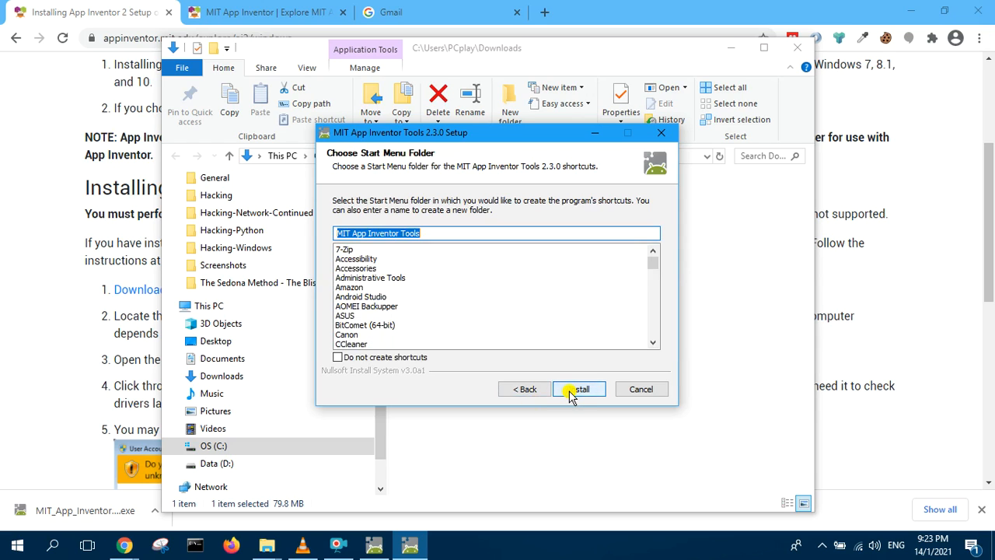
{"action": "left_click", "coordinate": [578, 388]}
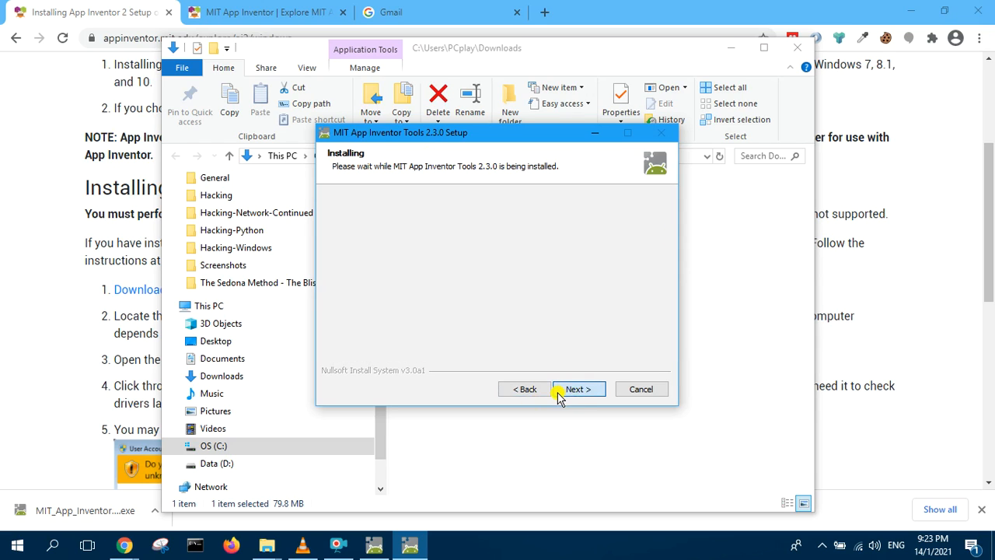
Retry past the running-aiStarter warning and finish with 'Start aiStarter tool now' checked
{"action": "left_click", "coordinate": [578, 389]}
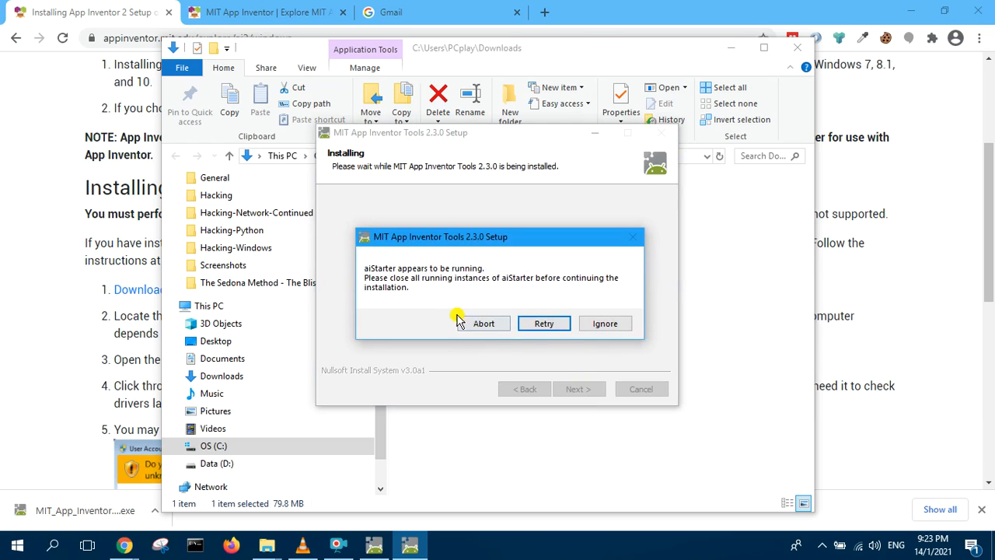
{"action": "mouse_move", "coordinate": [442, 301]}
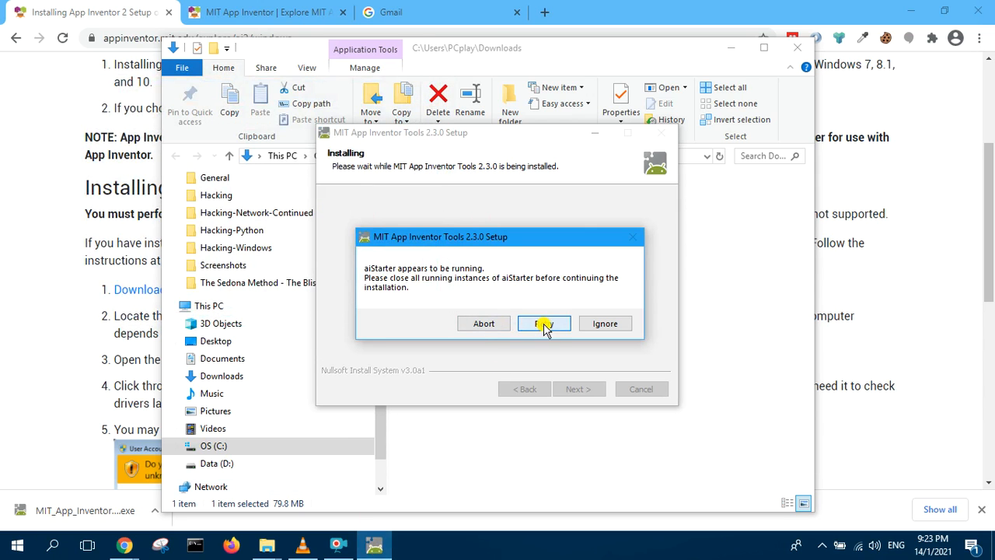
{"action": "left_click", "coordinate": [544, 323]}
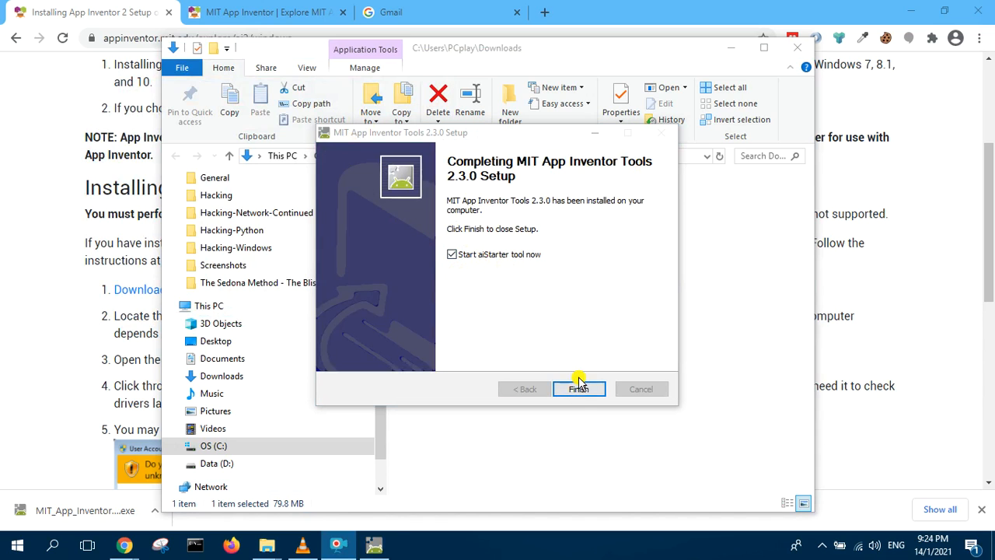
{"action": "left_click", "coordinate": [578, 389]}
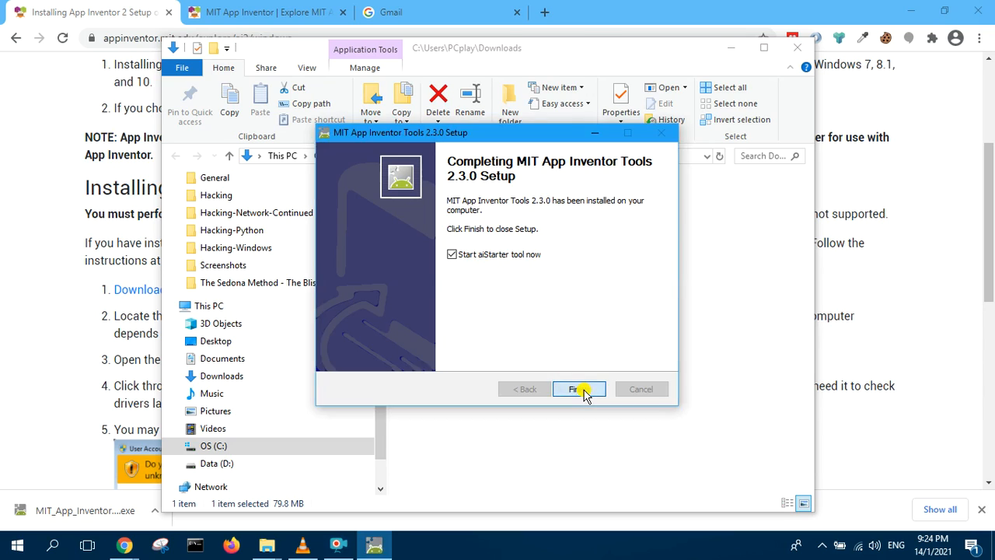
Close setup so aiStarter starts listening on 127.0.0.1:8004, and move its console aside
{"action": "left_click", "coordinate": [579, 389]}
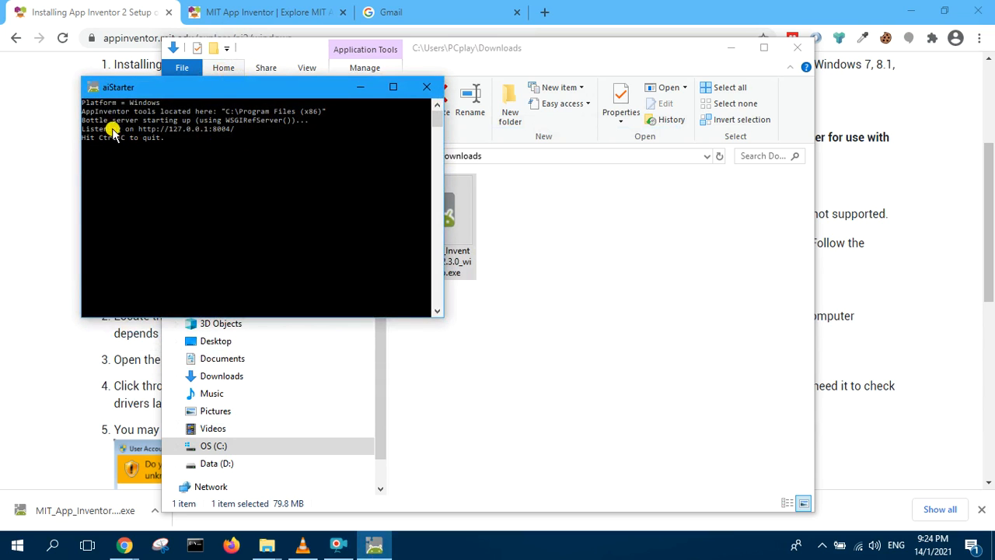
{"action": "mouse_move", "coordinate": [199, 128]}
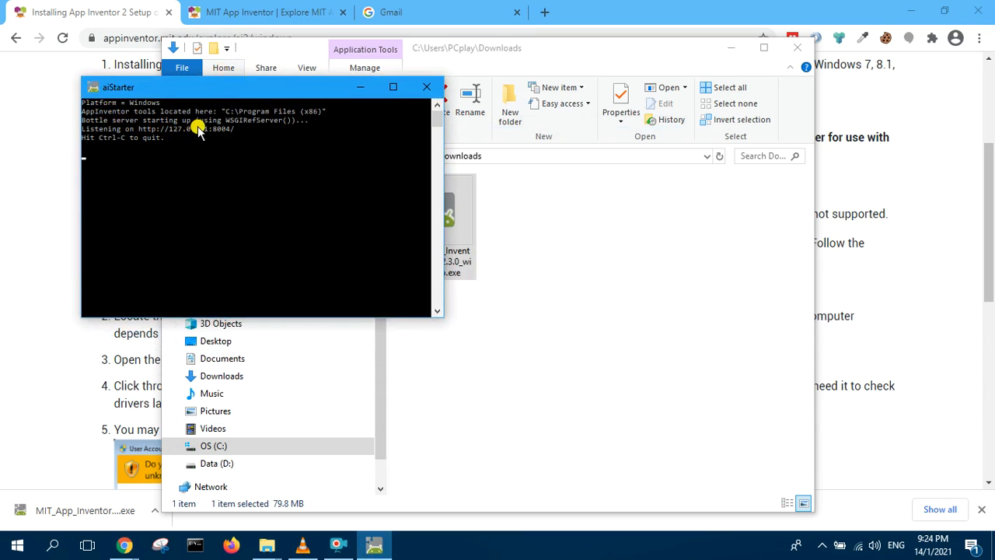
{"action": "mouse_move", "coordinate": [143, 127]}
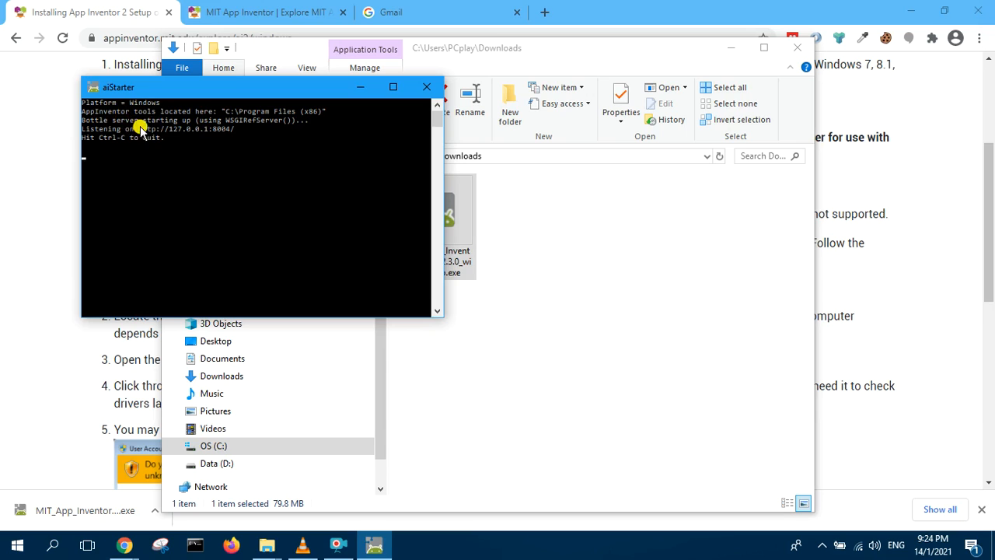
{"action": "mouse_move", "coordinate": [270, 138]}
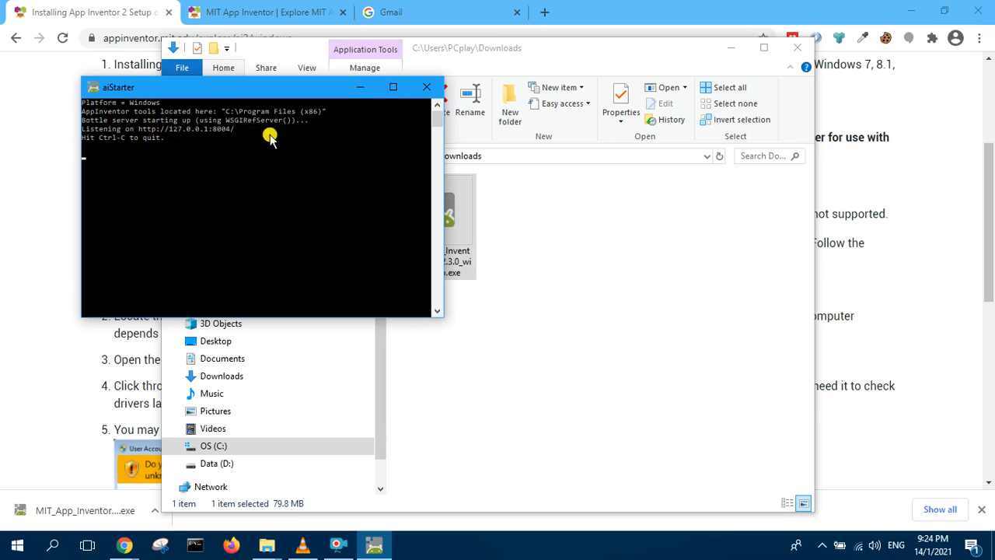
{"action": "mouse_move", "coordinate": [263, 96]}
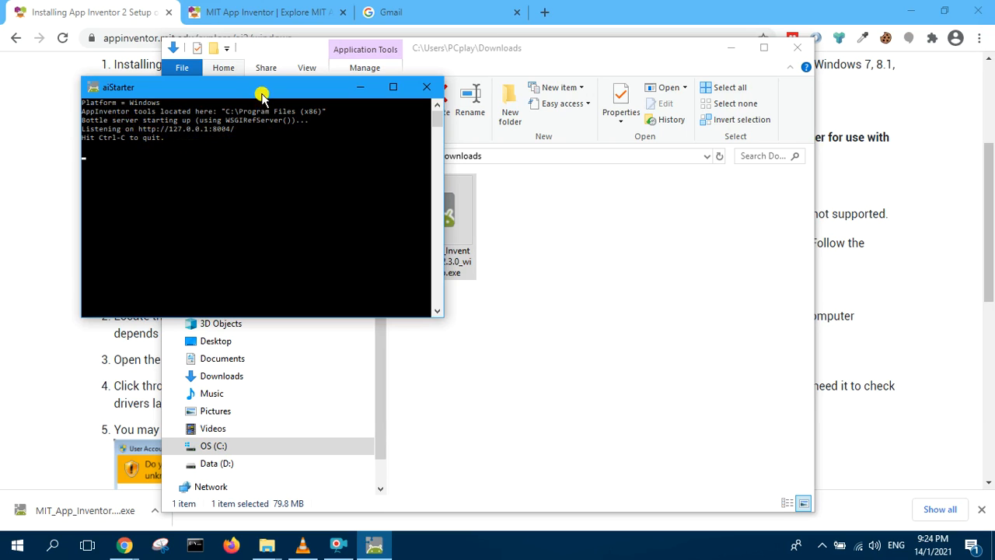
{"action": "left_click_drag", "start_coordinate": [261, 87], "coordinate": [759, 208]}
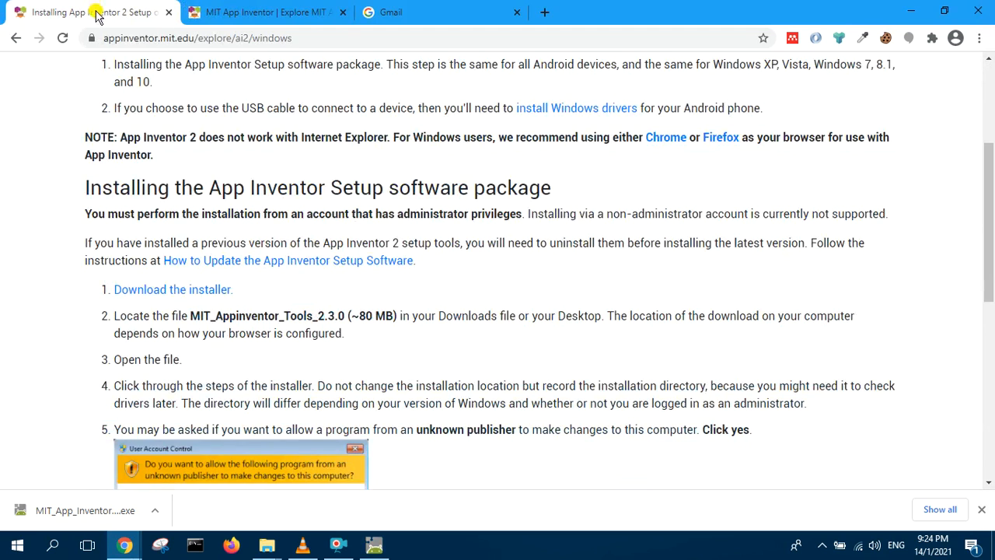
Return to the MIT App Inventor home page in Chrome
{"action": "scroll", "scroll_direction": "up", "scroll_amount": 3}
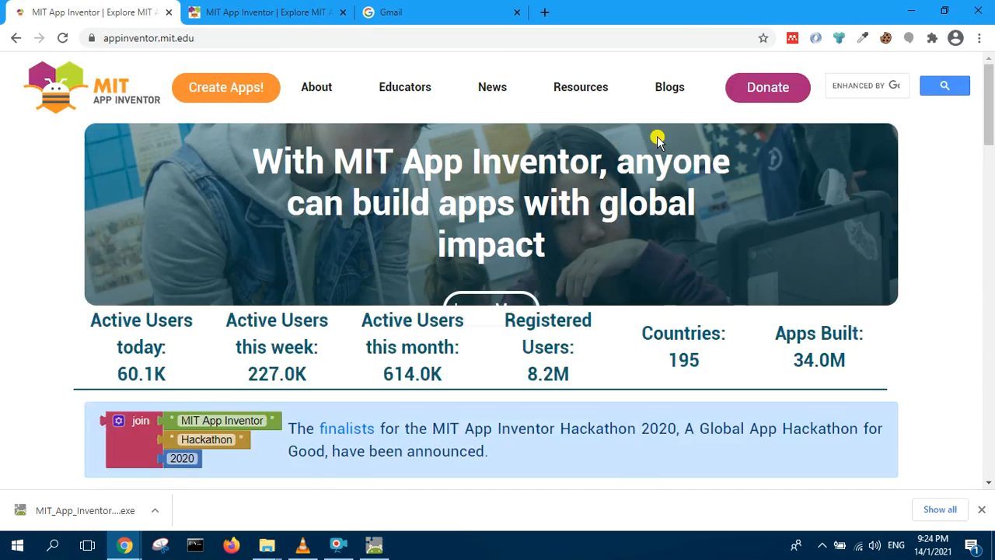
{"action": "mouse_move", "coordinate": [150, 267]}
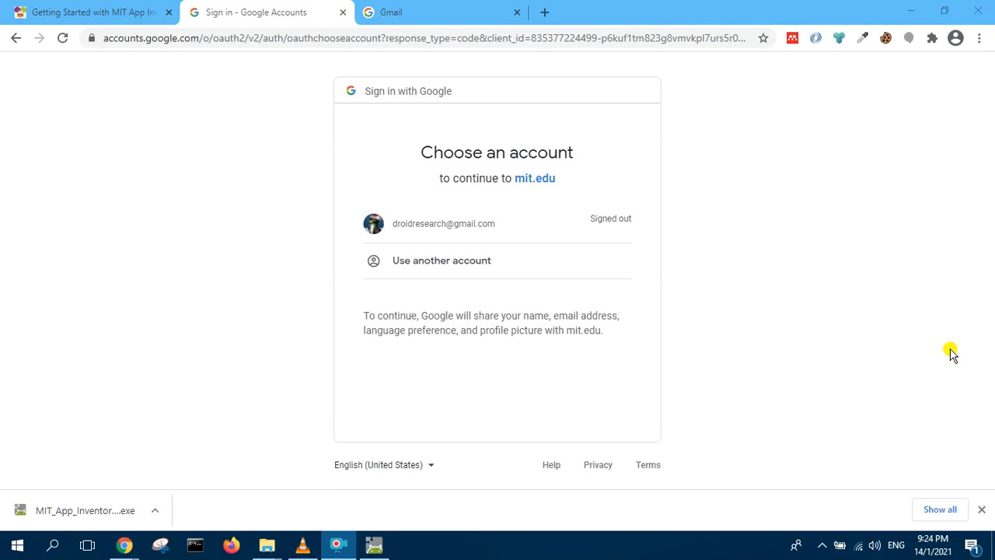
{"action": "mouse_move", "coordinate": [460, 261]}
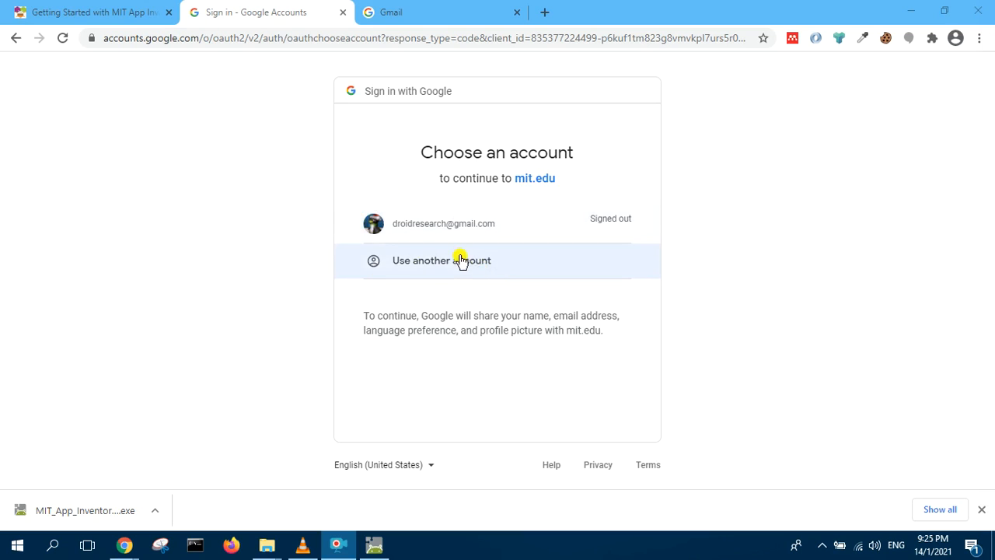
{"action": "mouse_move", "coordinate": [401, 227]}
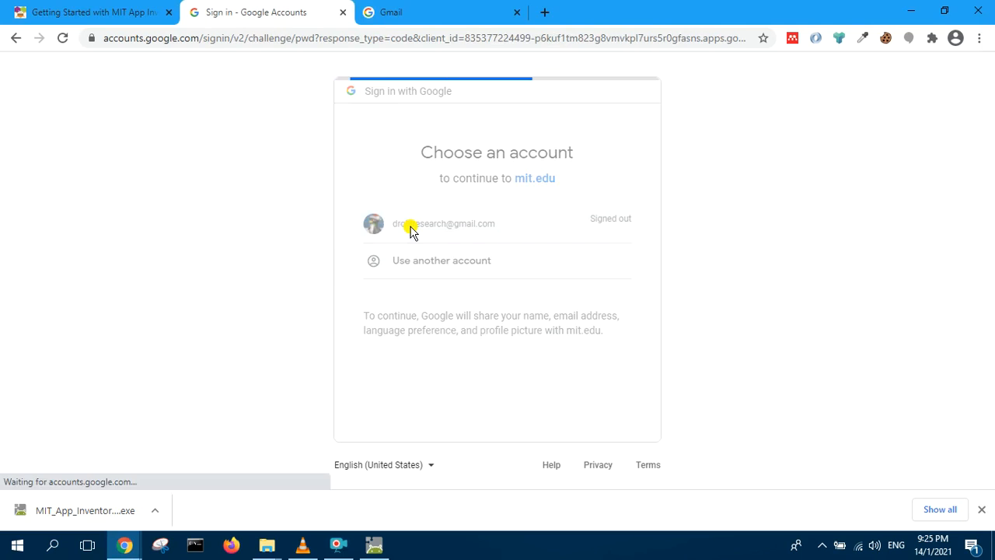
Choose the existing MIT Google account and submit its password
{"action": "left_click", "coordinate": [443, 223]}
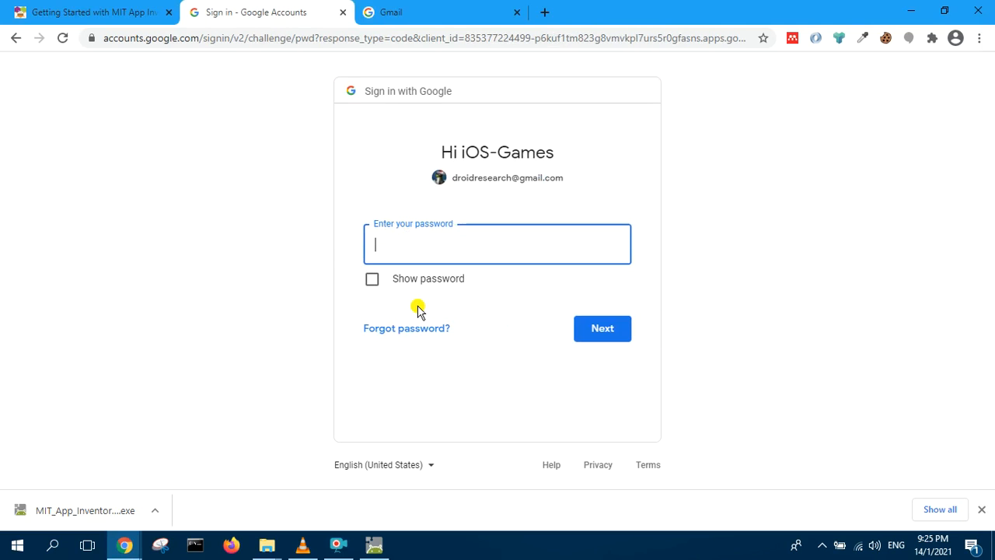
{"action": "type", "text": "••"}
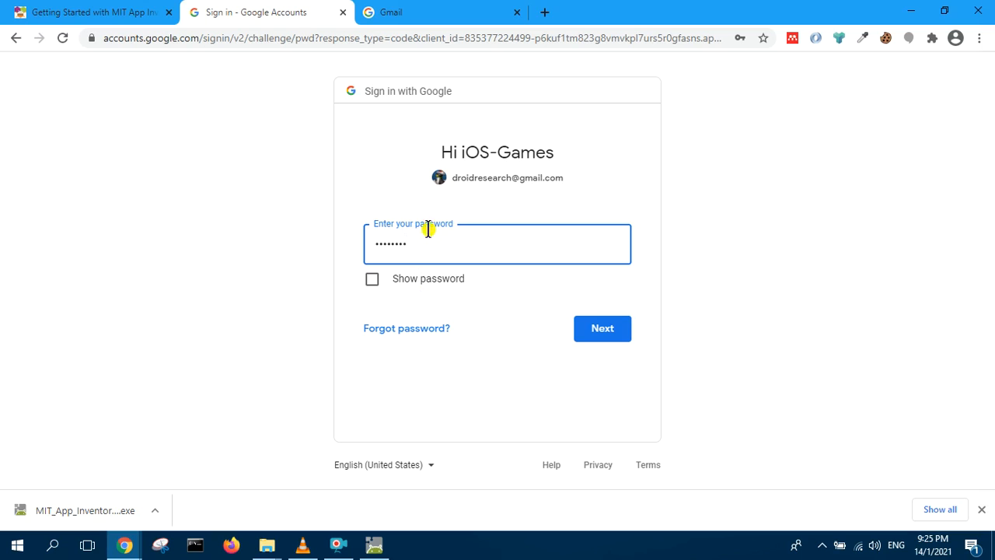
{"action": "left_click", "coordinate": [602, 328]}
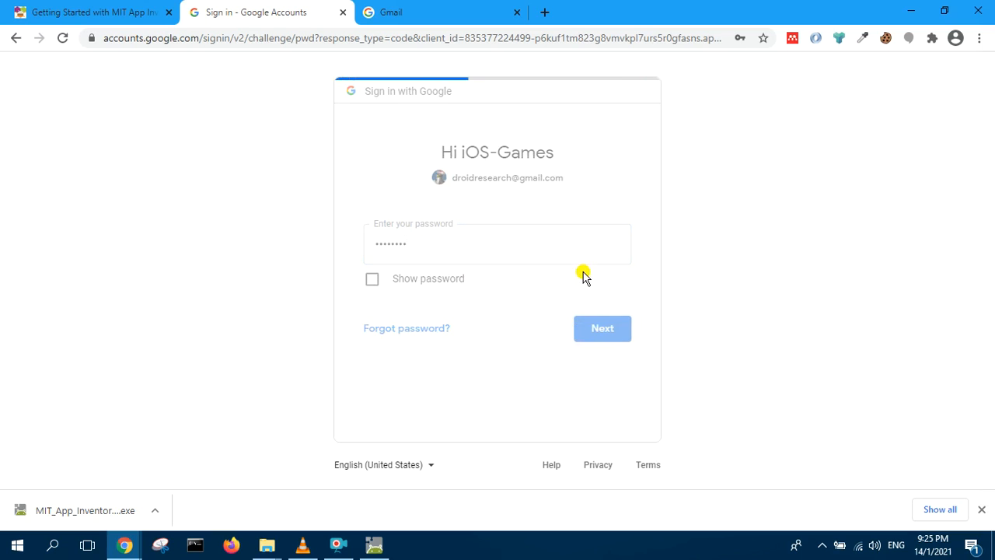
Decline Chrome's offer to save the password and reach the projects list
{"action": "left_click", "coordinate": [603, 328]}
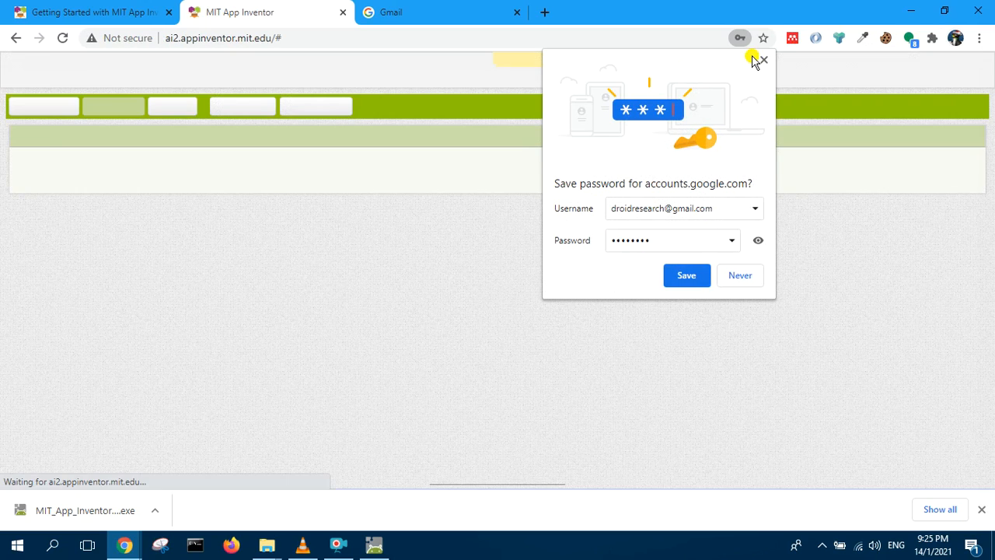
{"action": "left_click", "coordinate": [761, 59]}
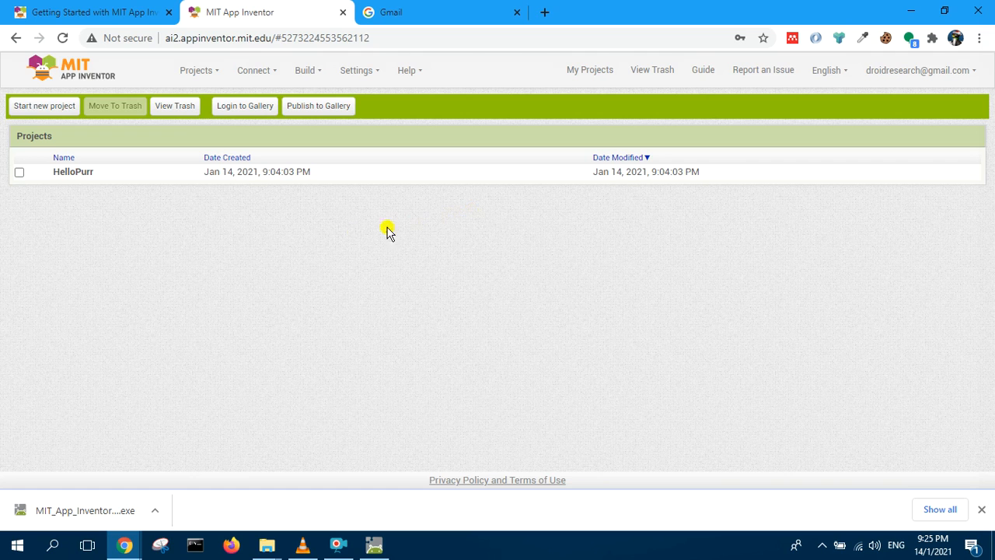
Open the HelloPurr project and close the release announcement to see its design
{"action": "left_click", "coordinate": [73, 171]}
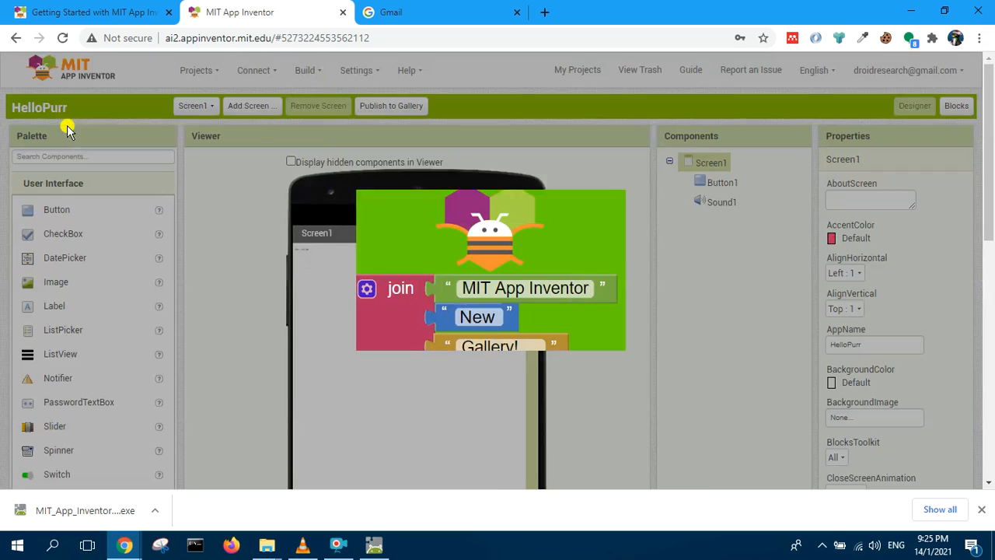
{"action": "scroll", "scroll_direction": "down", "scroll_amount": 3}
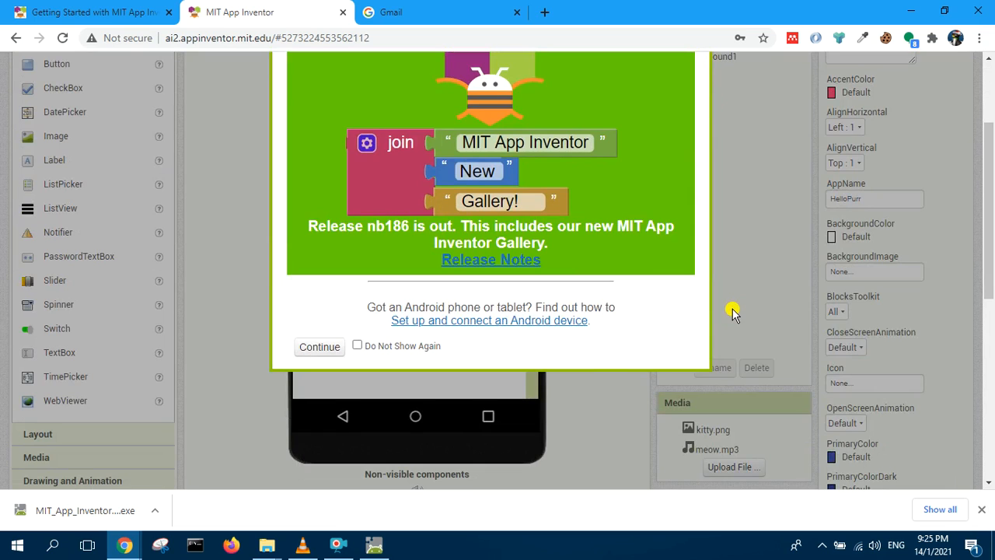
{"action": "mouse_move", "coordinate": [657, 326]}
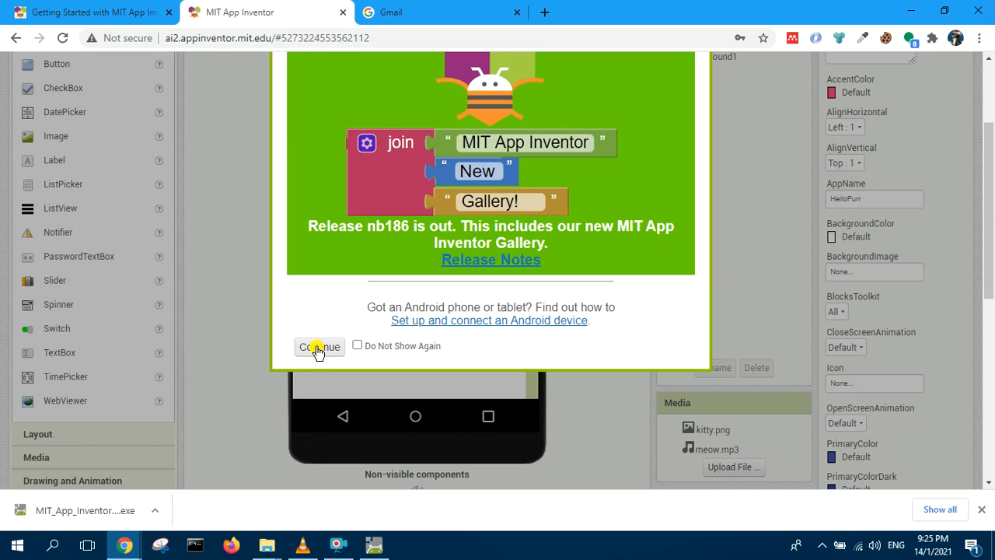
{"action": "left_click", "coordinate": [319, 345]}
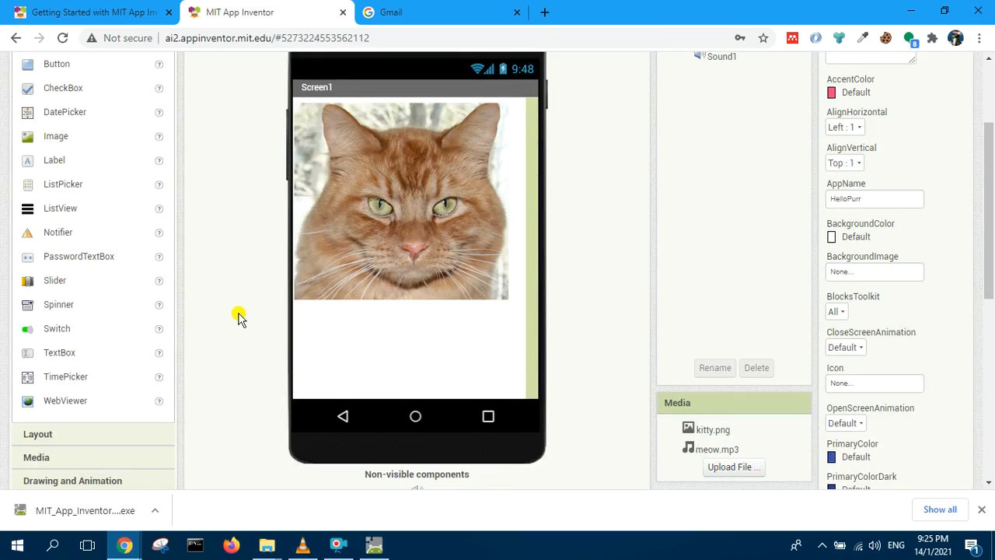
{"action": "scroll", "scroll_direction": "up", "scroll_amount": 3}
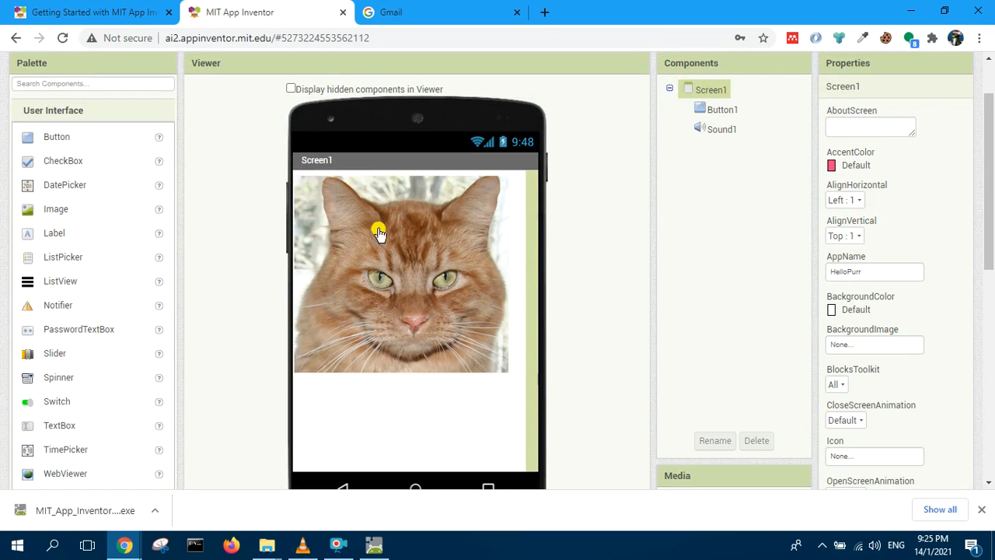
{"action": "mouse_move", "coordinate": [342, 246]}
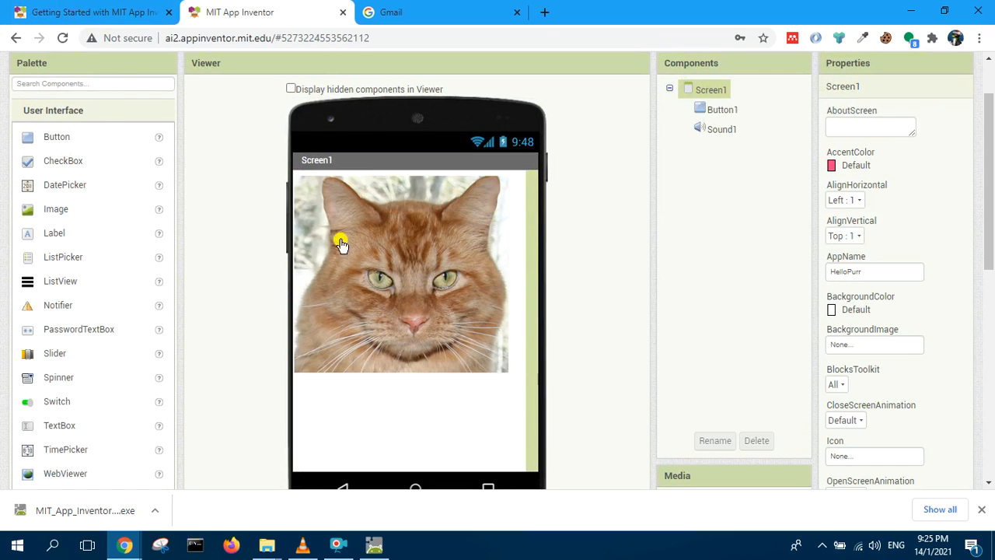
{"action": "mouse_move", "coordinate": [12, 59]}
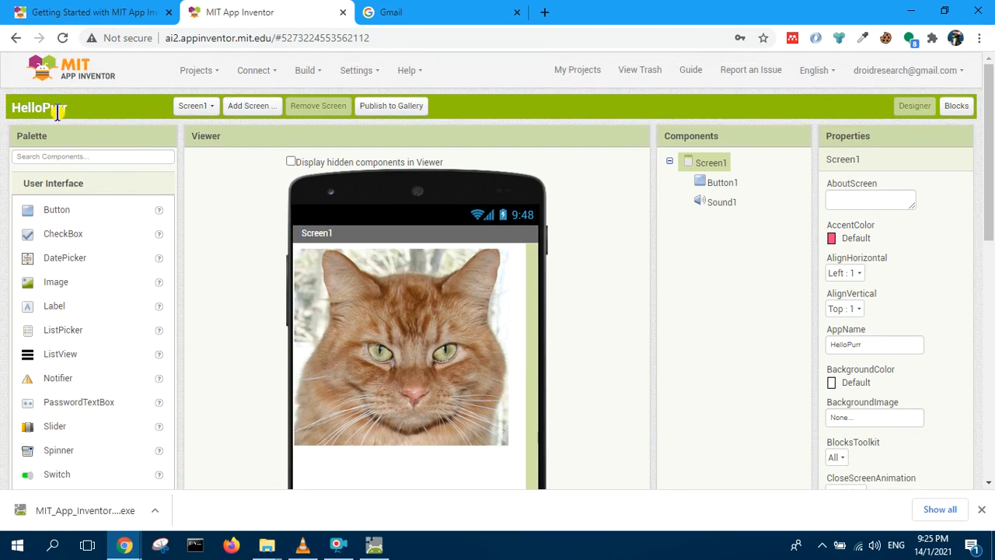
{"action": "left_click", "coordinate": [196, 70]}
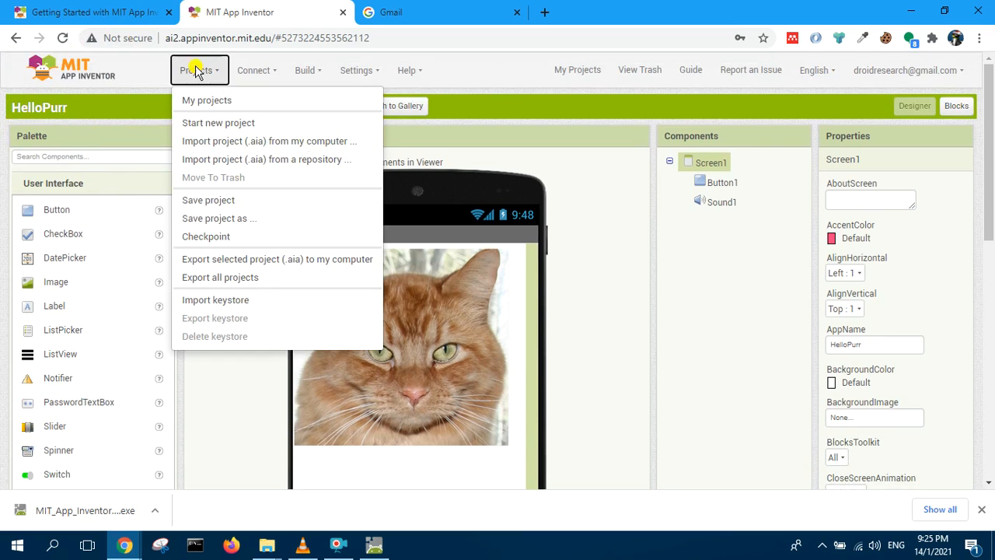
From My projects, move HelloPurr to the trash
{"action": "left_click", "coordinate": [207, 100]}
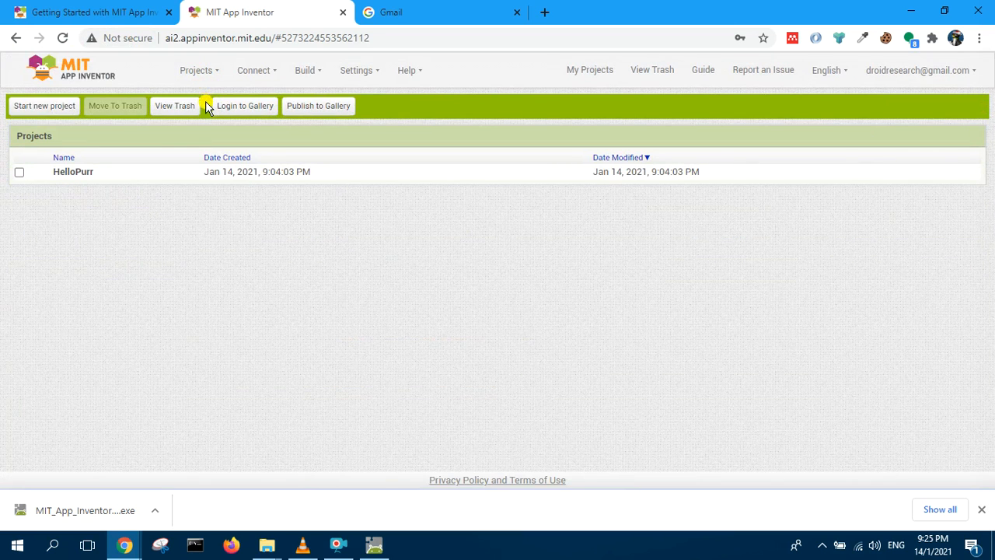
{"action": "left_click", "coordinate": [18, 171]}
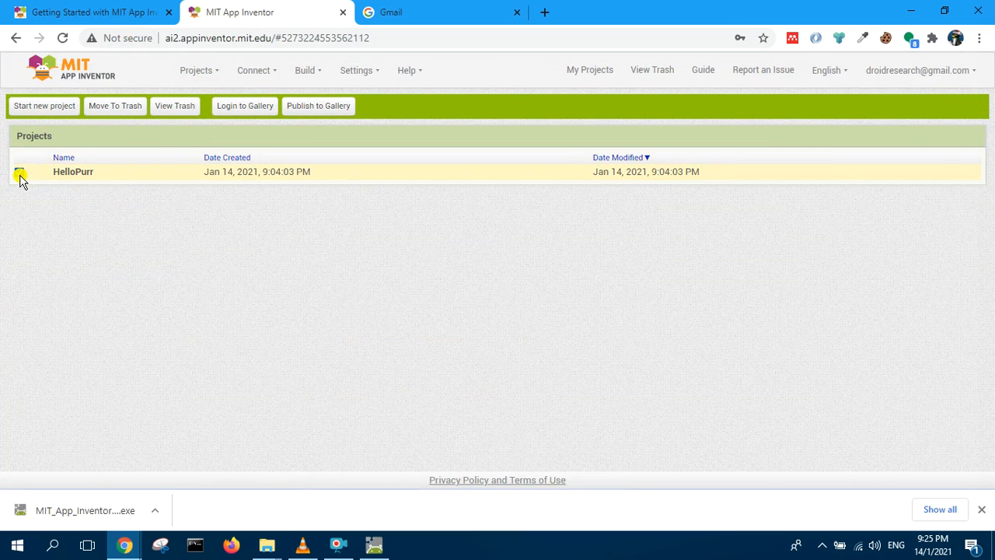
{"action": "left_click", "coordinate": [115, 105]}
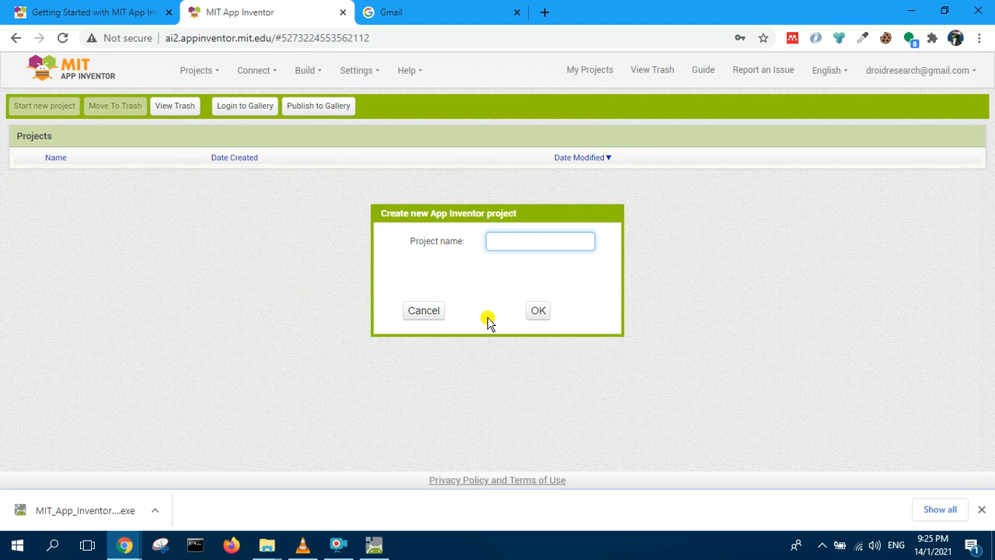
Create a new project named HelloWorld and open it in the Designer
{"action": "type", "text": "HelloWorld"}
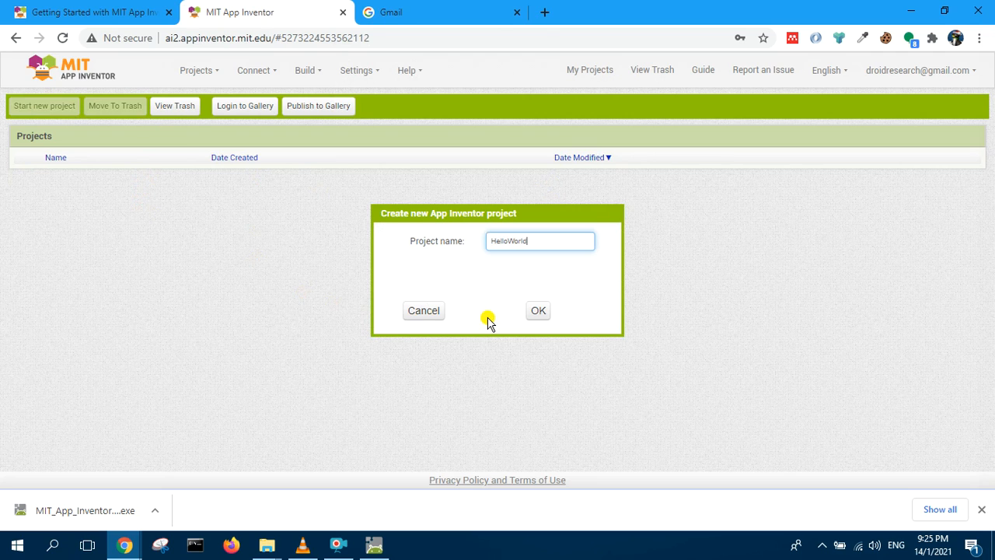
{"action": "left_click", "coordinate": [537, 311]}
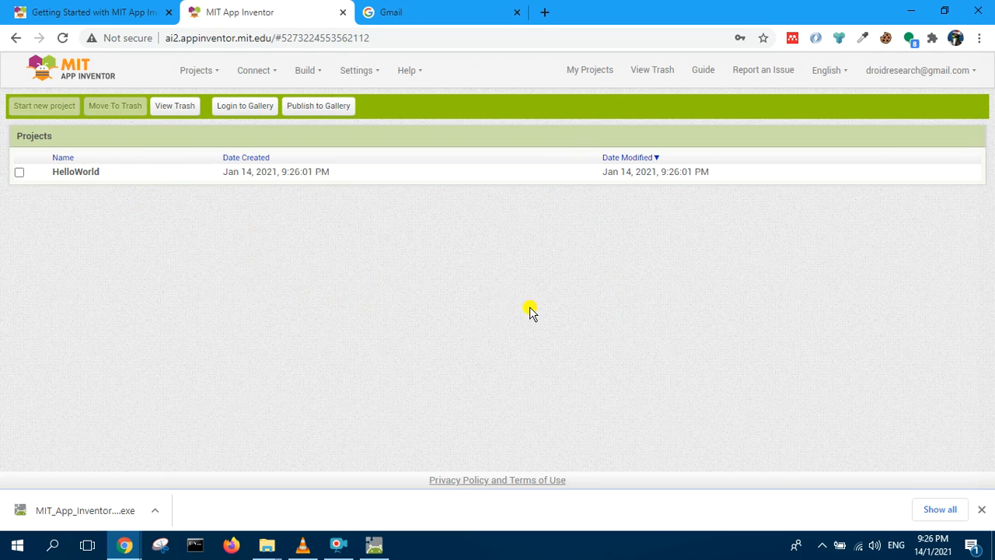
{"action": "left_click", "coordinate": [75, 171]}
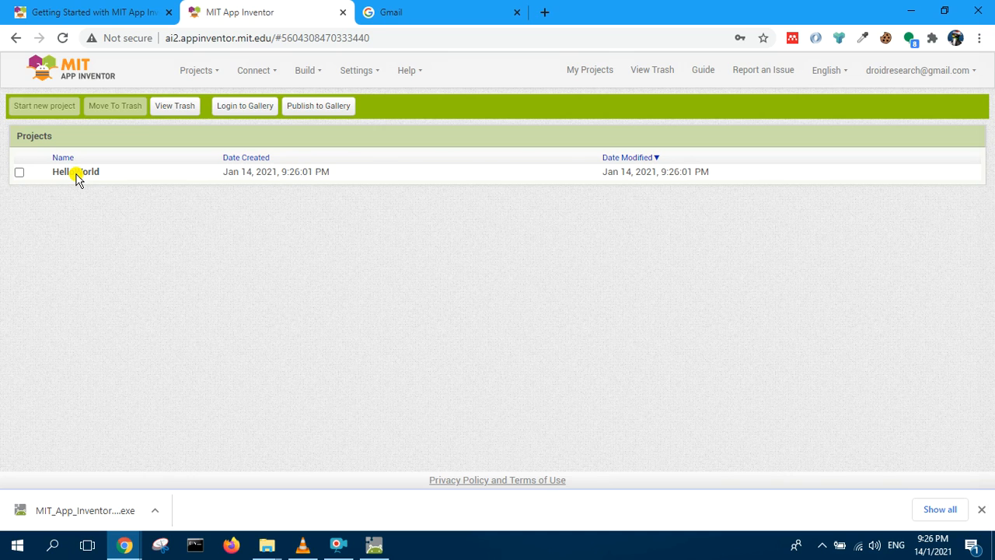
{"action": "left_click", "coordinate": [74, 171]}
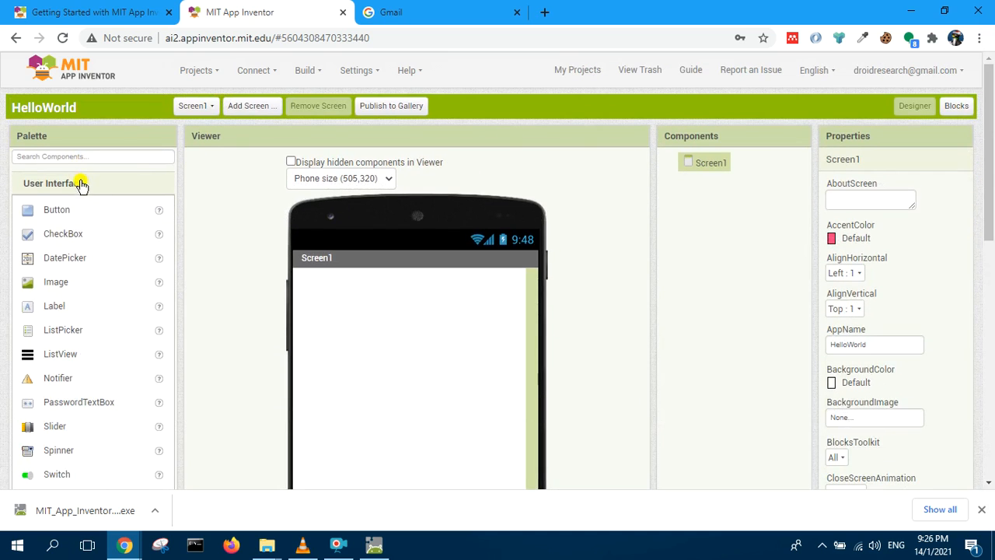
Place Button1 and Label1 on Screen1, then move to the Blocks editor
{"action": "scroll", "scroll_direction": "down", "scroll_amount": 3}
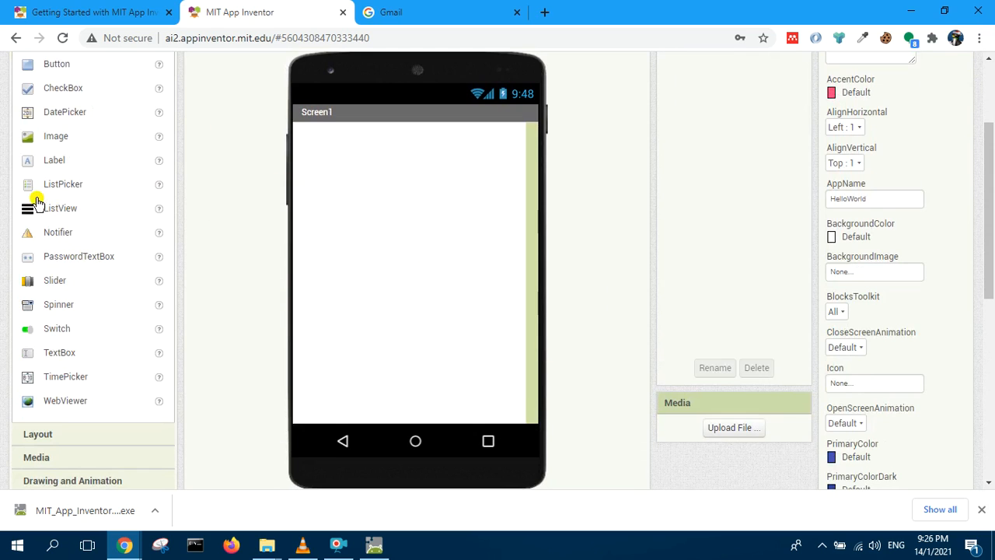
{"action": "mouse_move", "coordinate": [59, 112]}
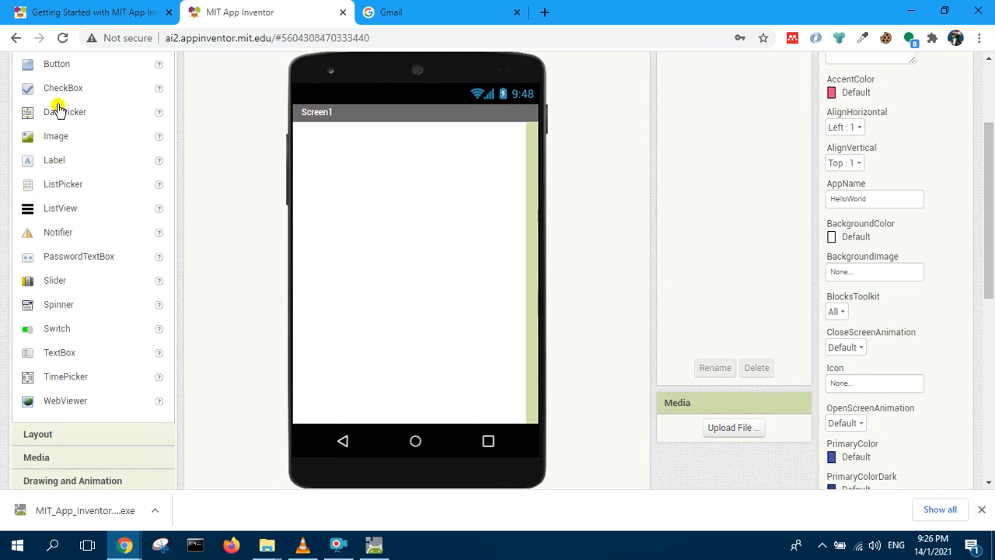
{"action": "left_click_drag", "start_coordinate": [56, 64], "coordinate": [431, 336]}
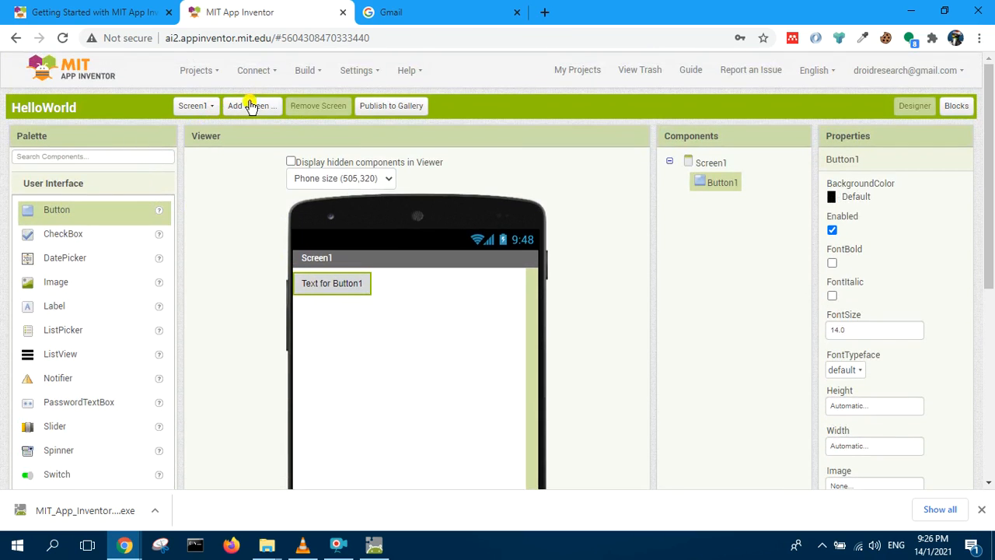
{"action": "mouse_move", "coordinate": [388, 112]}
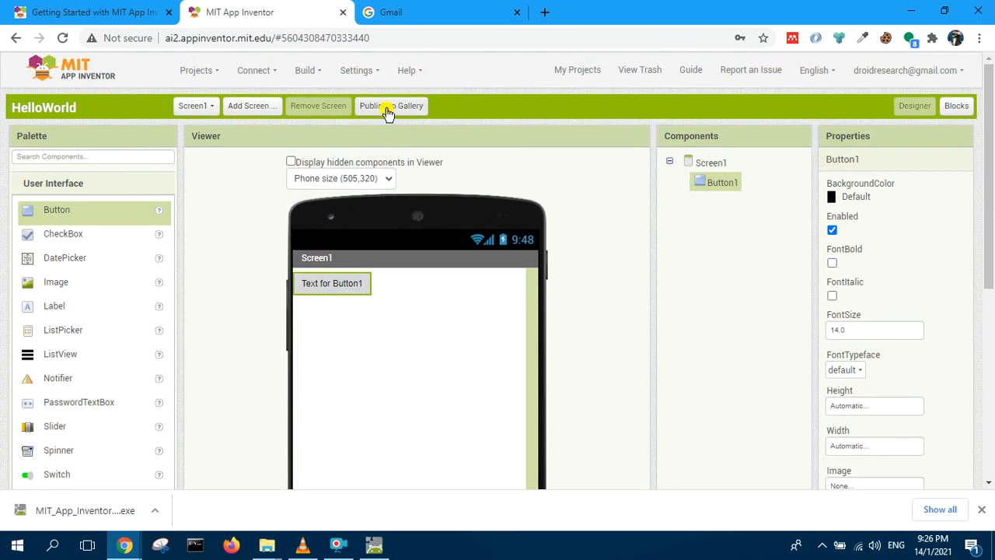
{"action": "mouse_move", "coordinate": [272, 162]}
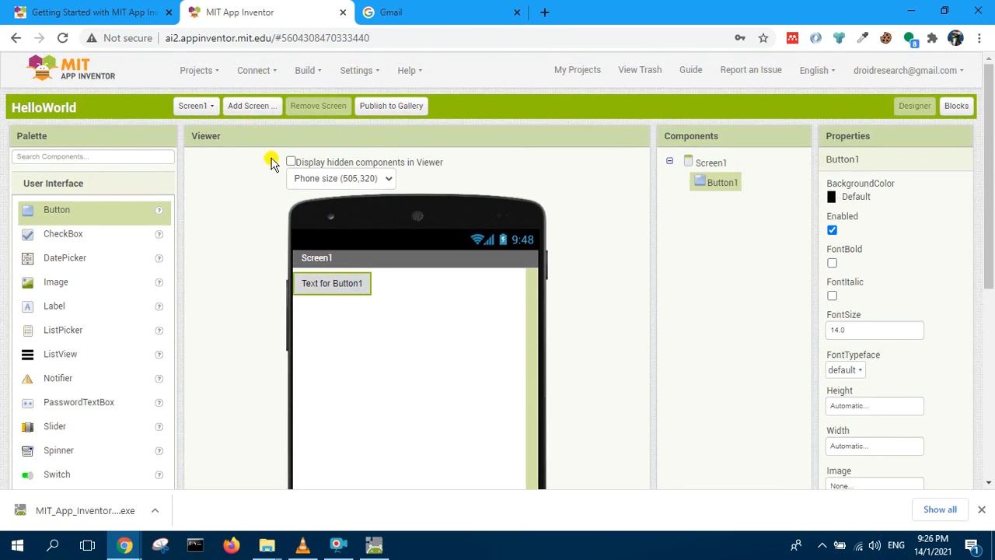
{"action": "mouse_move", "coordinate": [958, 106]}
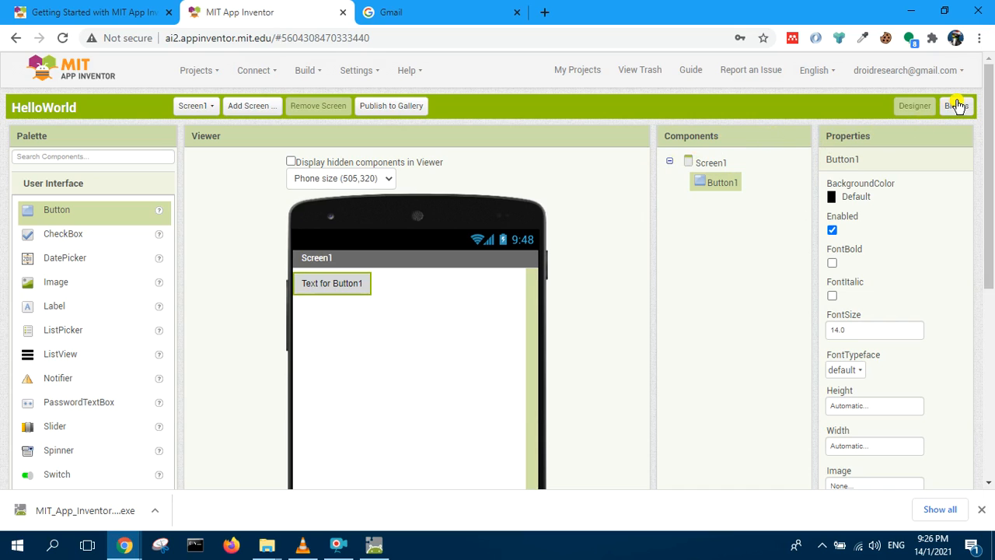
{"action": "mouse_move", "coordinate": [81, 319]}
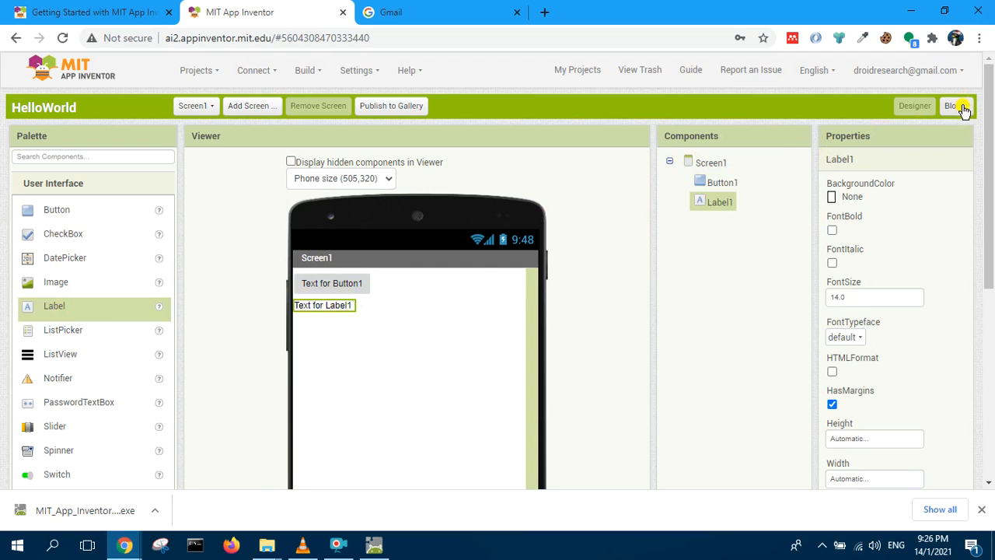
{"action": "left_click", "coordinate": [956, 106]}
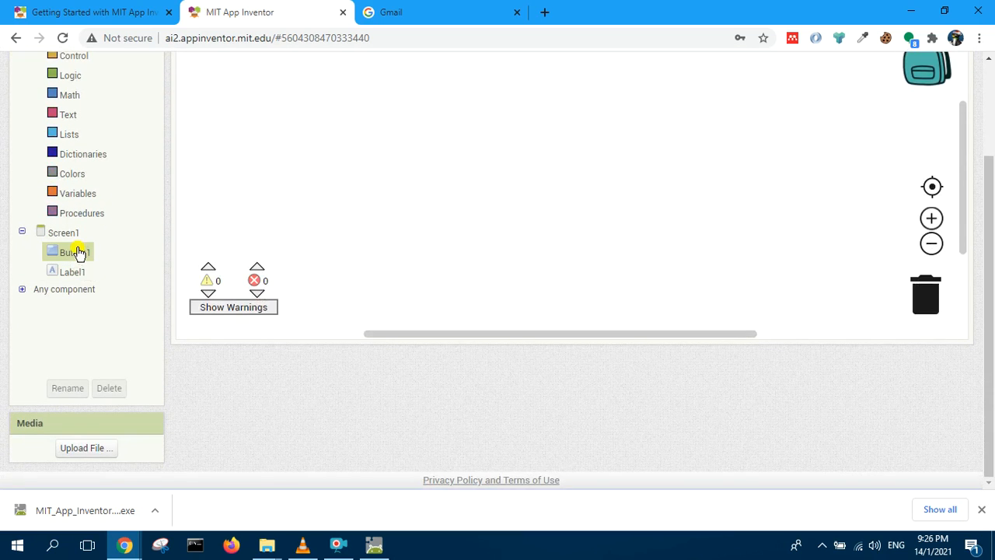
Add a 'when Button1.Click' event block to the workspace
{"action": "left_click", "coordinate": [75, 251]}
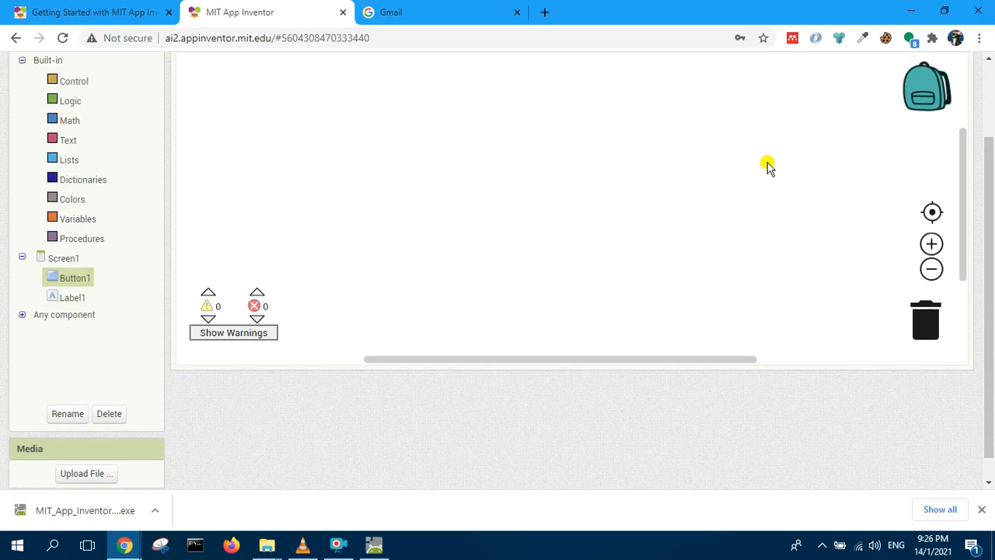
{"action": "left_click", "coordinate": [74, 277]}
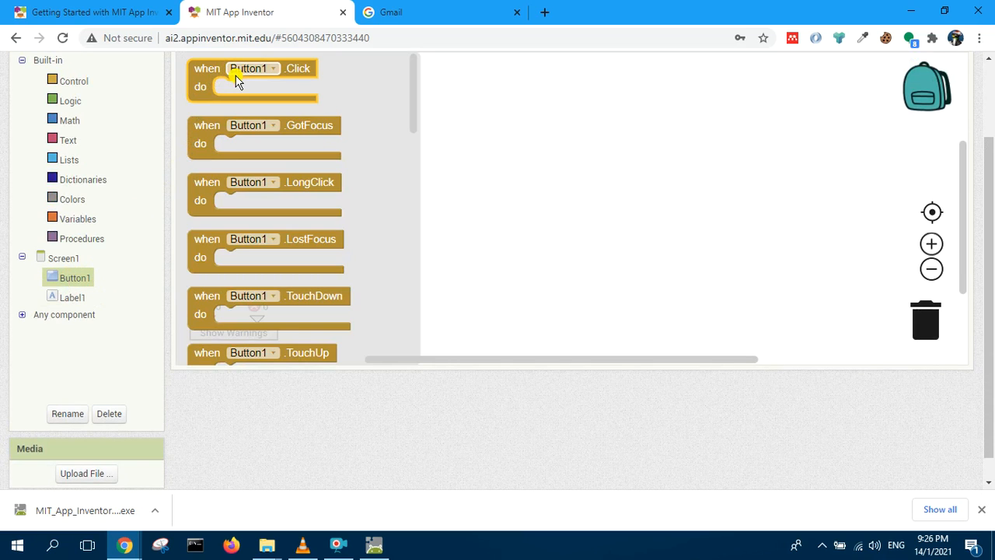
{"action": "mouse_move", "coordinate": [196, 70]}
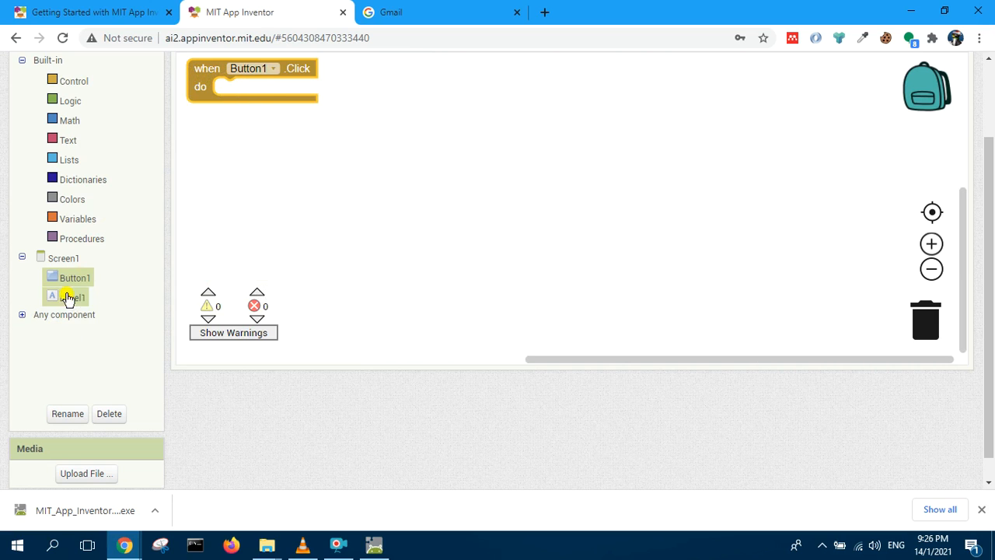
{"action": "left_click", "coordinate": [71, 297]}
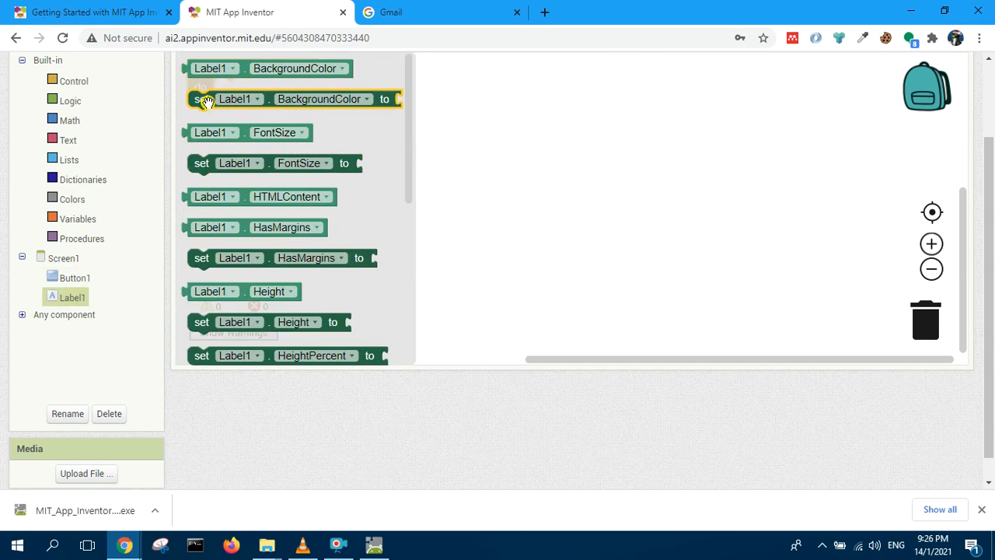
{"action": "mouse_move", "coordinate": [293, 279]}
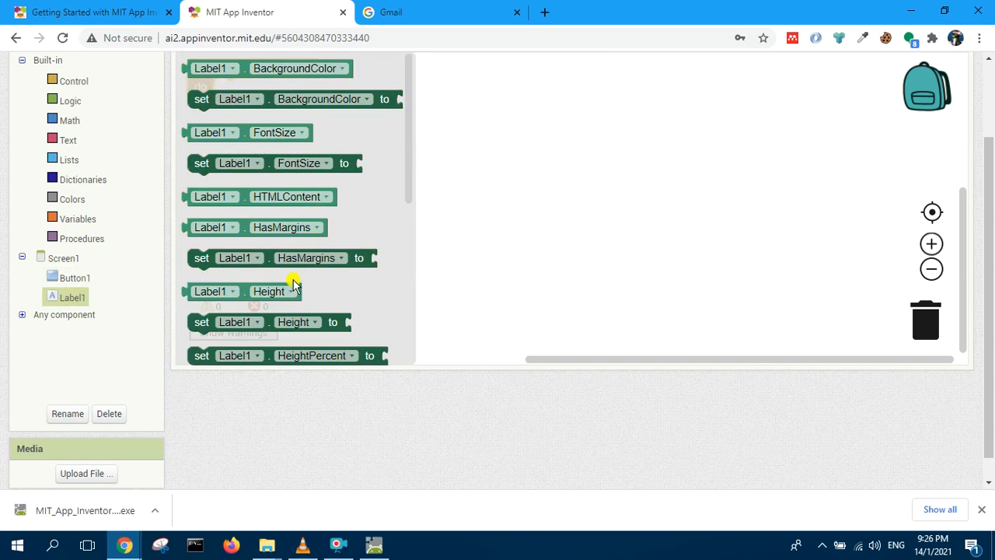
{"action": "mouse_move", "coordinate": [211, 383]}
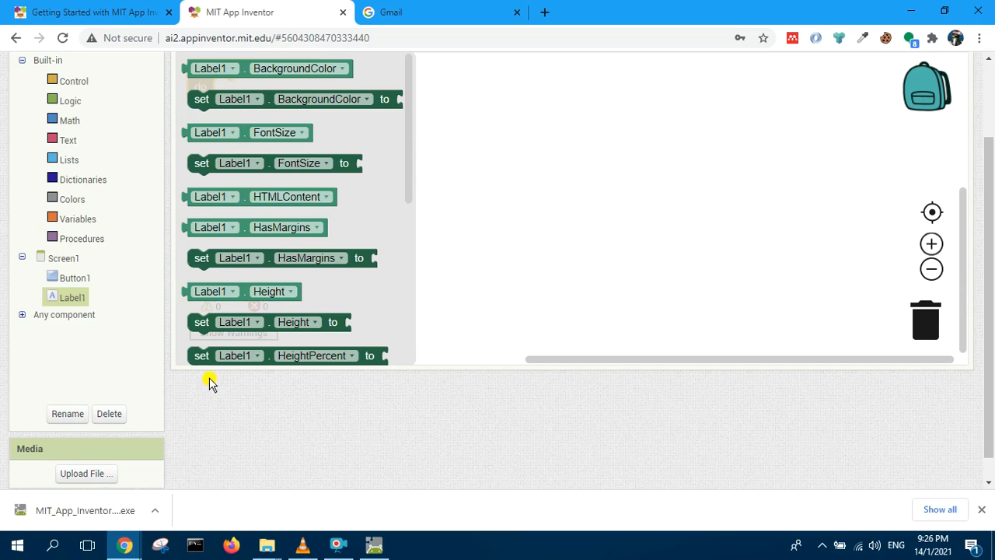
Browse Label1's blocks and drop a set Label1 property block into the click handler
{"action": "left_click", "coordinate": [220, 100]}
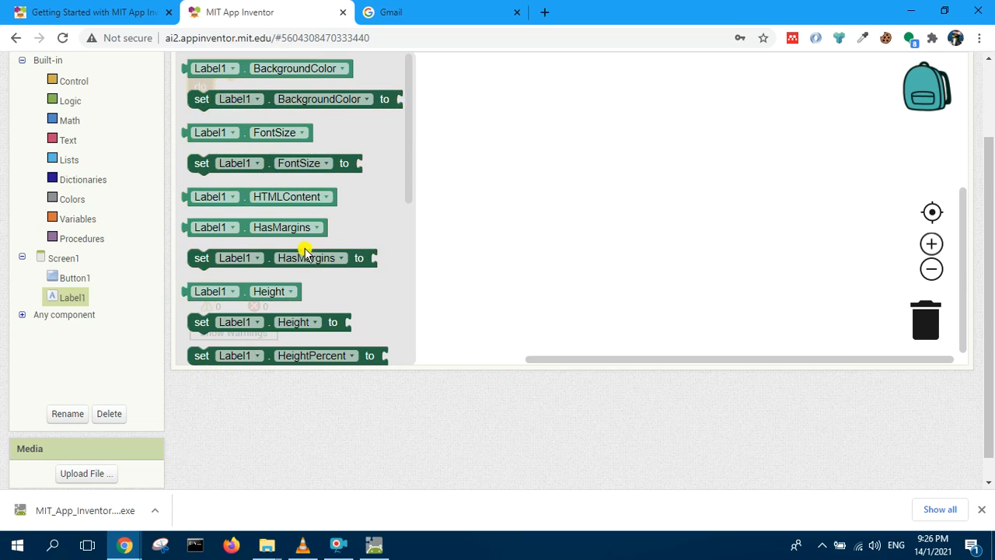
{"action": "mouse_move", "coordinate": [247, 146]}
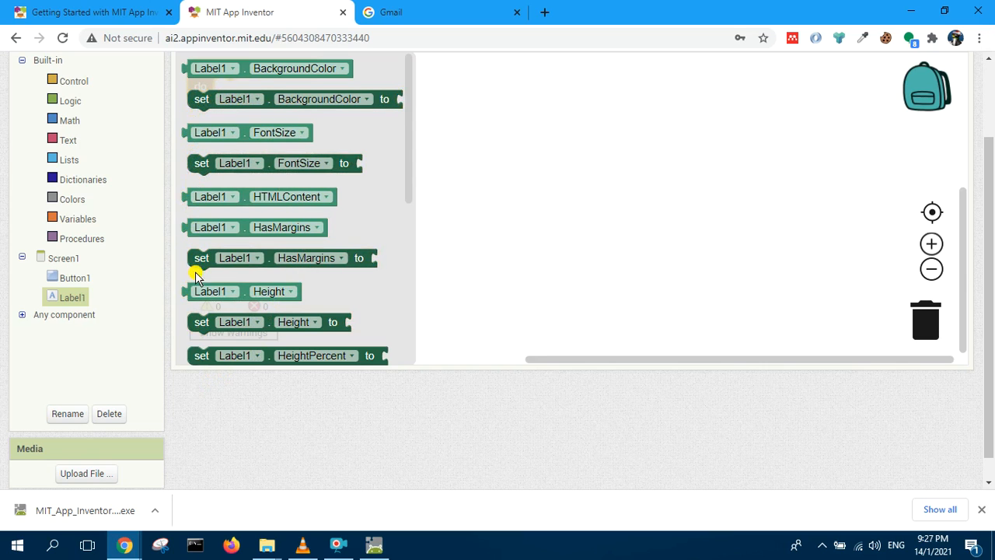
{"action": "mouse_move", "coordinate": [209, 342]}
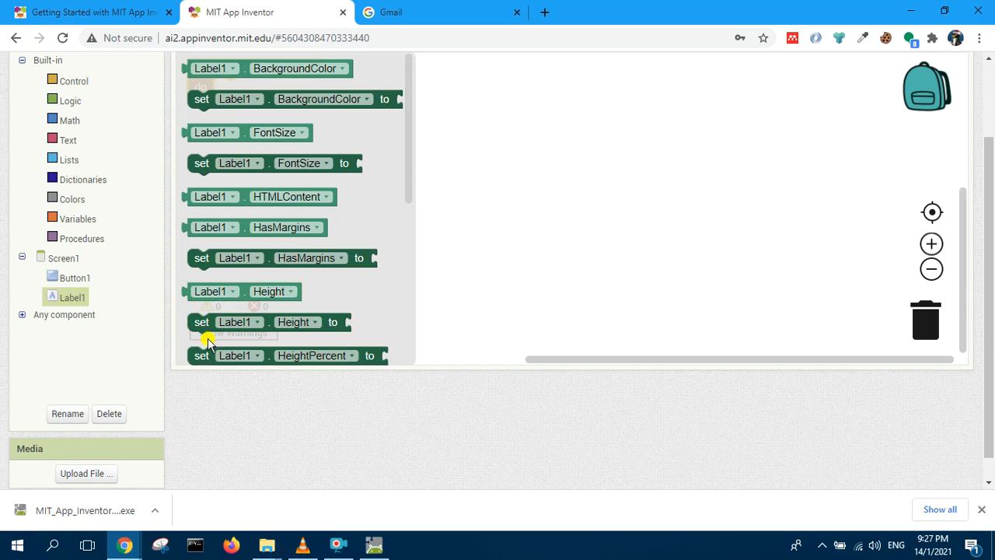
{"action": "mouse_move", "coordinate": [185, 370]}
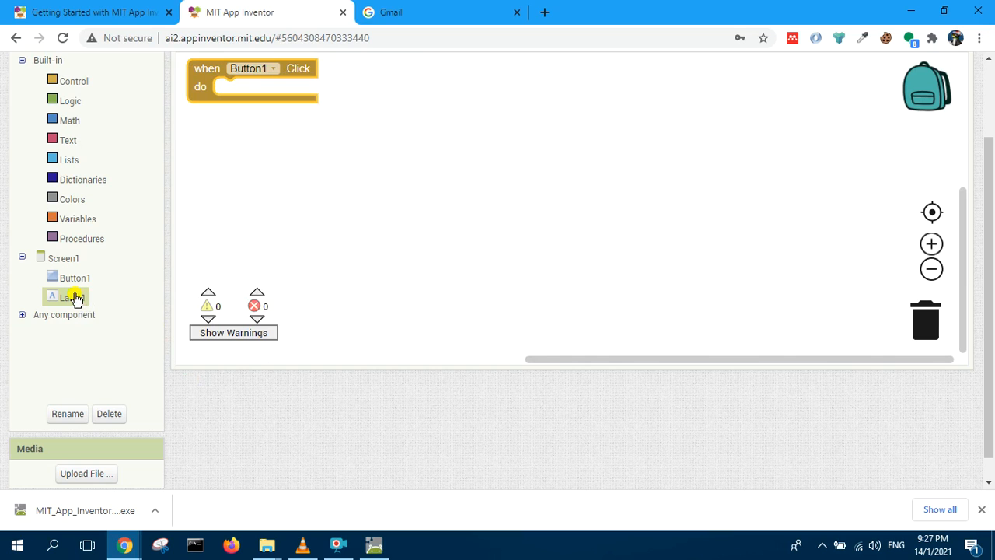
{"action": "left_click", "coordinate": [71, 297]}
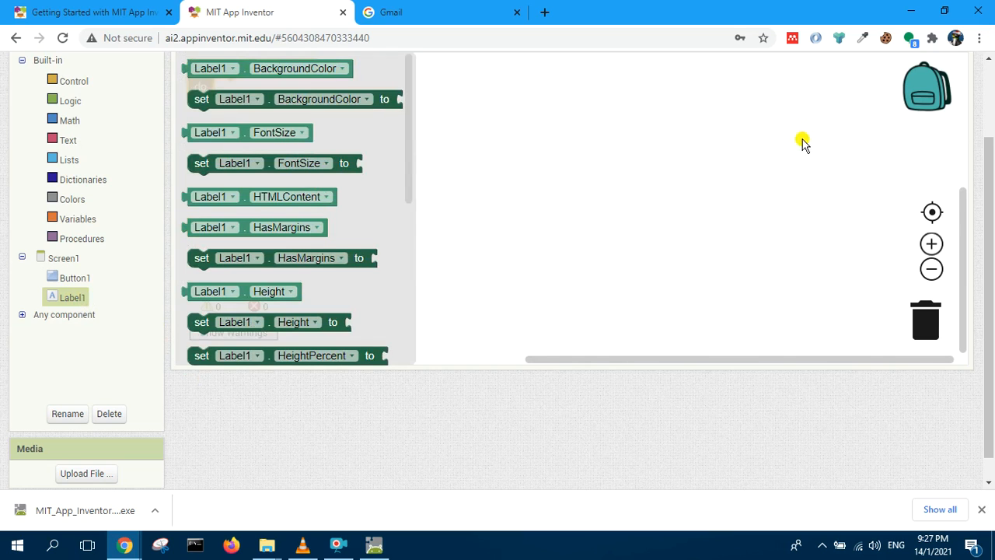
{"action": "mouse_move", "coordinate": [418, 84]}
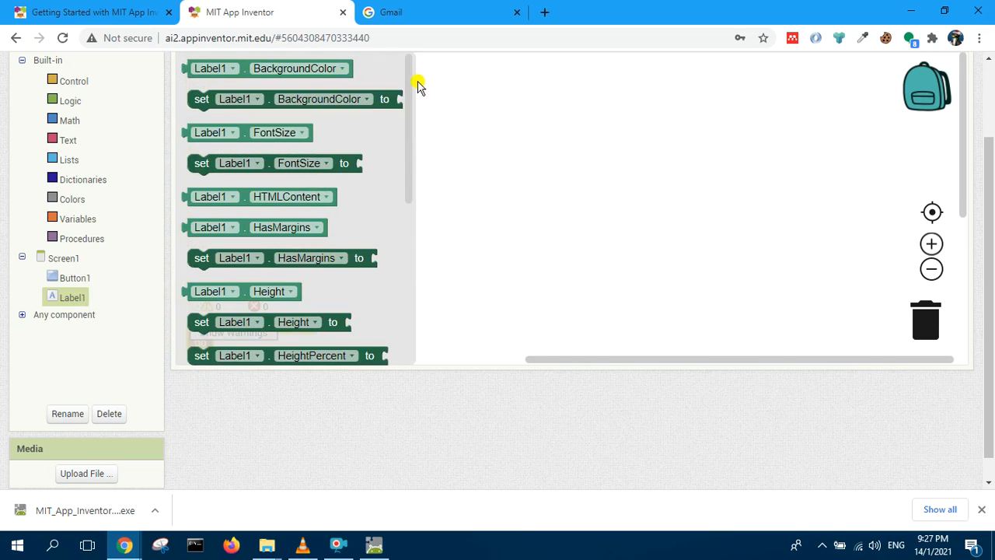
{"action": "mouse_move", "coordinate": [221, 115]}
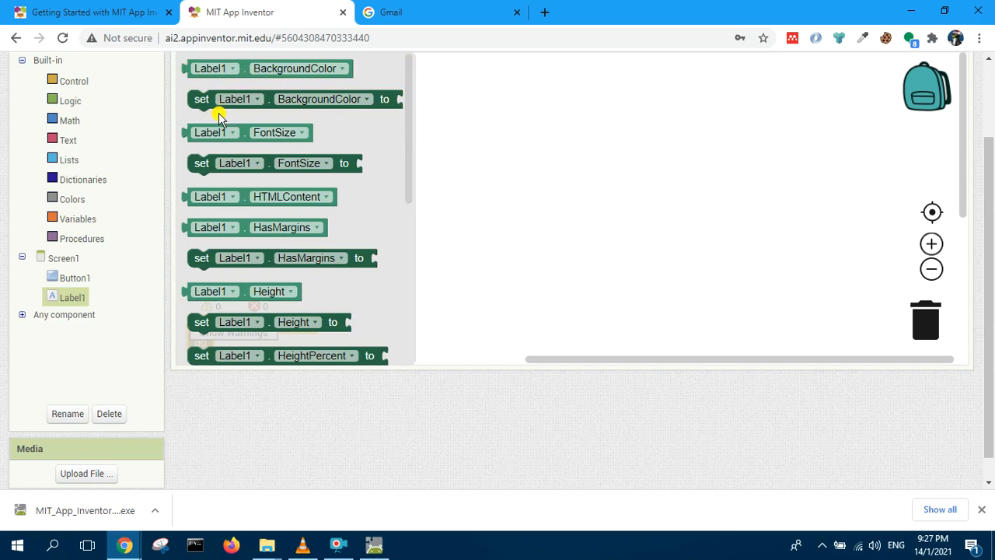
{"action": "mouse_move", "coordinate": [370, 188]}
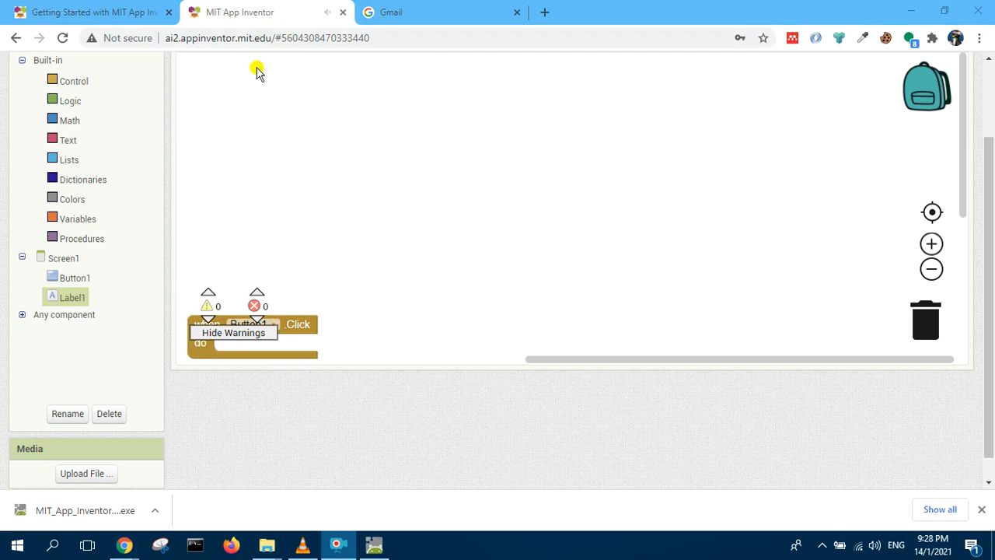
{"action": "left_click", "coordinate": [72, 297]}
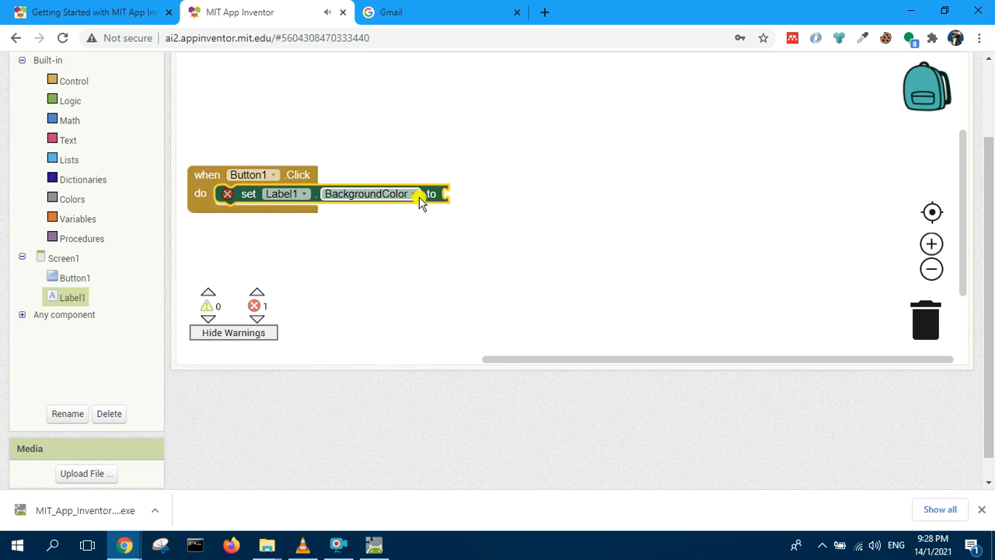
Change the setter to Label1.Text and attach the string "Hello world"
{"action": "left_click", "coordinate": [417, 193]}
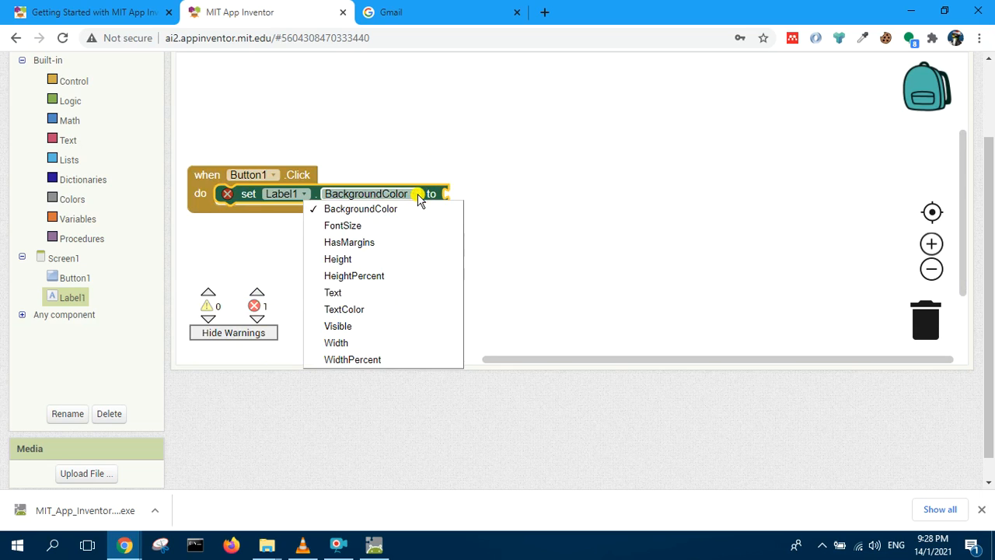
{"action": "left_click", "coordinate": [333, 293]}
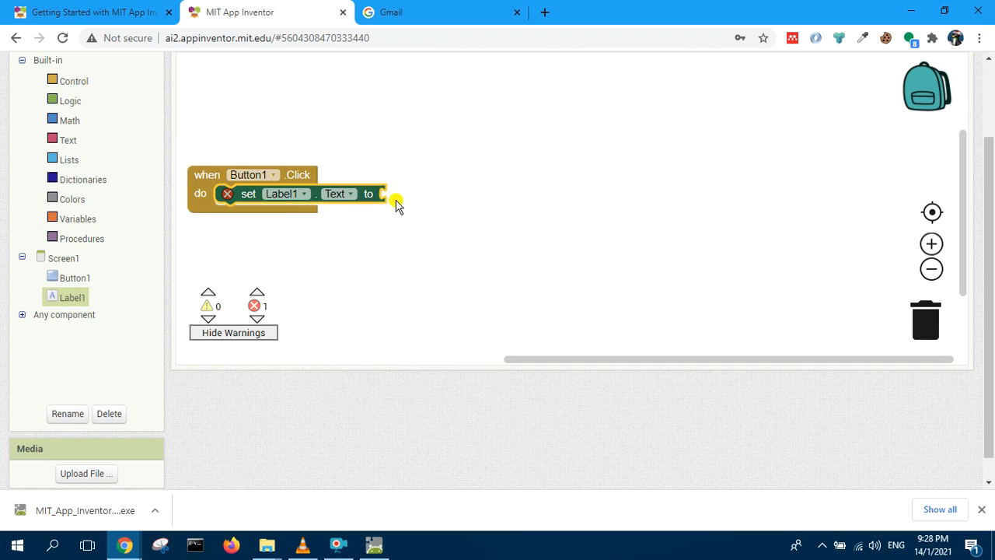
{"action": "mouse_move", "coordinate": [86, 179]}
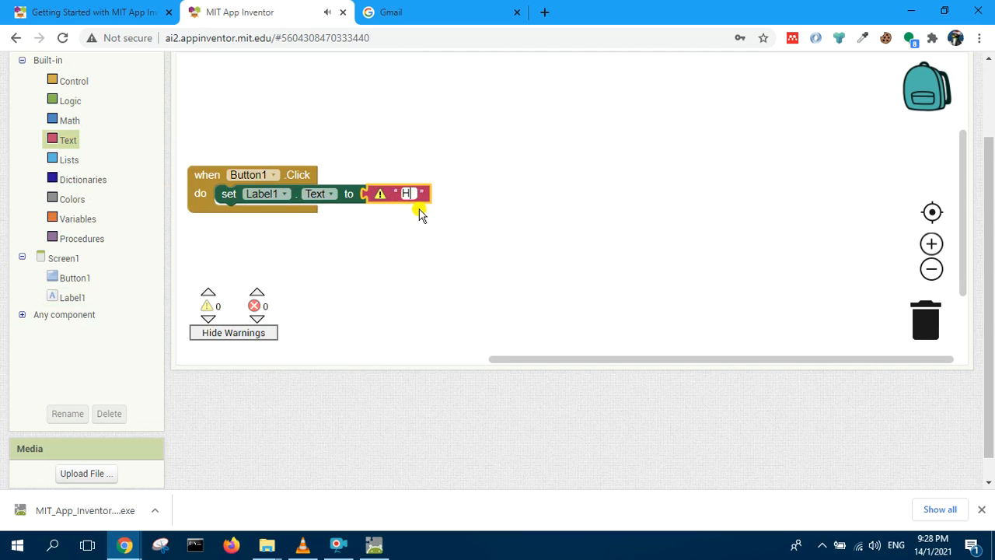
{"action": "type", "text": "Hell worl"}
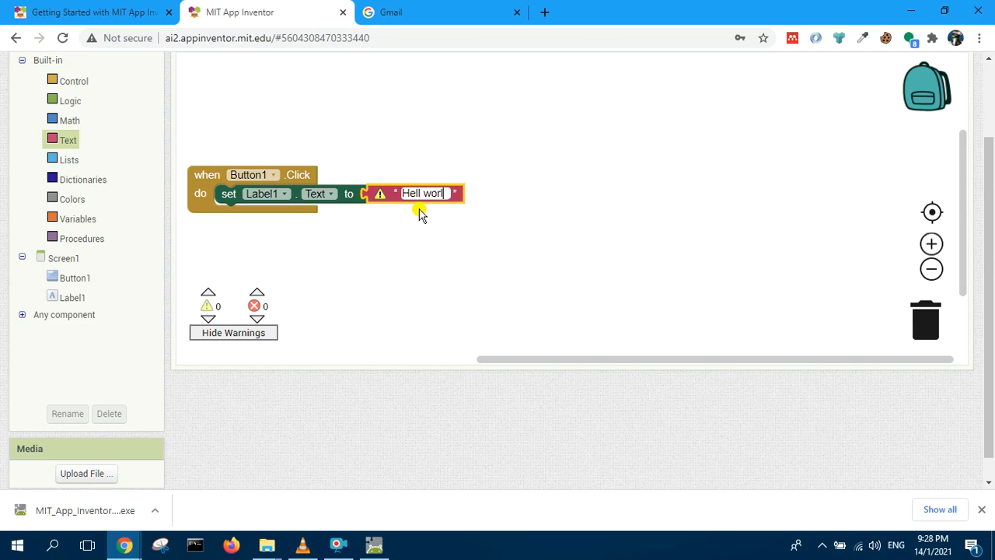
{"action": "type", "text": "o"}
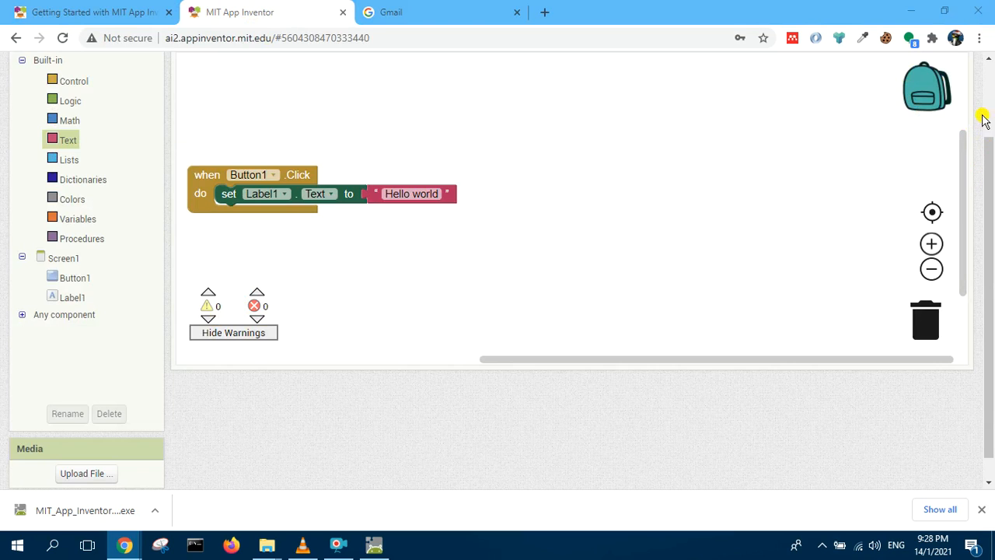
{"action": "scroll", "scroll_direction": "up", "scroll_amount": 3}
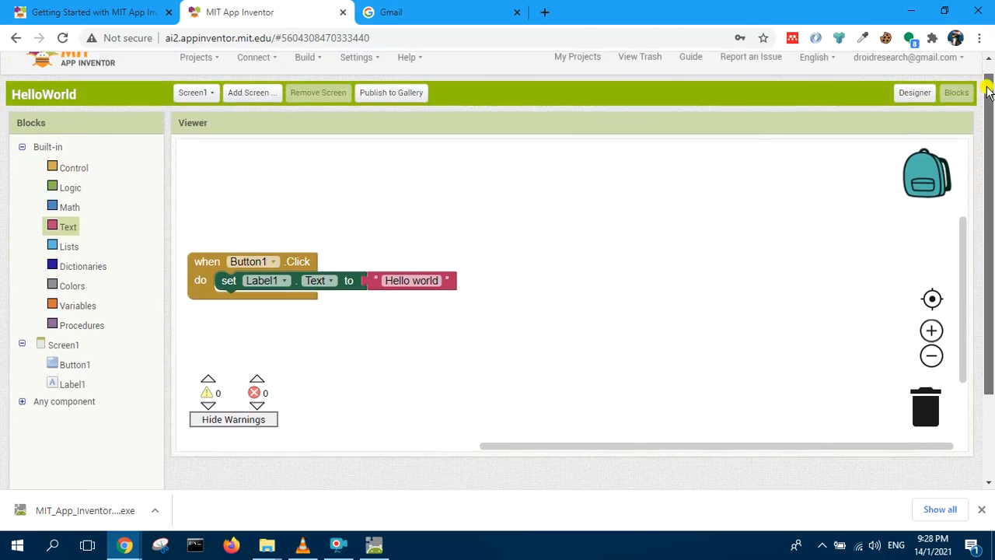
{"action": "scroll", "scroll_direction": "up", "scroll_amount": 3}
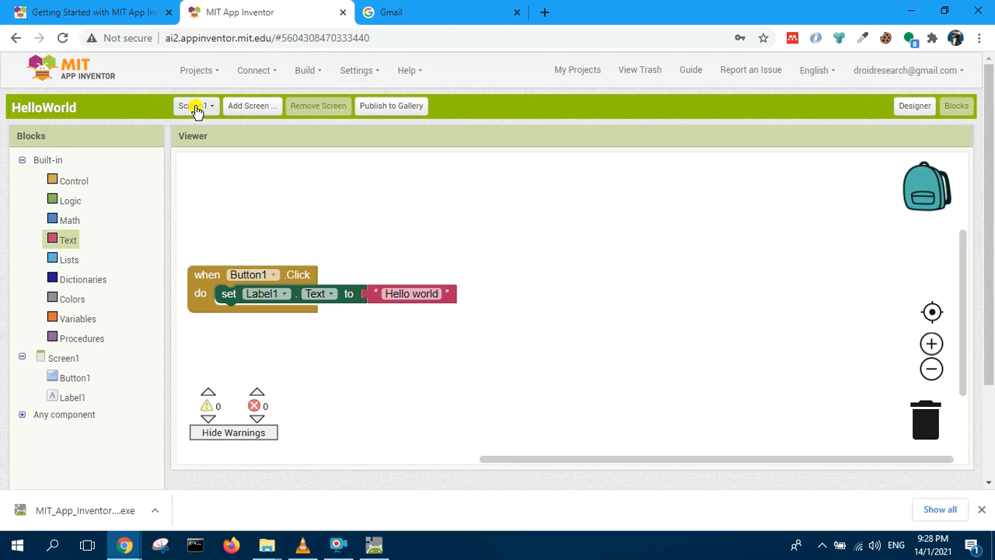
{"action": "mouse_move", "coordinate": [914, 109]}
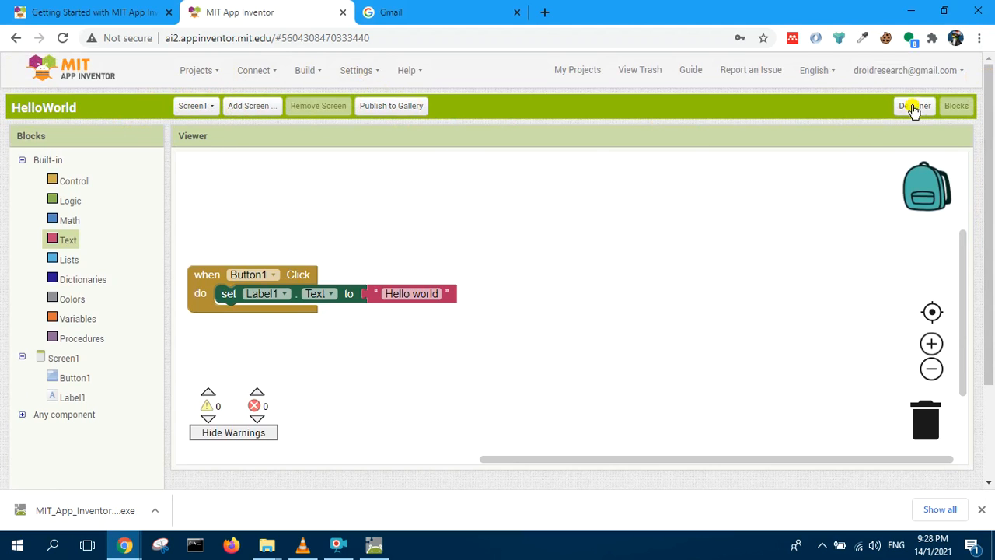
{"action": "left_click", "coordinate": [914, 105]}
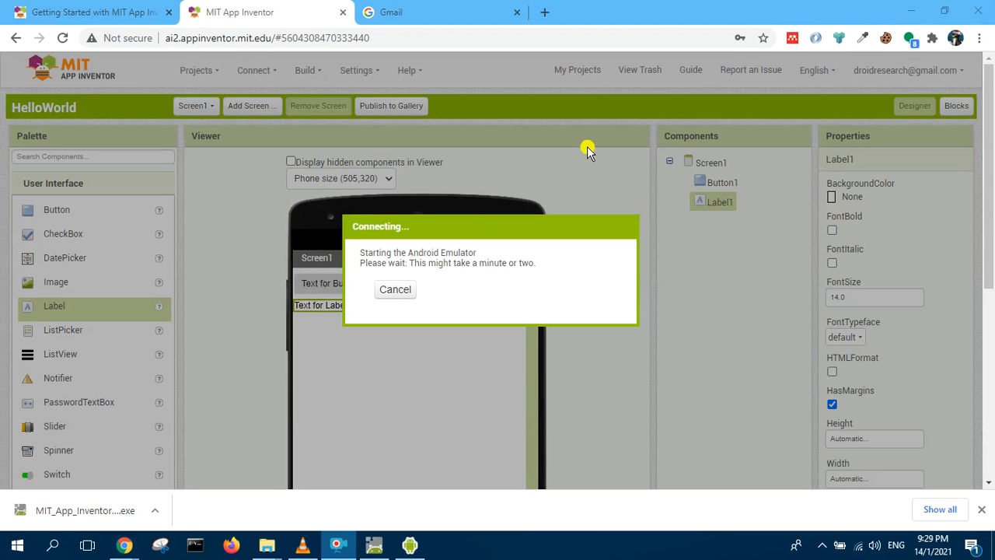
{"action": "mouse_move", "coordinate": [268, 87]}
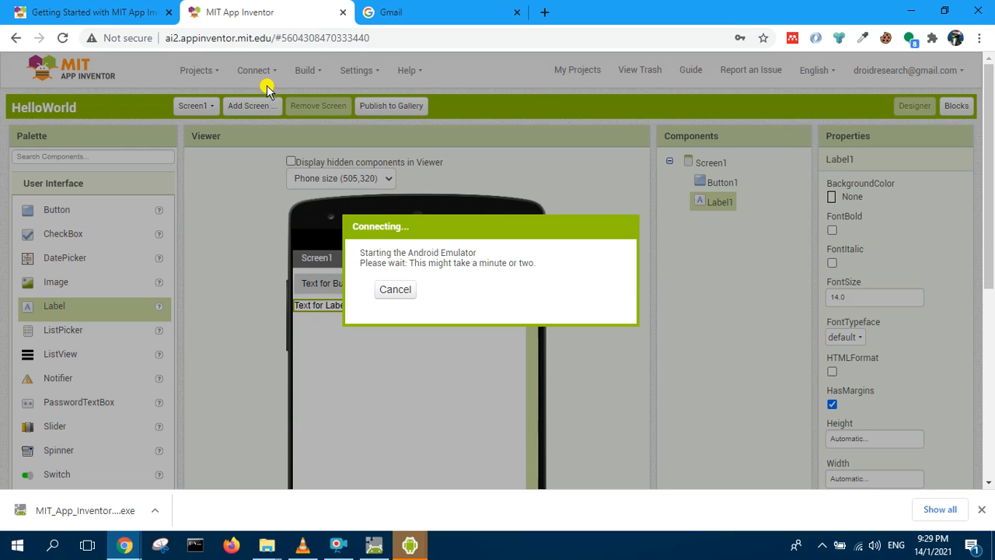
{"action": "mouse_move", "coordinate": [276, 131]}
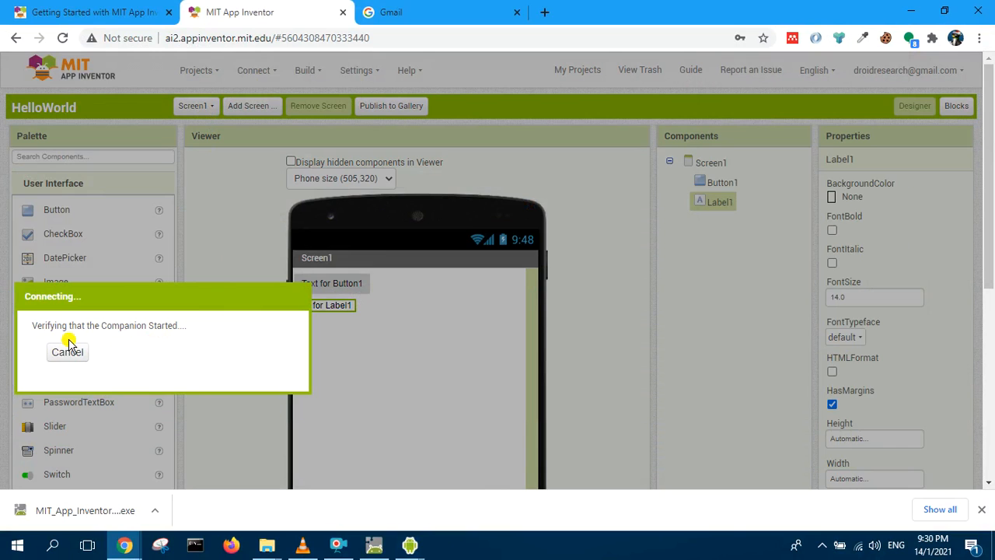
Cancel the companion verification dialog once the emulator's Companion is running
{"action": "left_click", "coordinate": [66, 351]}
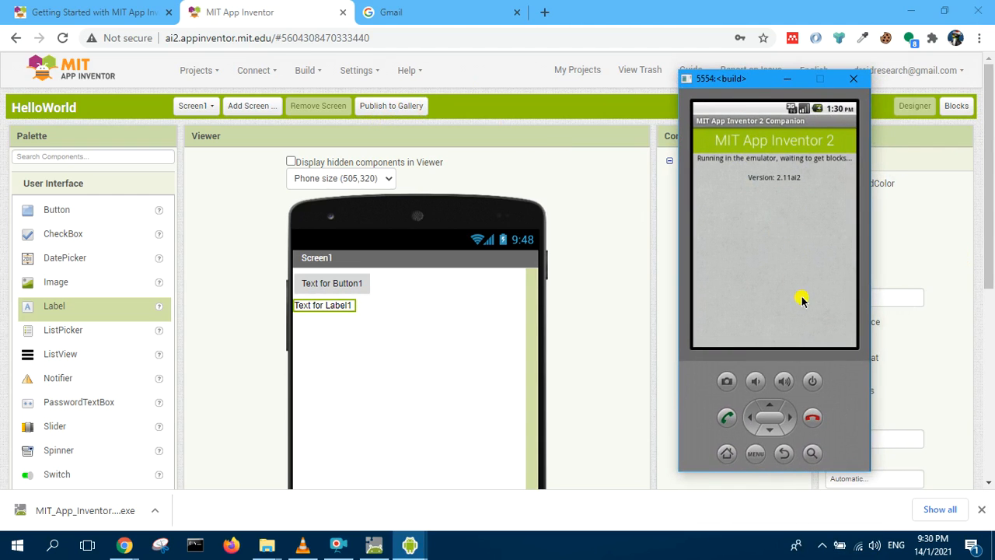
{"action": "mouse_move", "coordinate": [753, 191]}
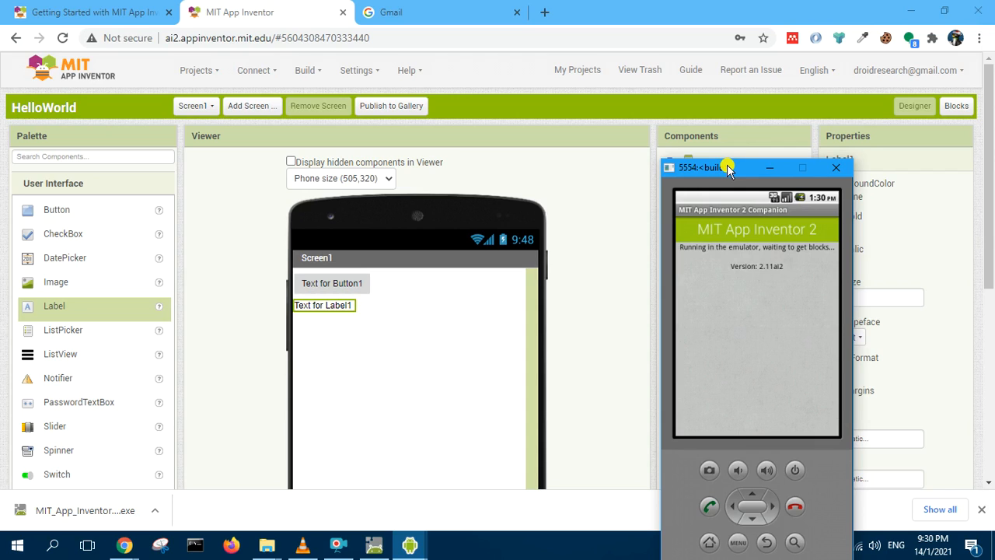
{"action": "mouse_move", "coordinate": [842, 146]}
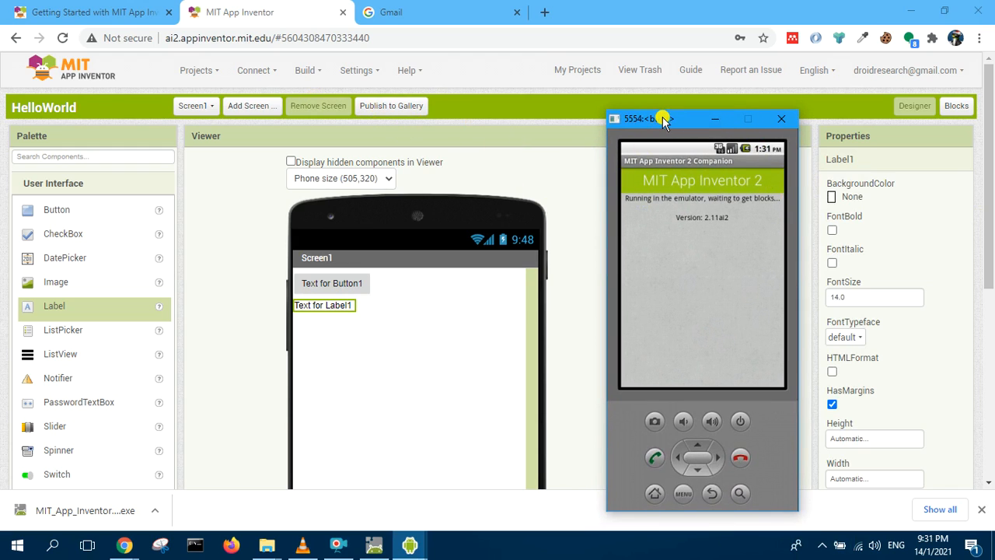
Start a Build > App build saving HelloWorld.apk to the computer
{"action": "left_click", "coordinate": [781, 118]}
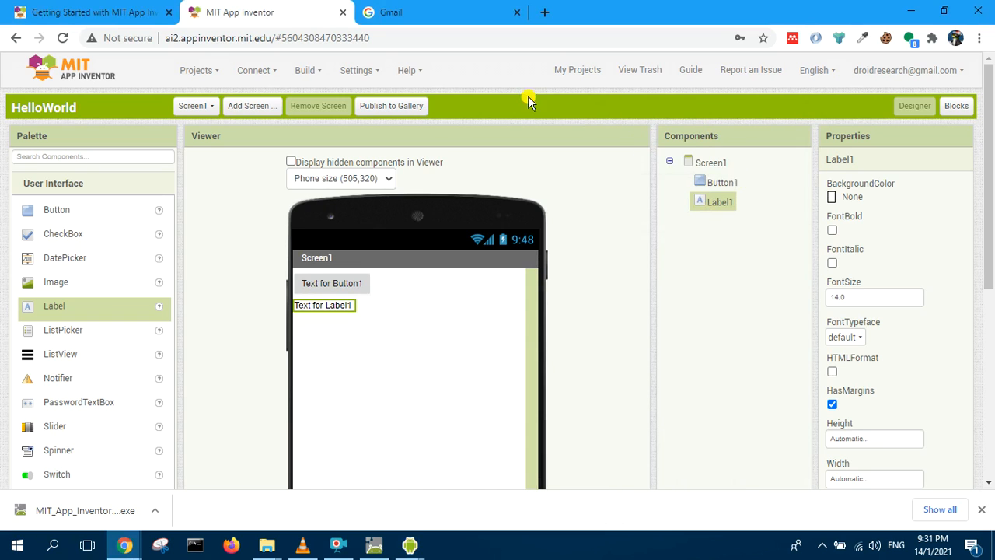
{"action": "mouse_move", "coordinate": [751, 70]}
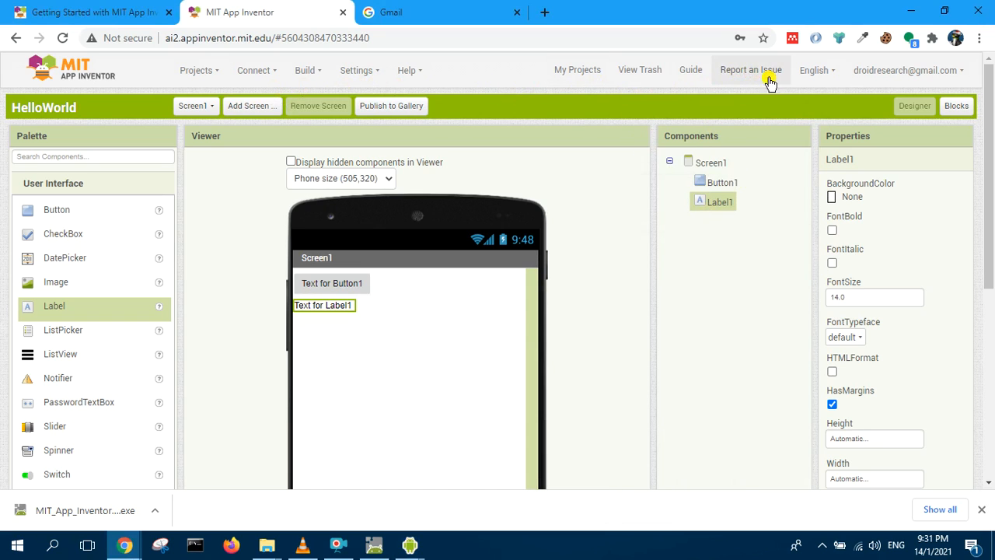
{"action": "left_click", "coordinate": [308, 70]}
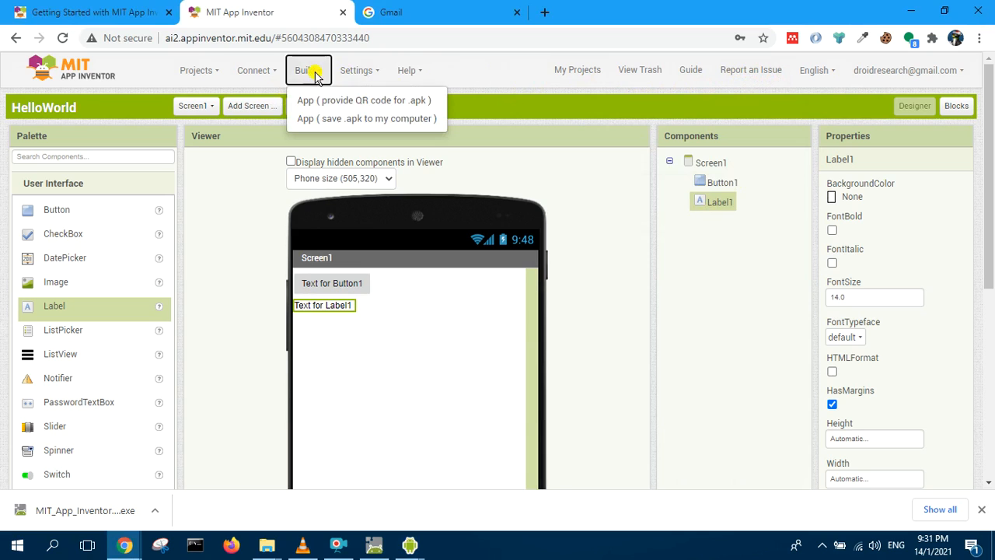
{"action": "mouse_move", "coordinate": [367, 119]}
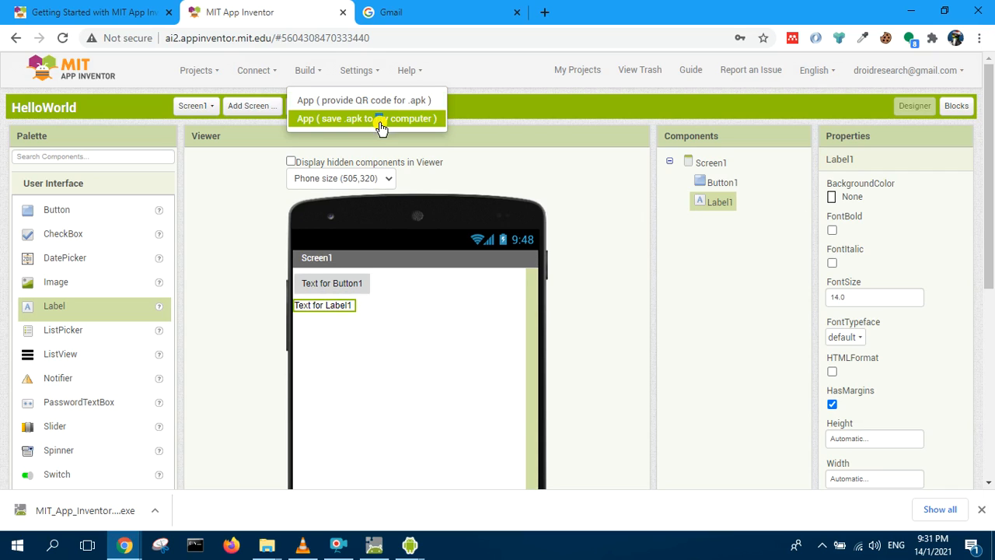
{"action": "left_click", "coordinate": [381, 119]}
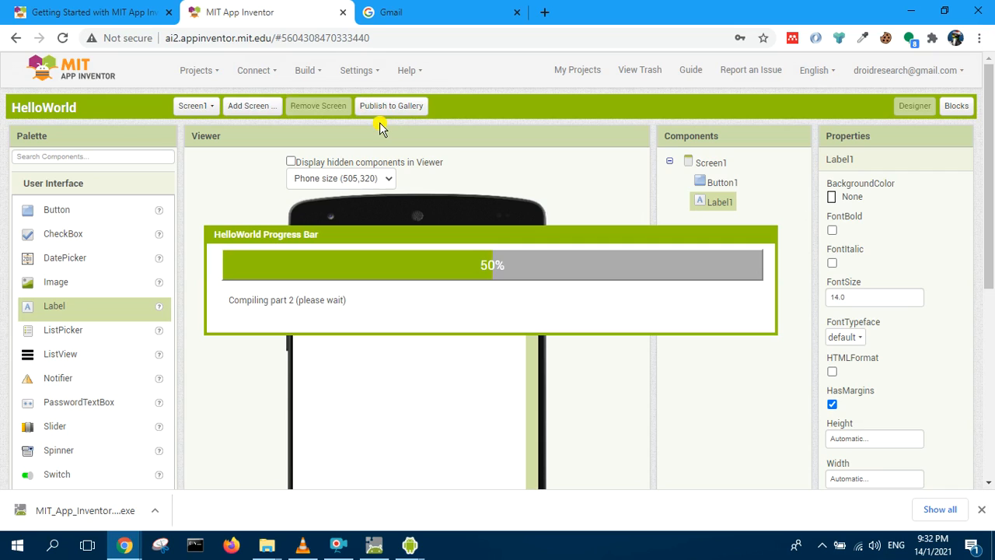
{"action": "mouse_move", "coordinate": [438, 315]}
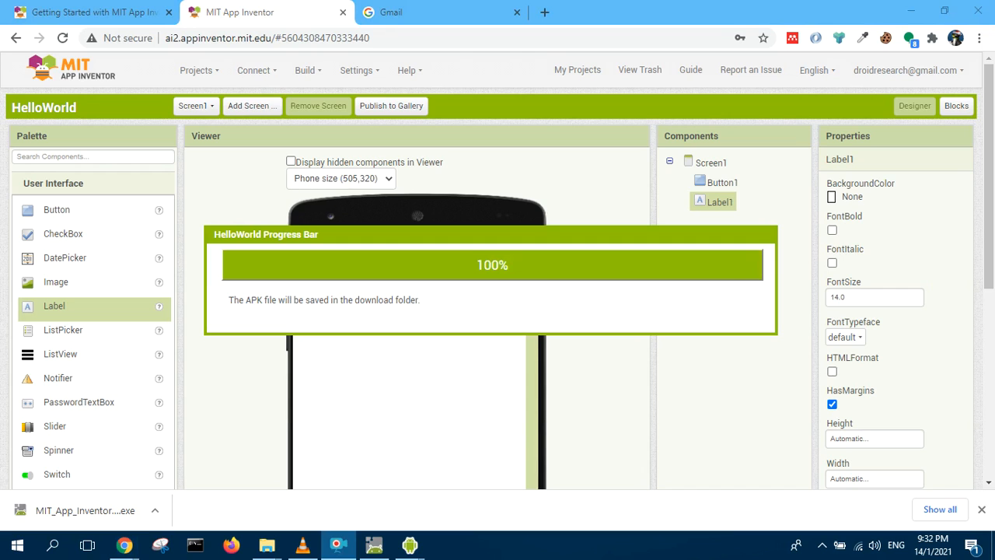
{"action": "mouse_move", "coordinate": [321, 321]}
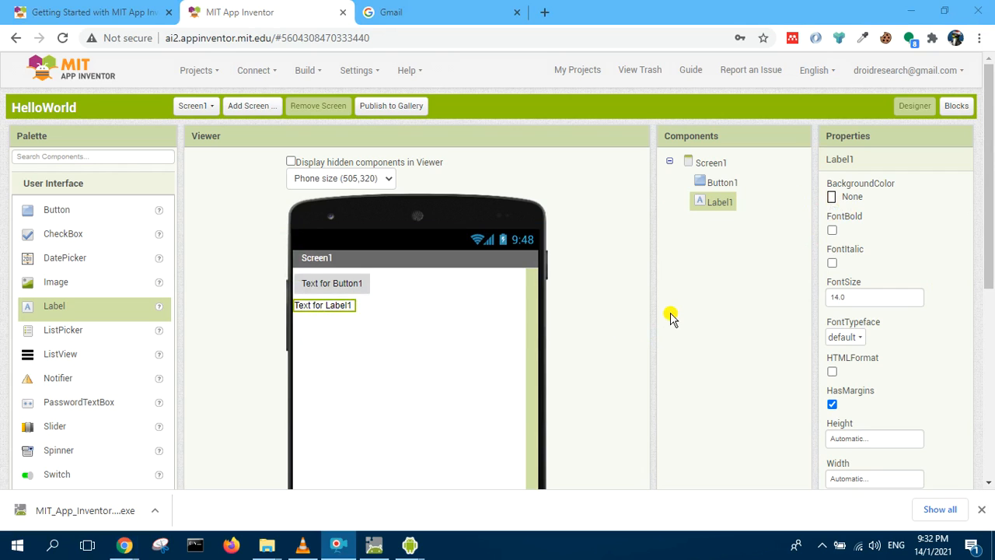
{"action": "mouse_move", "coordinate": [636, 280]}
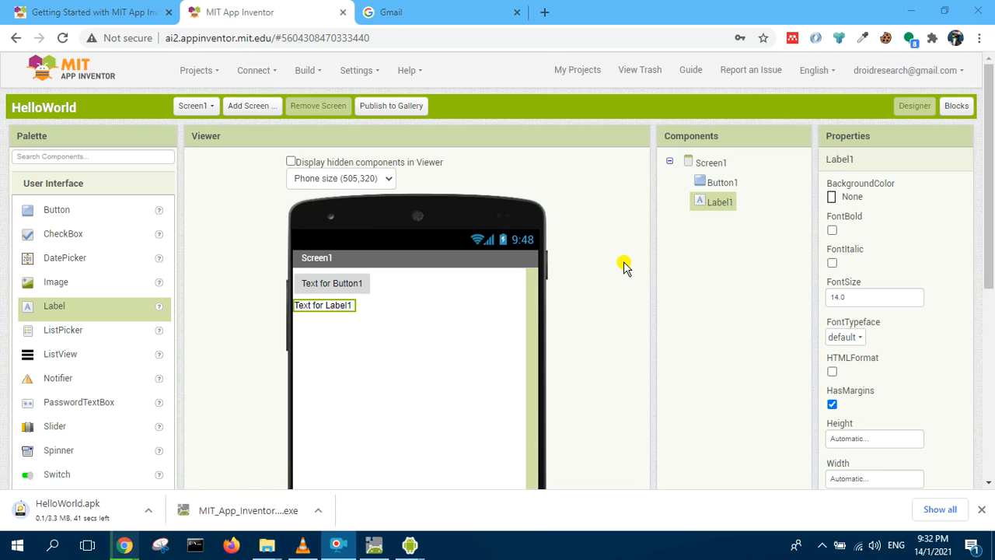
{"action": "mouse_move", "coordinate": [305, 70]}
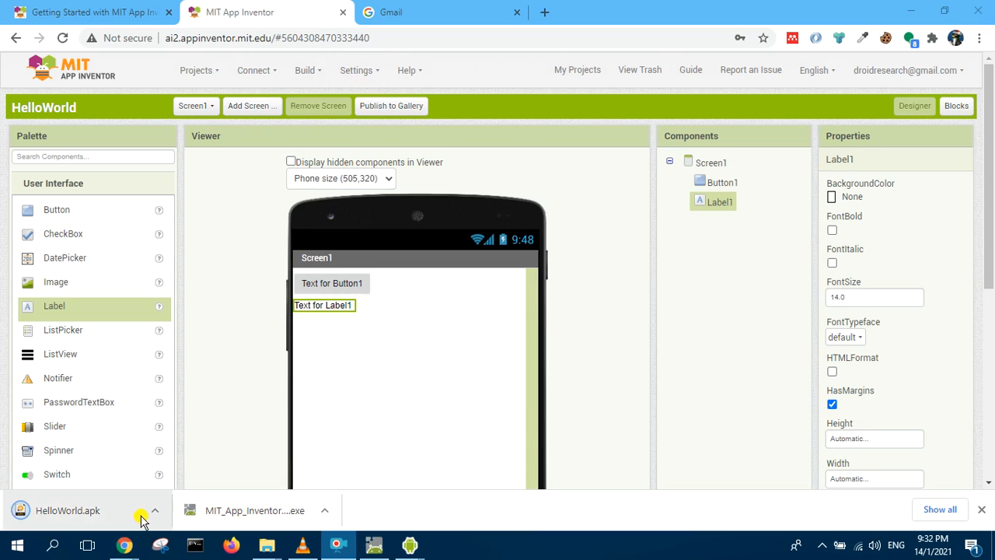
Show the downloaded HelloWorld.apk in its Downloads folder
{"action": "left_click", "coordinate": [156, 510]}
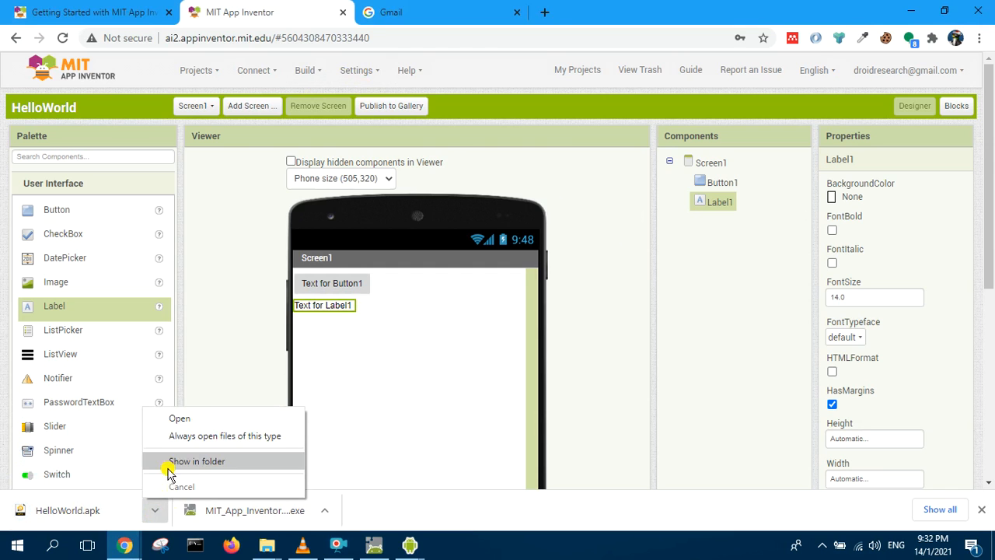
{"action": "left_click", "coordinate": [196, 460]}
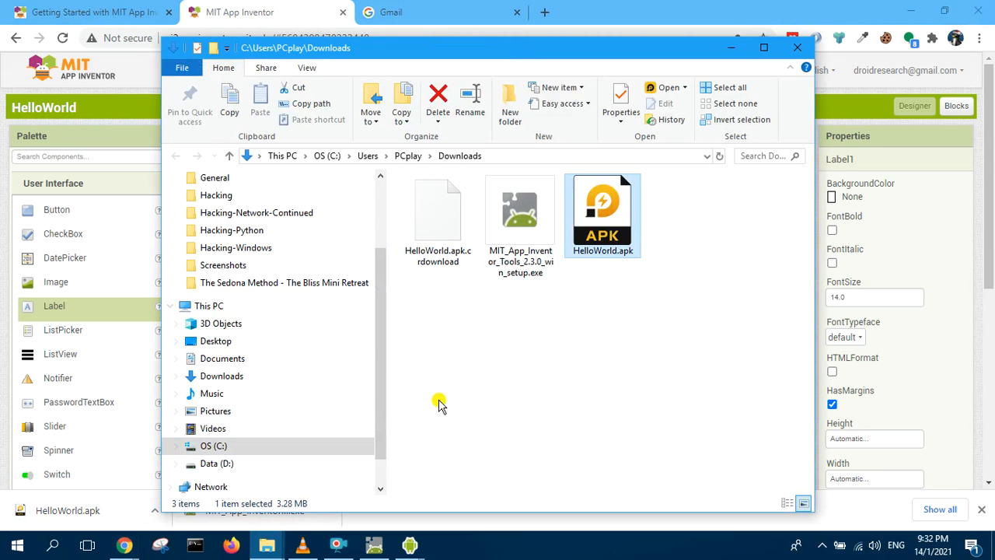
{"action": "mouse_move", "coordinate": [619, 263]}
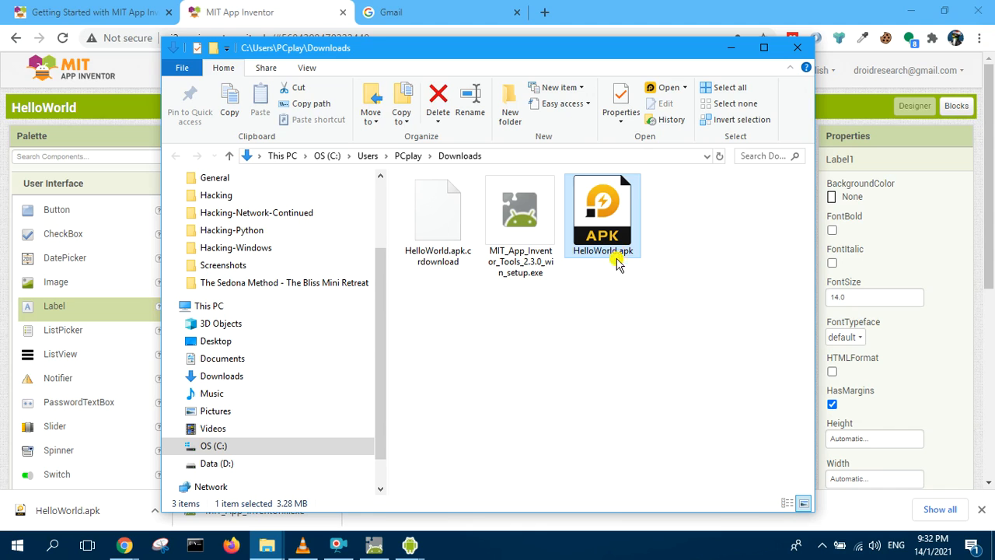
{"action": "mouse_move", "coordinate": [560, 301]}
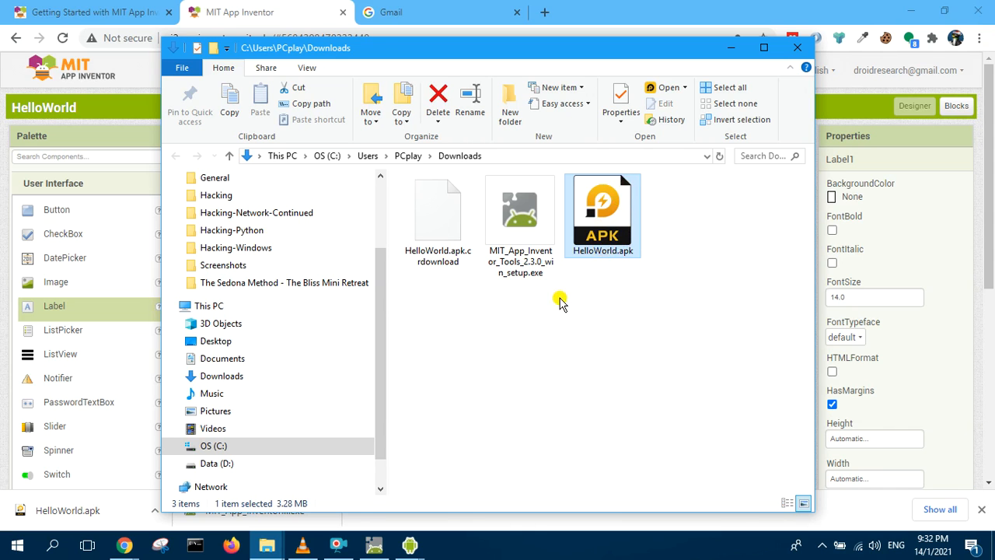
{"action": "mouse_move", "coordinate": [621, 48]}
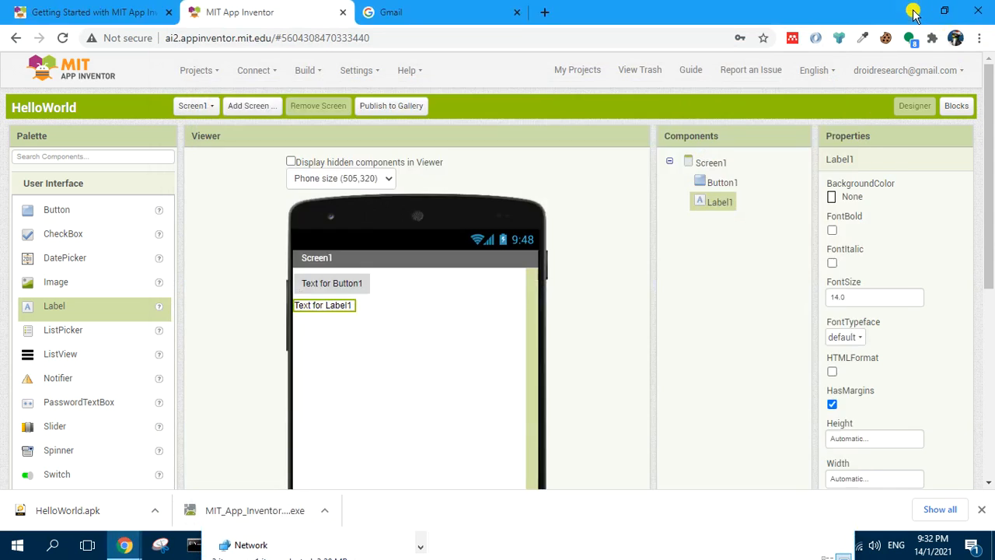
Minimize Chrome, then close the running emulator and the aiStarter console window
{"action": "left_click", "coordinate": [914, 14]}
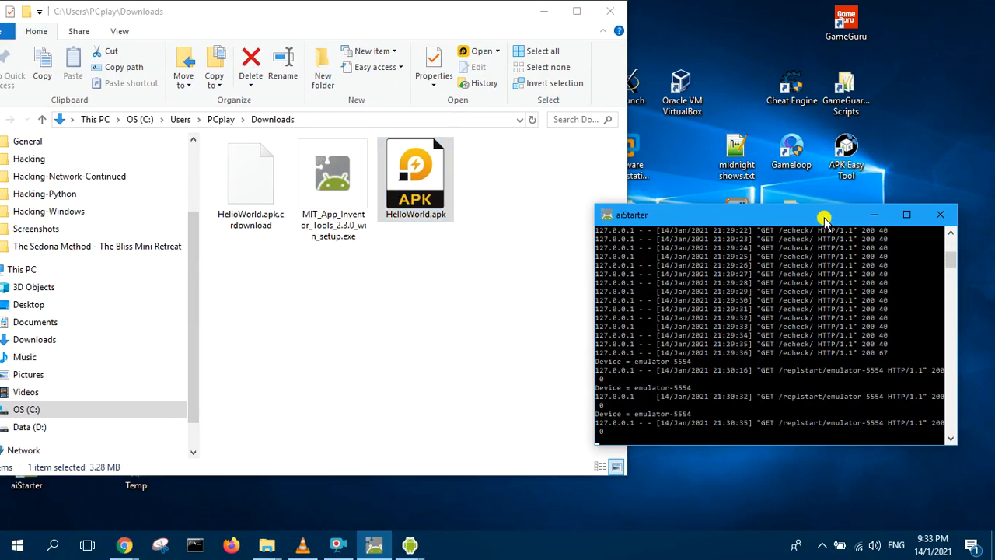
{"action": "mouse_move", "coordinate": [409, 544]}
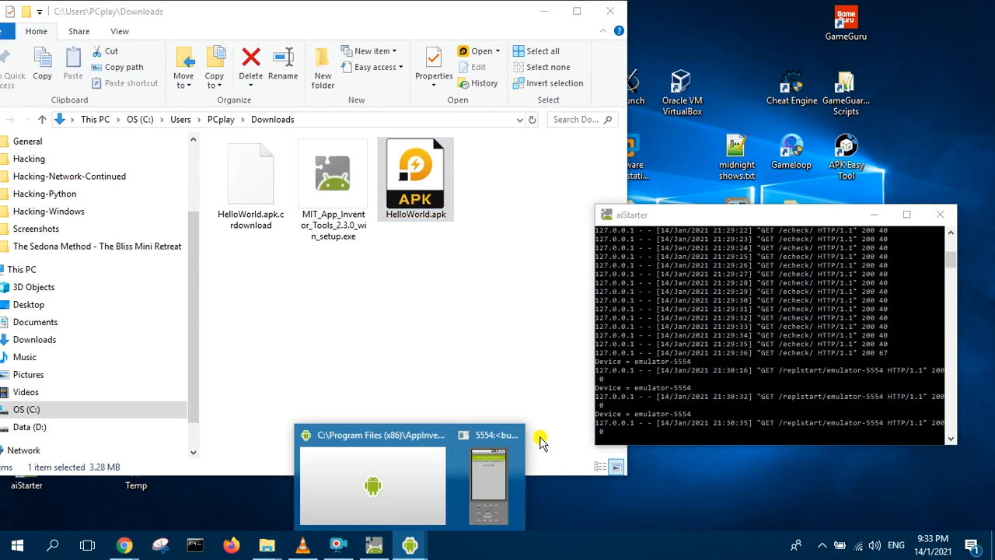
{"action": "left_click", "coordinate": [488, 482]}
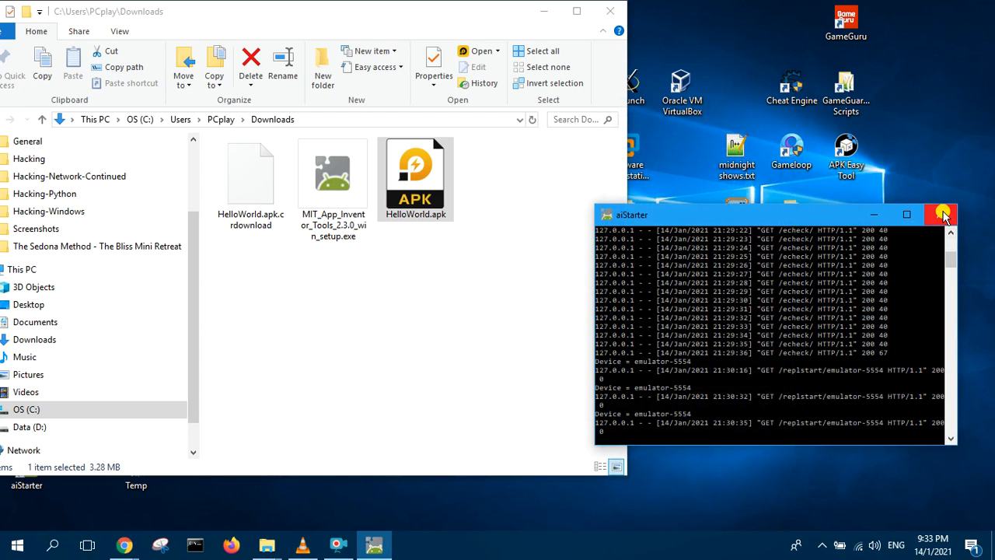
{"action": "left_click", "coordinate": [941, 214]}
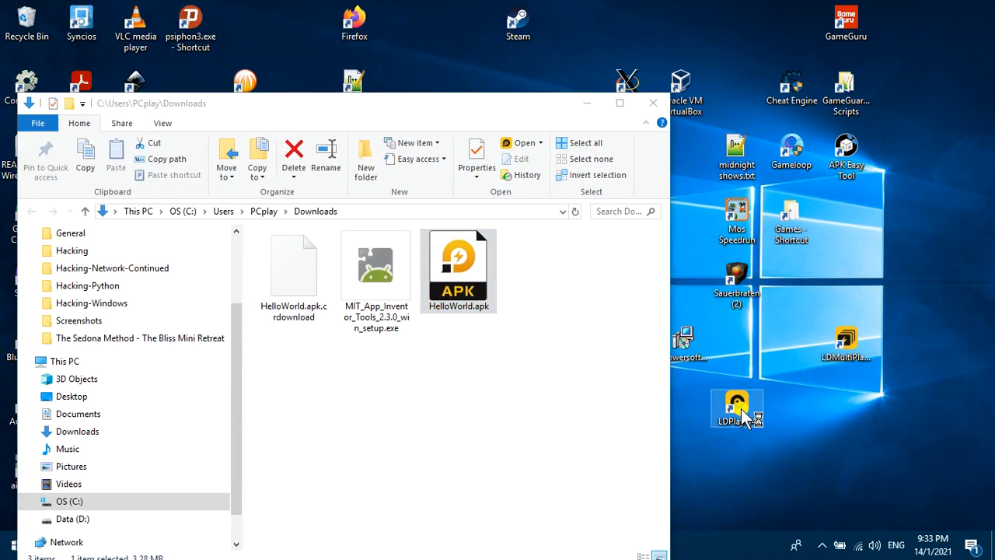
{"action": "mouse_move", "coordinate": [737, 408]}
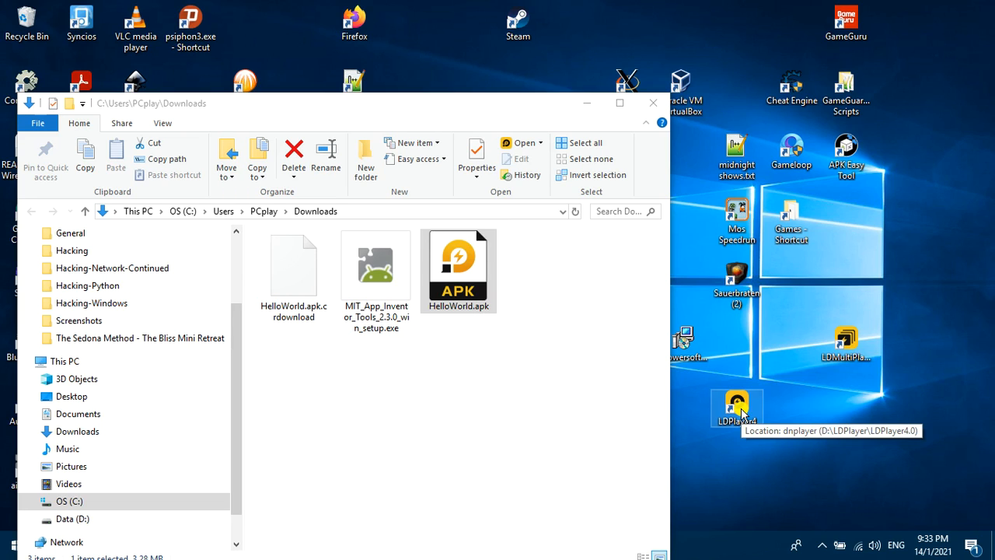
Launch LDPlayer, run the installed HelloWorld app and tap its button to show "Hello world"
{"action": "double_click", "coordinate": [737, 404]}
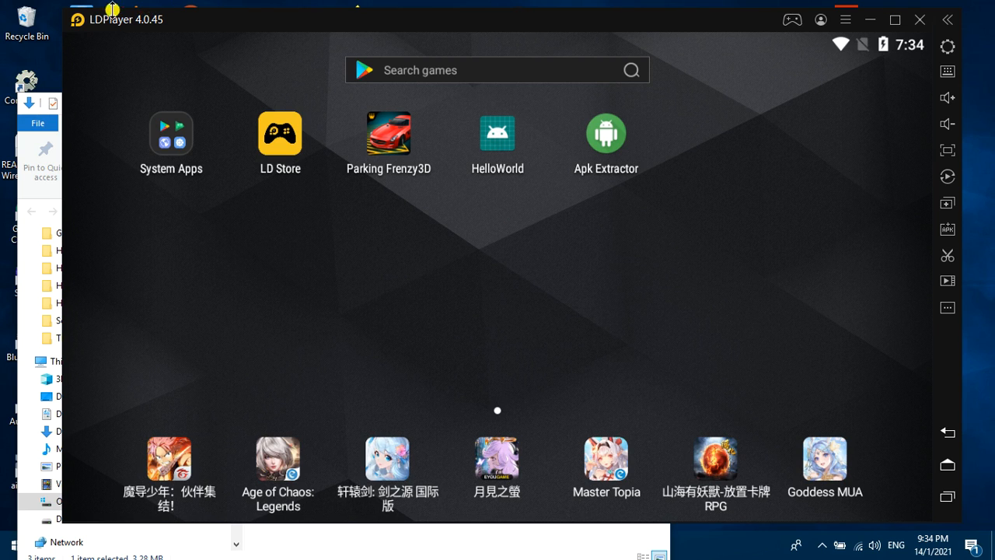
{"action": "mouse_move", "coordinate": [68, 16]}
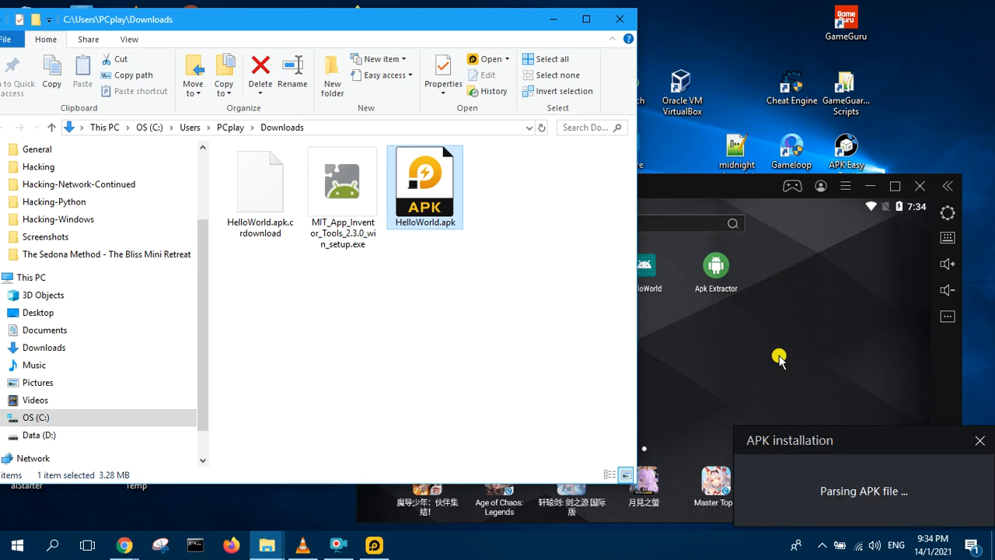
{"action": "mouse_move", "coordinate": [780, 354]}
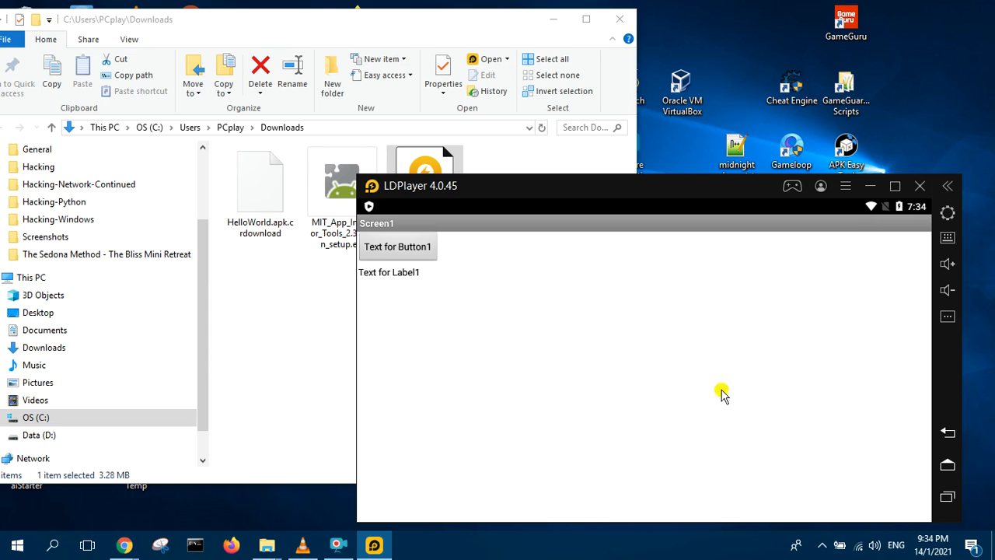
{"action": "mouse_move", "coordinate": [403, 252]}
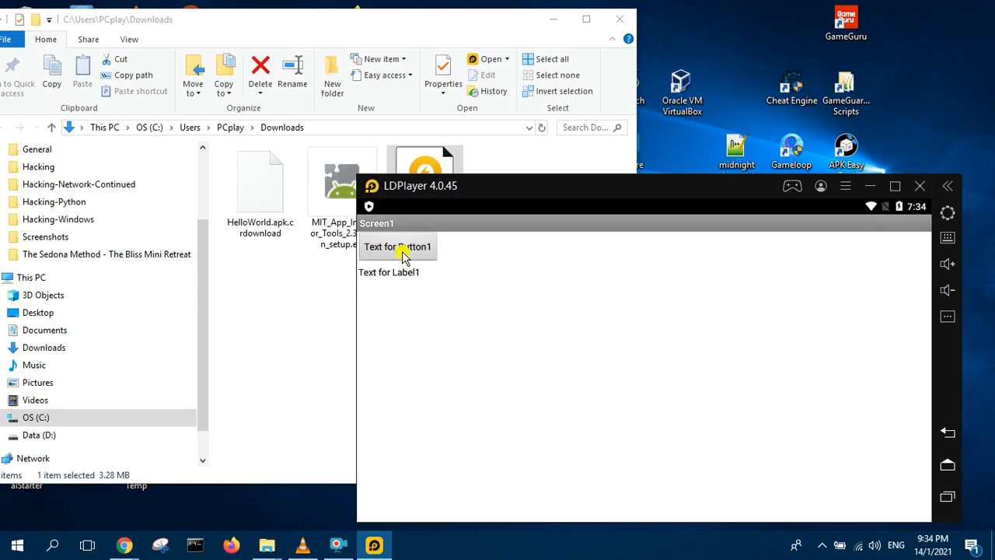
{"action": "left_click", "coordinate": [398, 246]}
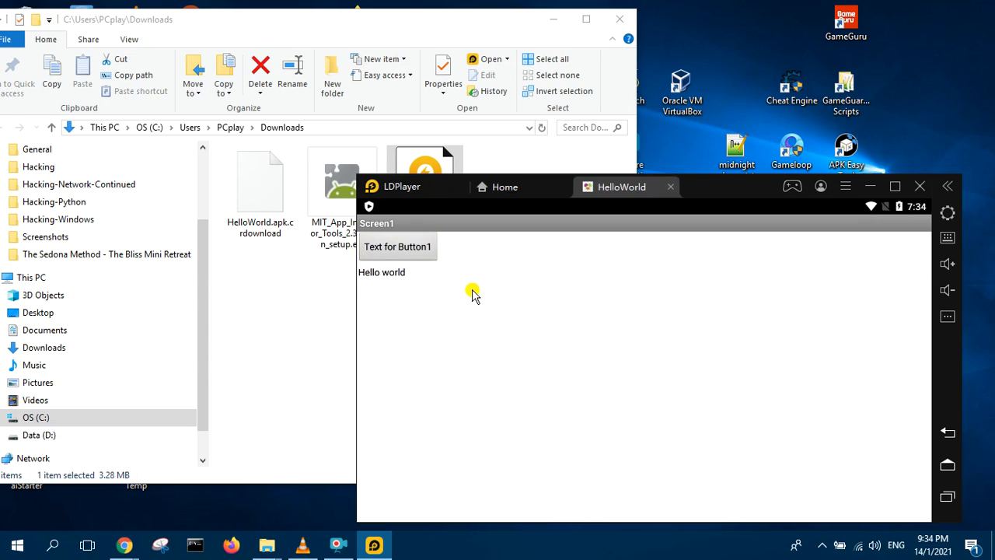
{"action": "mouse_move", "coordinate": [574, 242]}
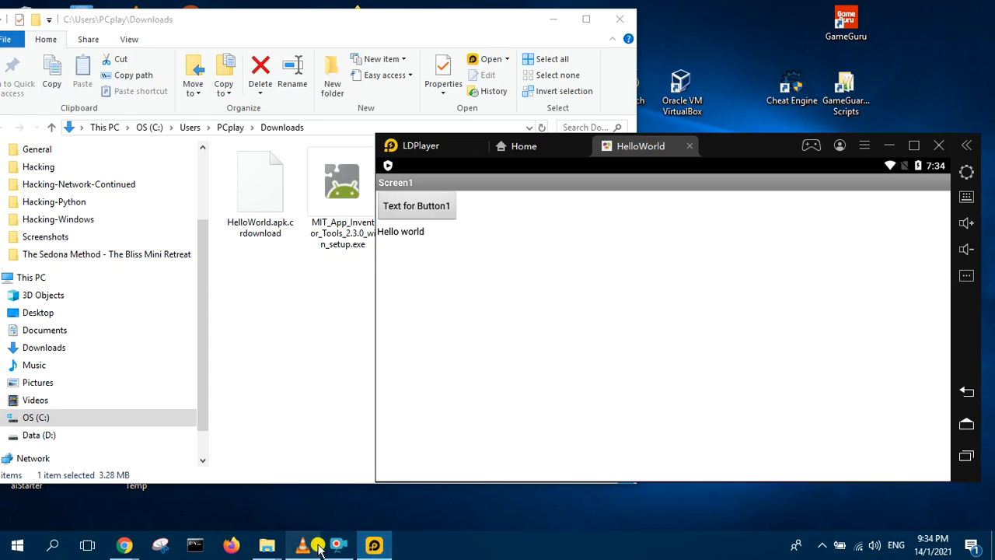
{"action": "mouse_move", "coordinate": [124, 544]}
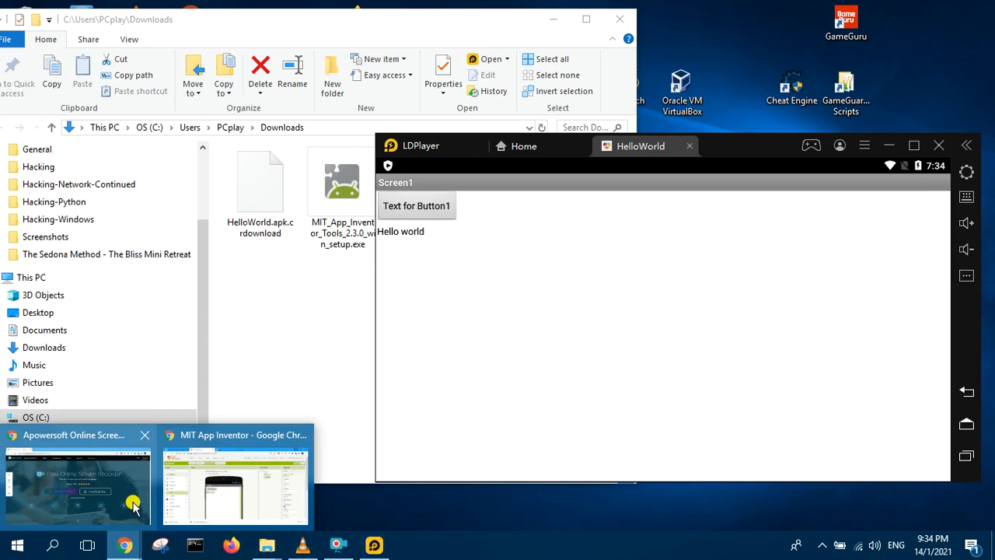
Bring the HelloWorld Designer back in Chrome and show the Build menu's save-apk-to-computer option
{"action": "left_click", "coordinate": [237, 482]}
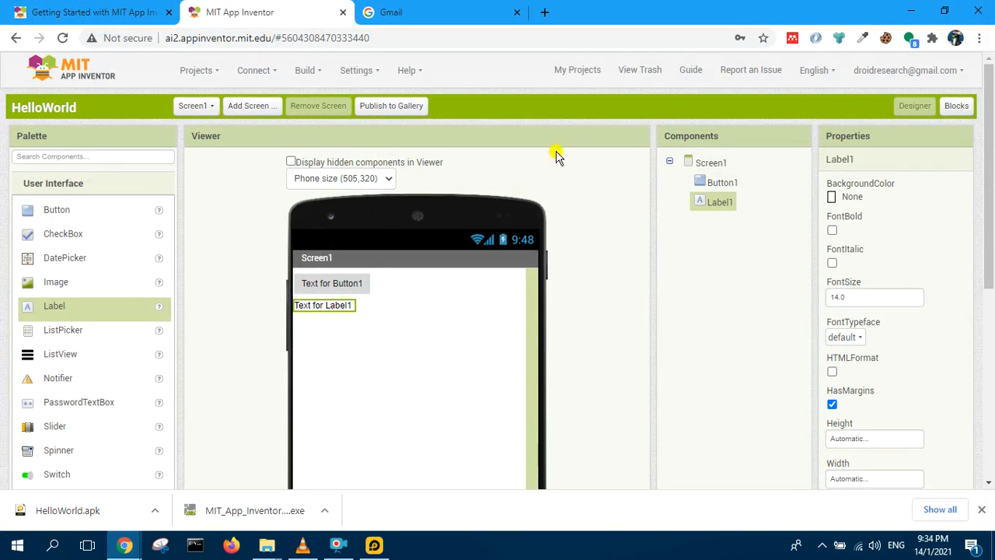
{"action": "mouse_move", "coordinate": [527, 106]}
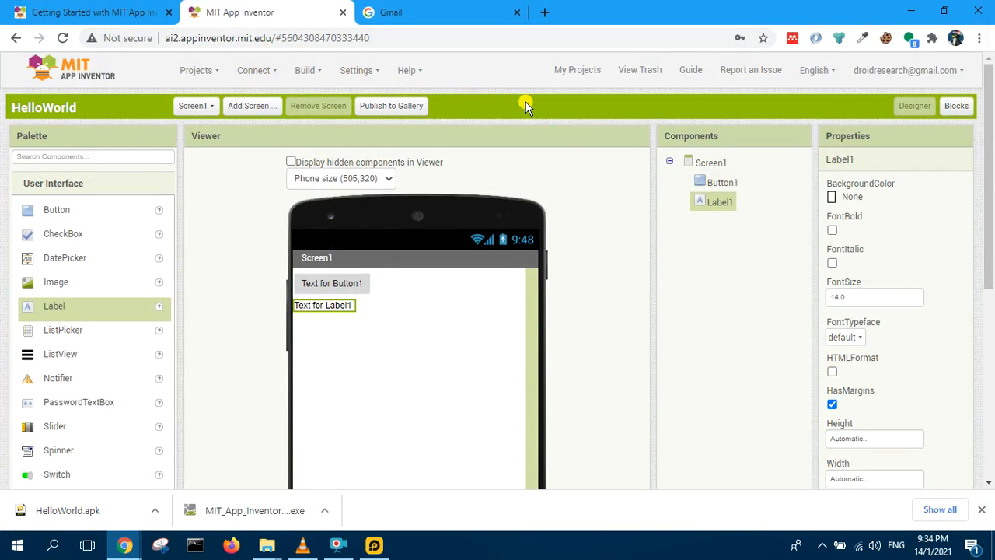
{"action": "left_click", "coordinate": [305, 70]}
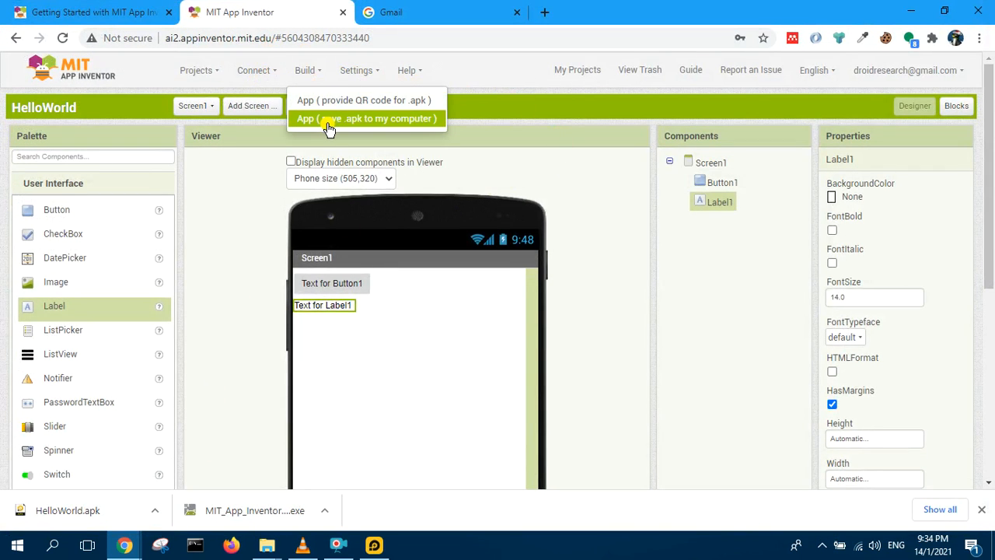
{"action": "mouse_move", "coordinate": [911, 12]}
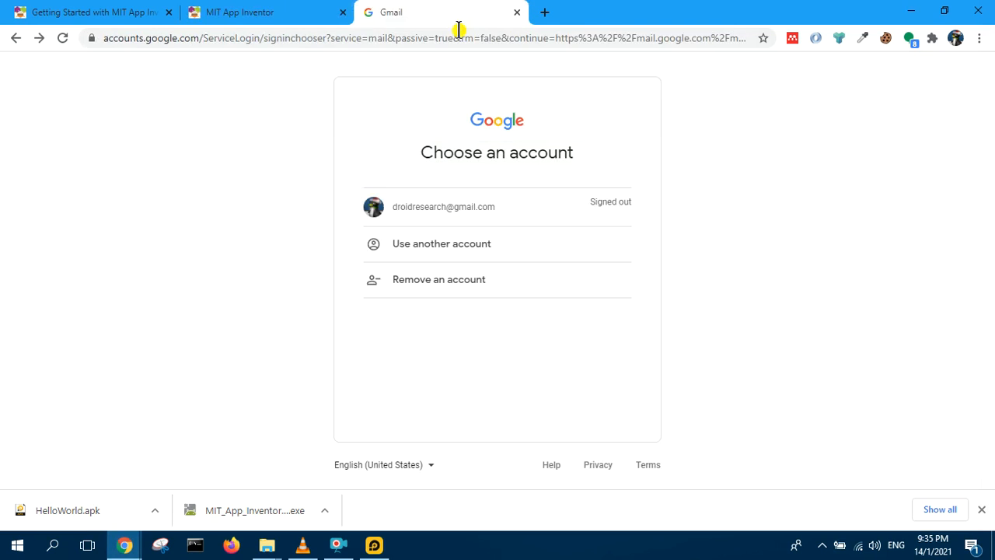
Search Google for "ld player download" and open the official ldplayer.net result
{"action": "type", "text": "la"}
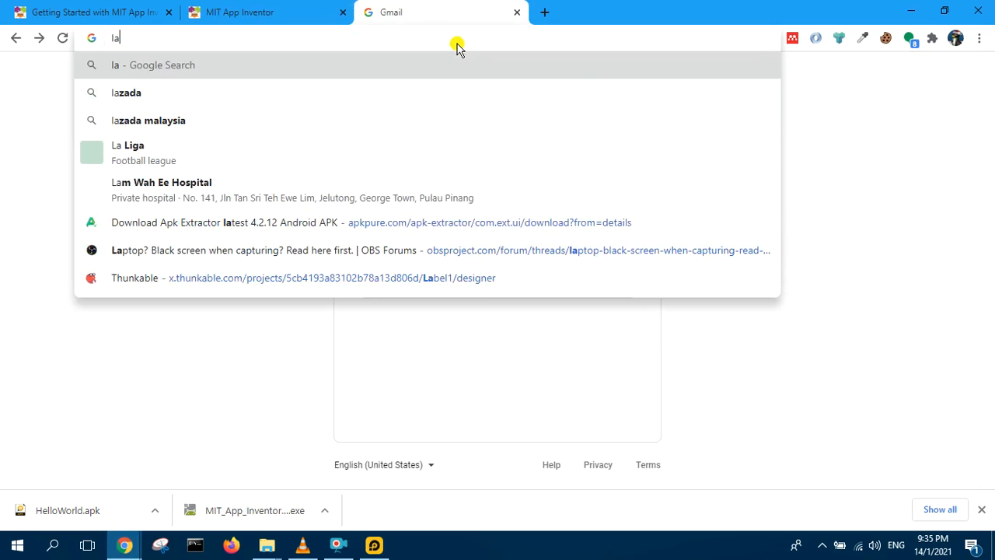
{"action": "type", "text": "d pla"}
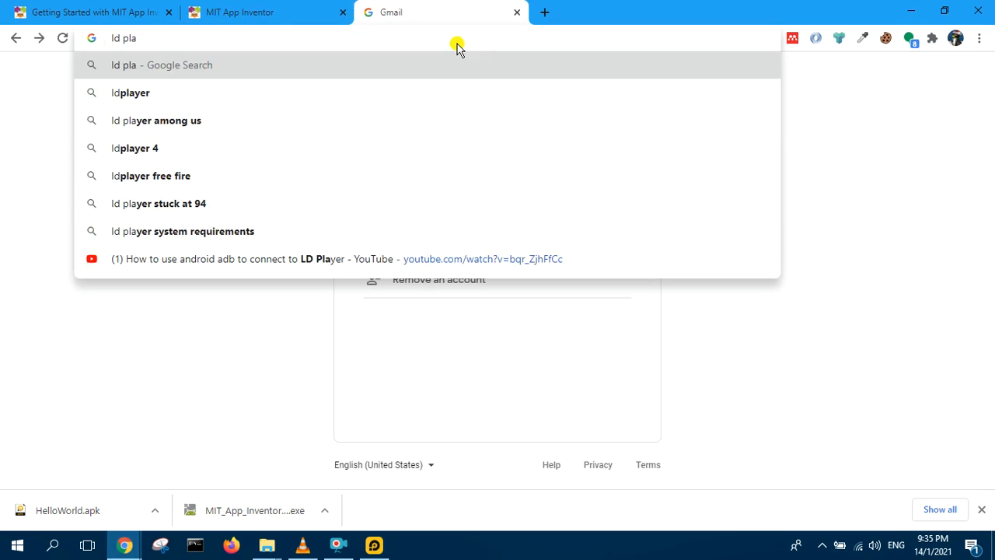
{"action": "type", "text": "yer download"}
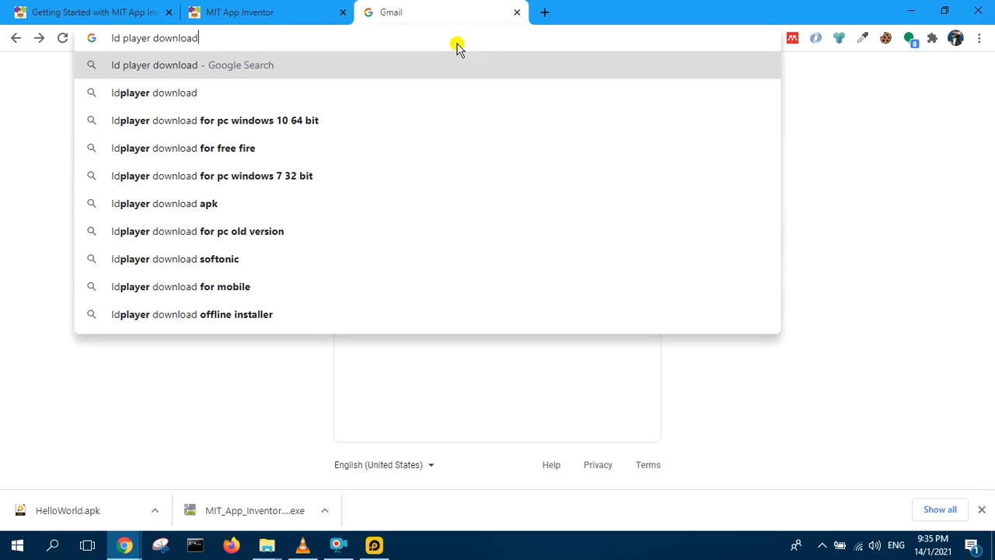
{"action": "key", "text": "Return"}
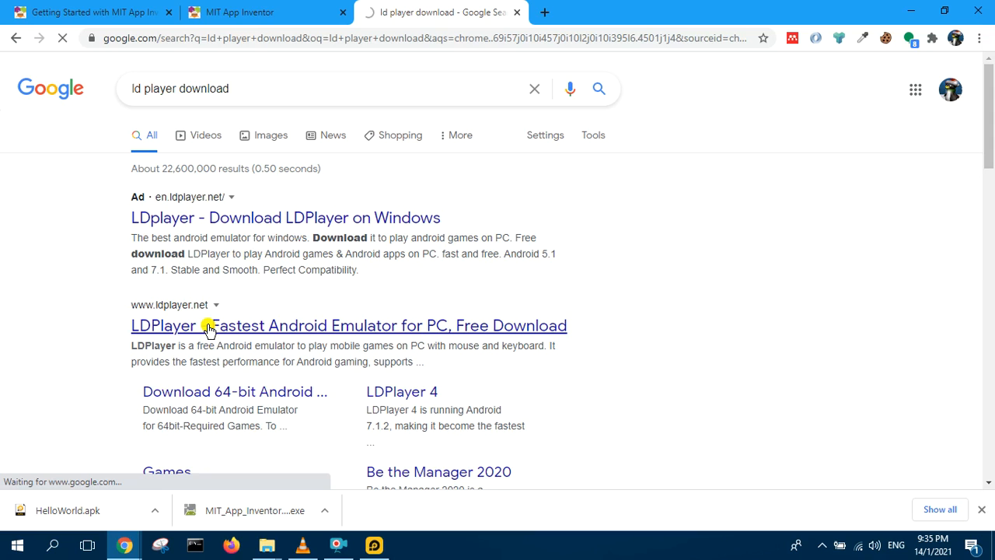
{"action": "left_click", "coordinate": [348, 325]}
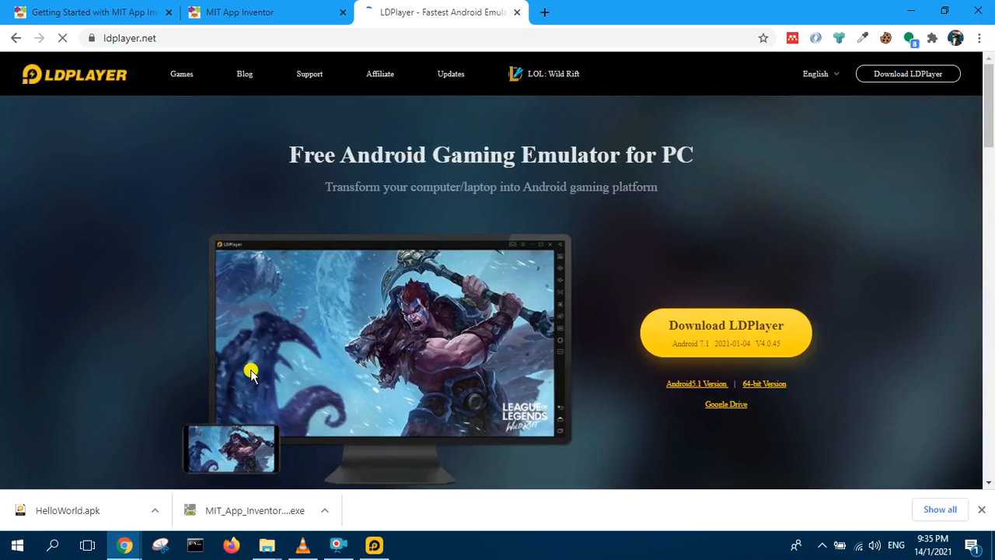